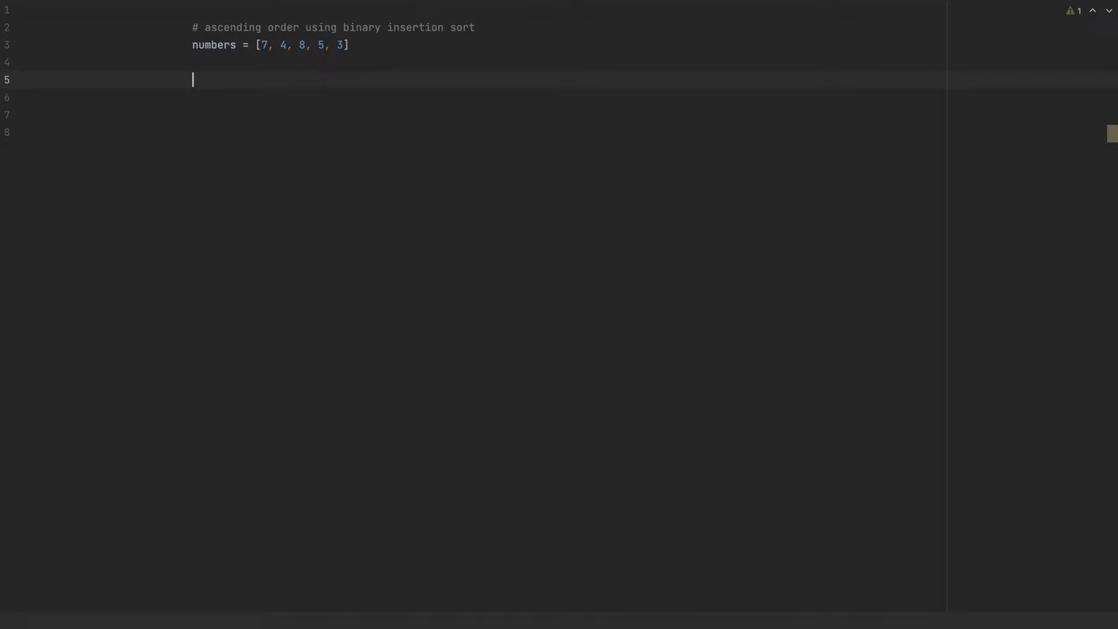
{"action": "mouse_move", "coordinate": [334, 231]}
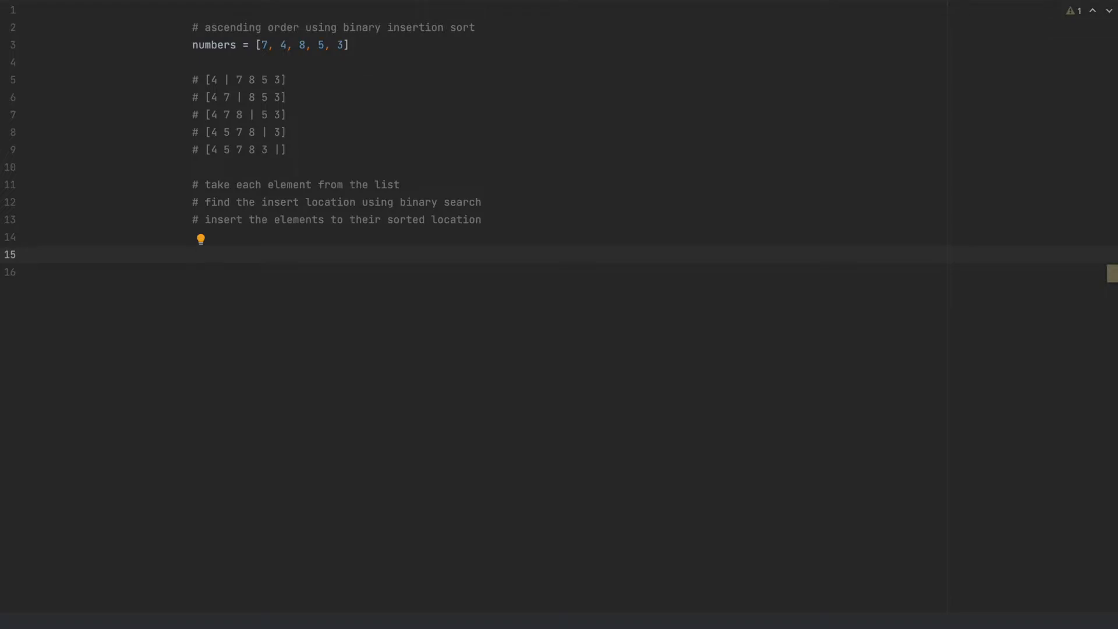
{"action": "left_click", "coordinate": [193, 202]}
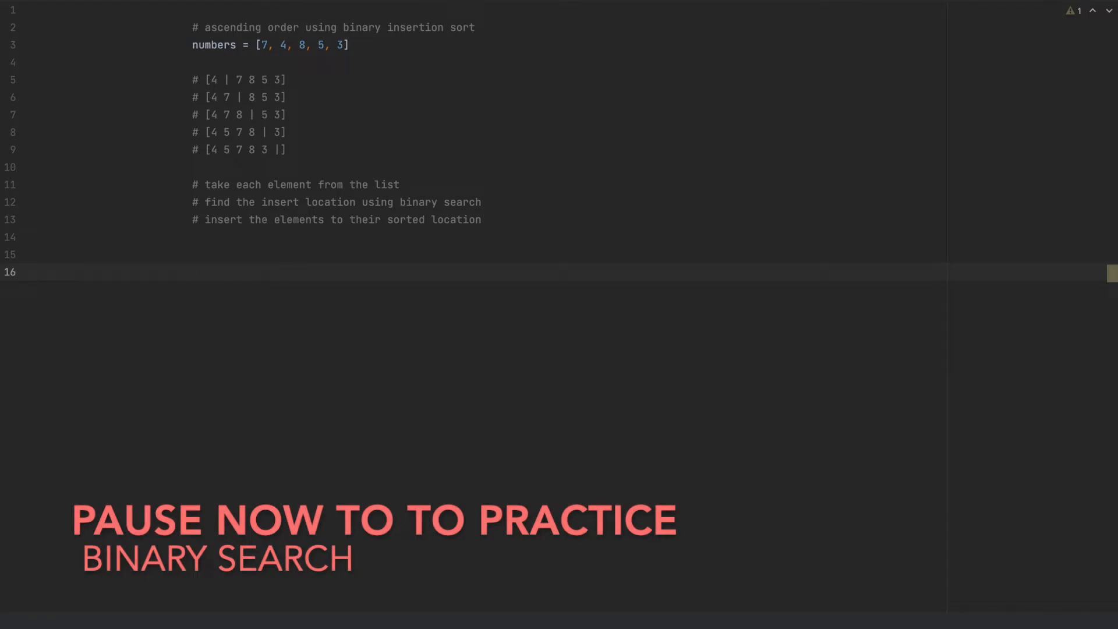
Write the def binary_search(array, start, end, to_find): header and begin a while loop
{"action": "type", "text": "def bina"}
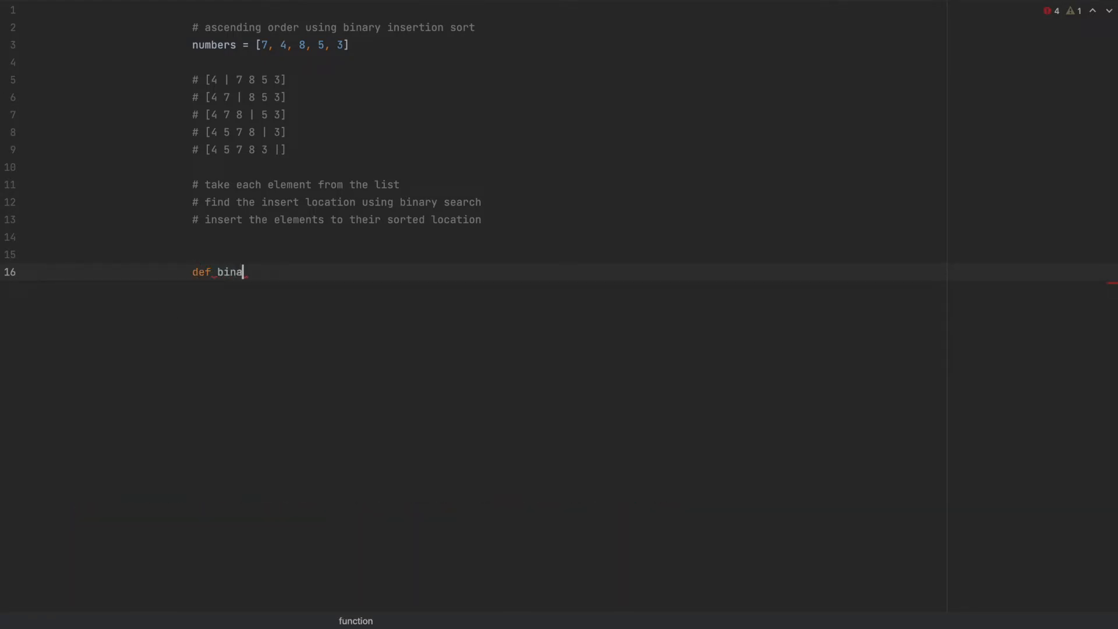
{"action": "type", "text": "ry_se"}
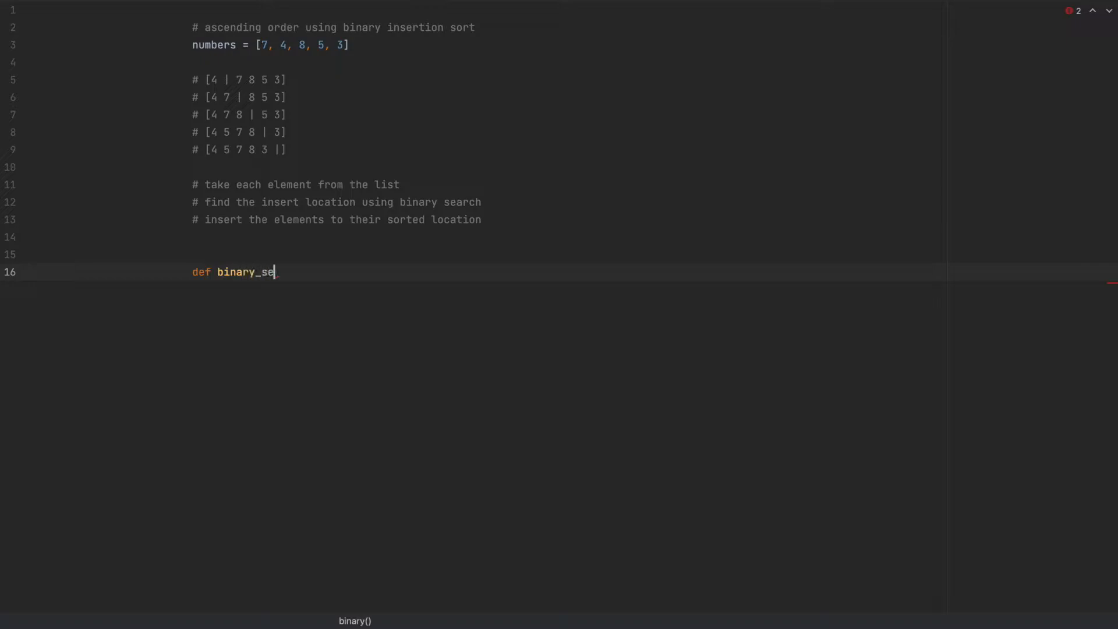
{"action": "type", "text": "arch()"}
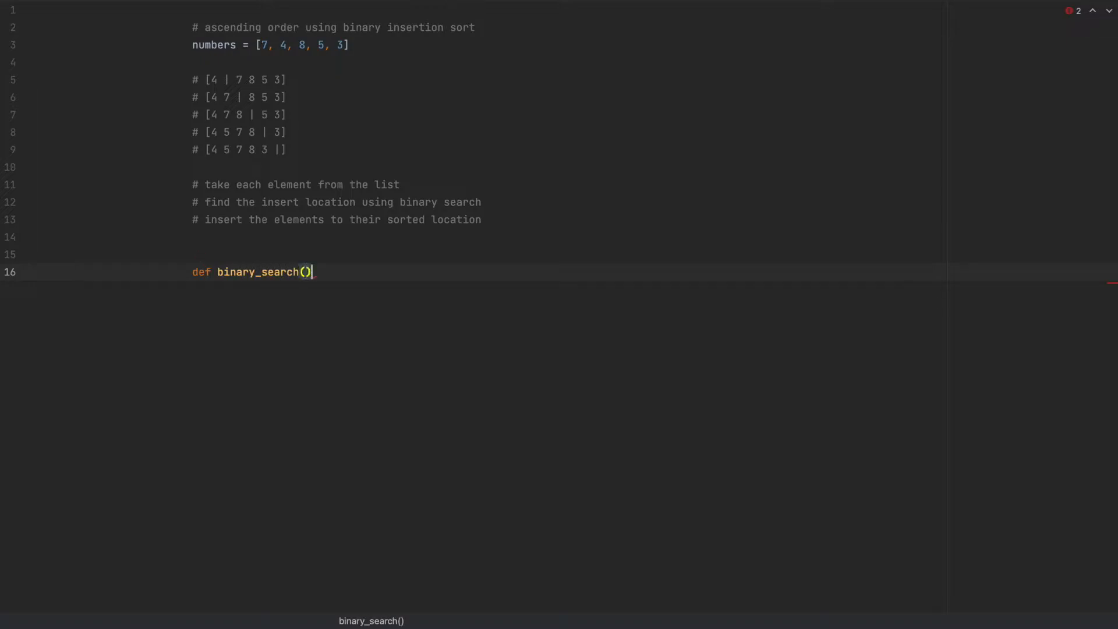
{"action": "type", "text": "array"}
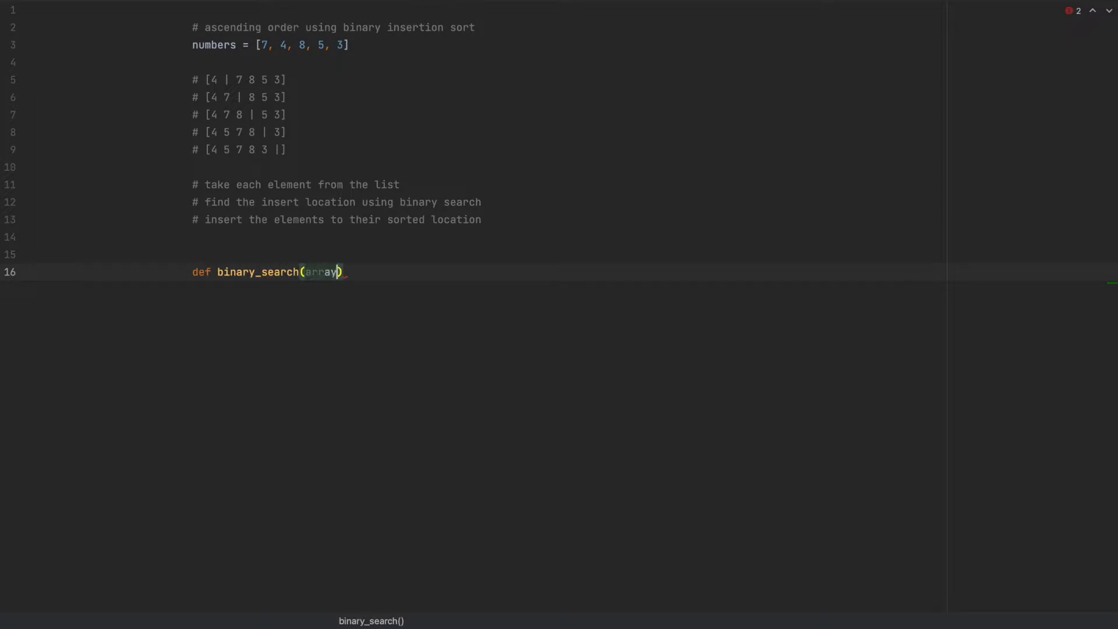
{"action": "type", "text": ", start,"}
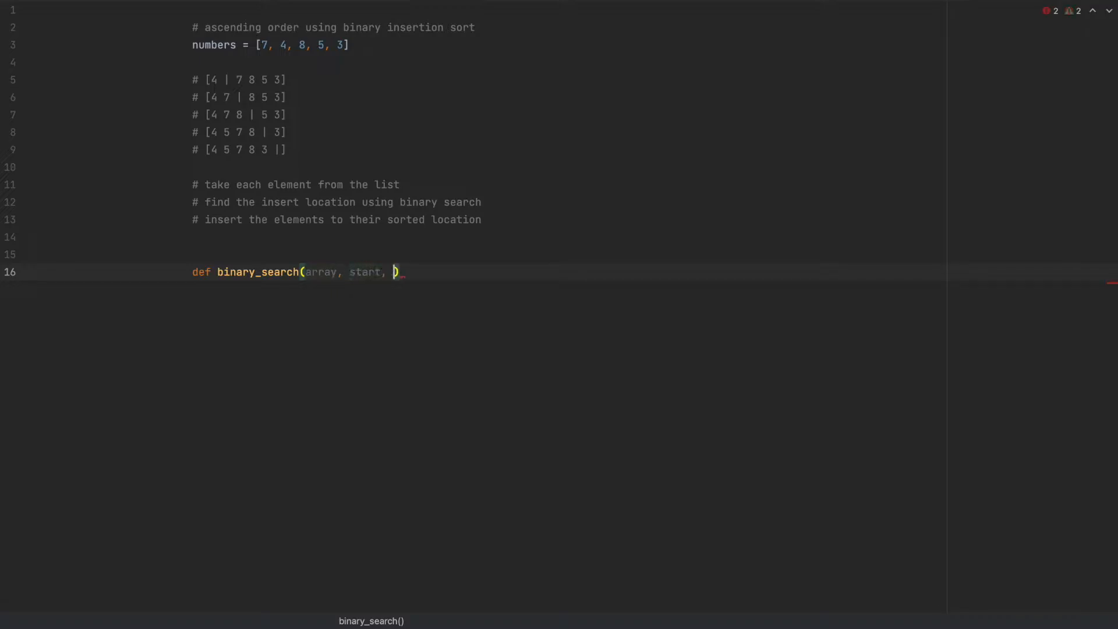
{"action": "type", "text": "end, tp"}
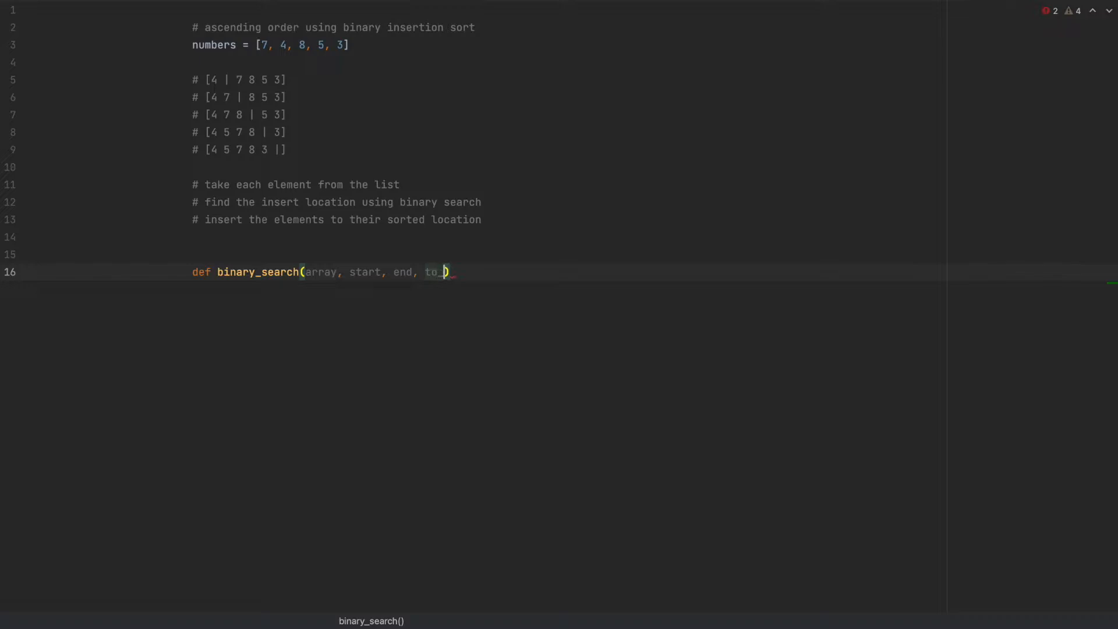
{"action": "type", "text": "find"}
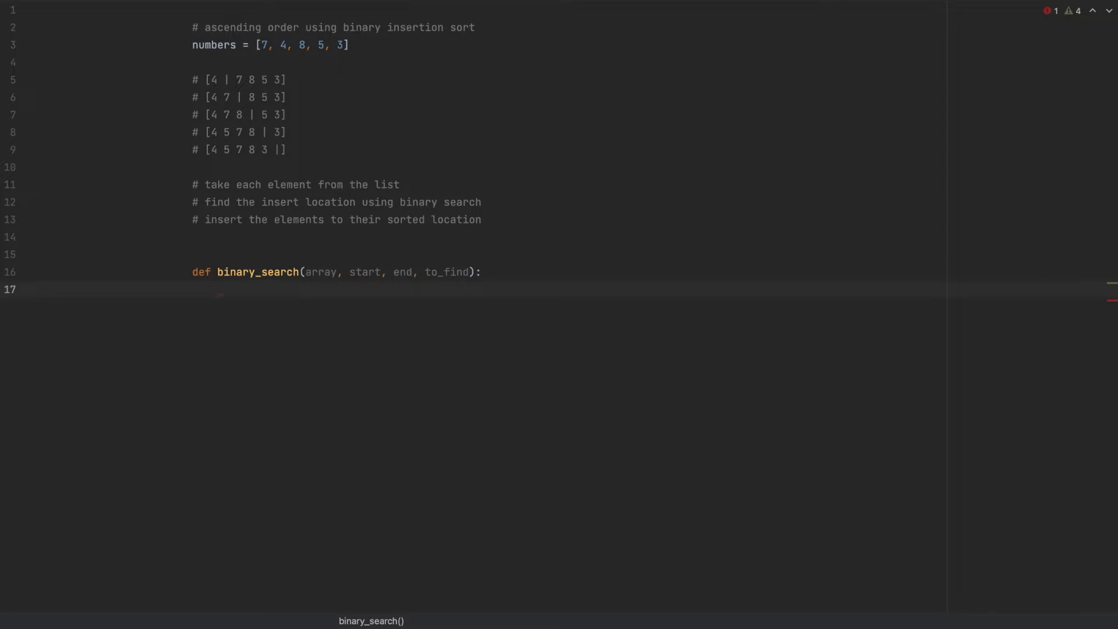
{"action": "type", "text": "while"}
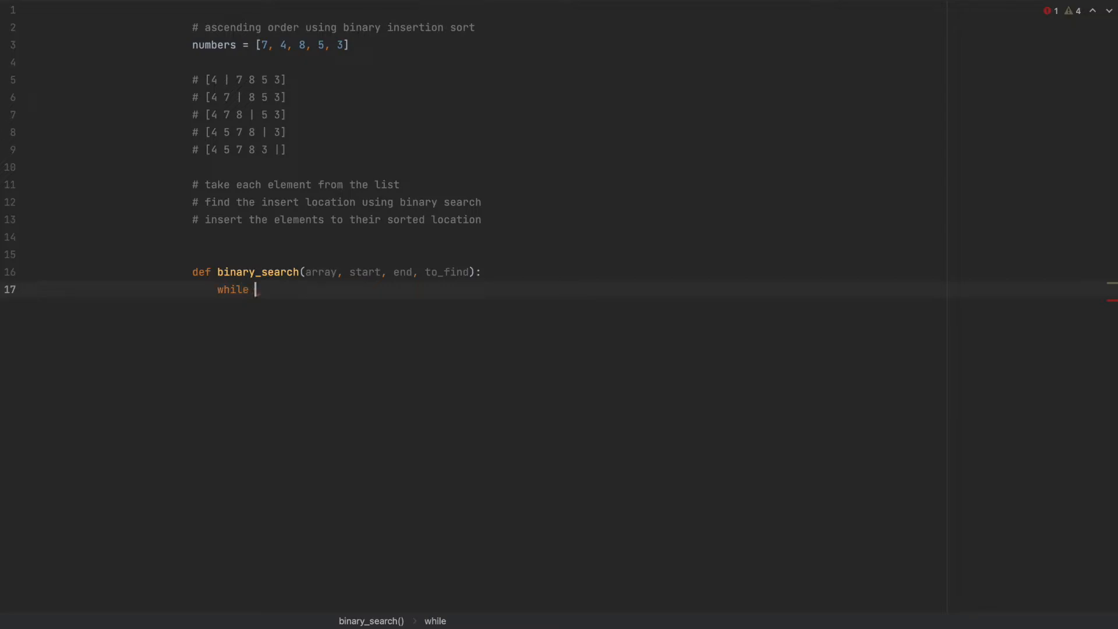
Complete the loop condition start <= end and add middle = (start + end) // 2
{"action": "type", "text": "start <"}
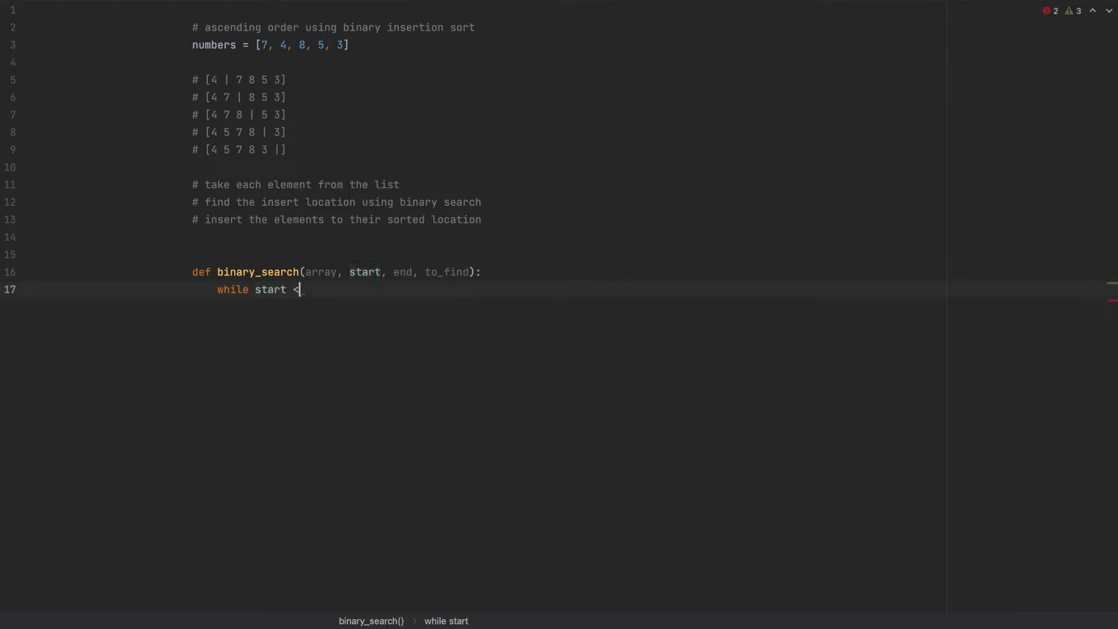
{"action": "type", "text": "="}
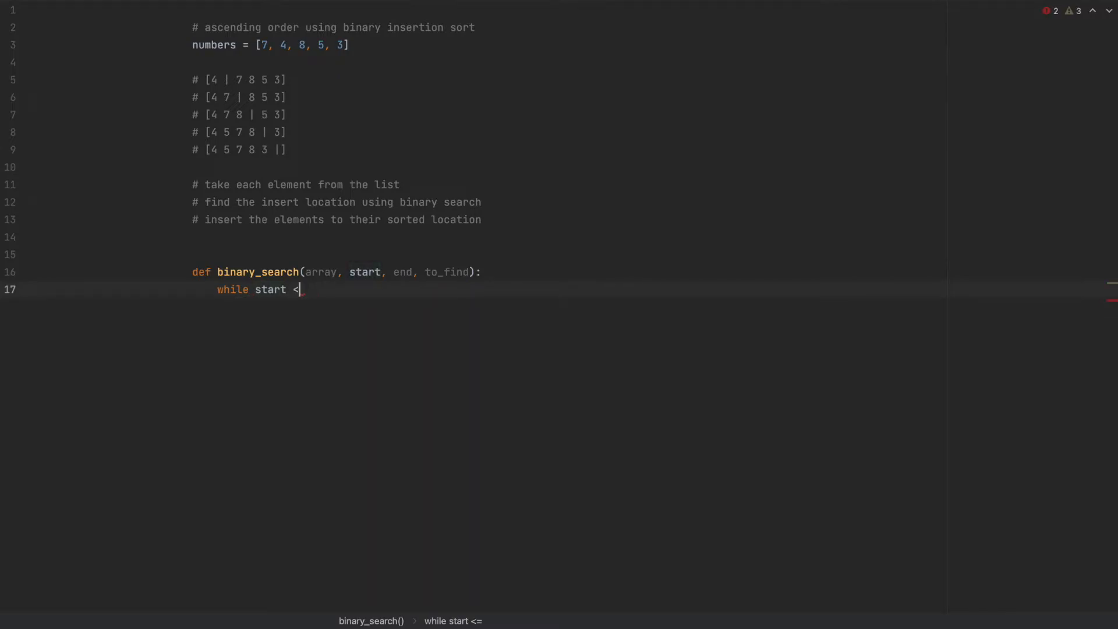
{"action": "type", "text": "="}
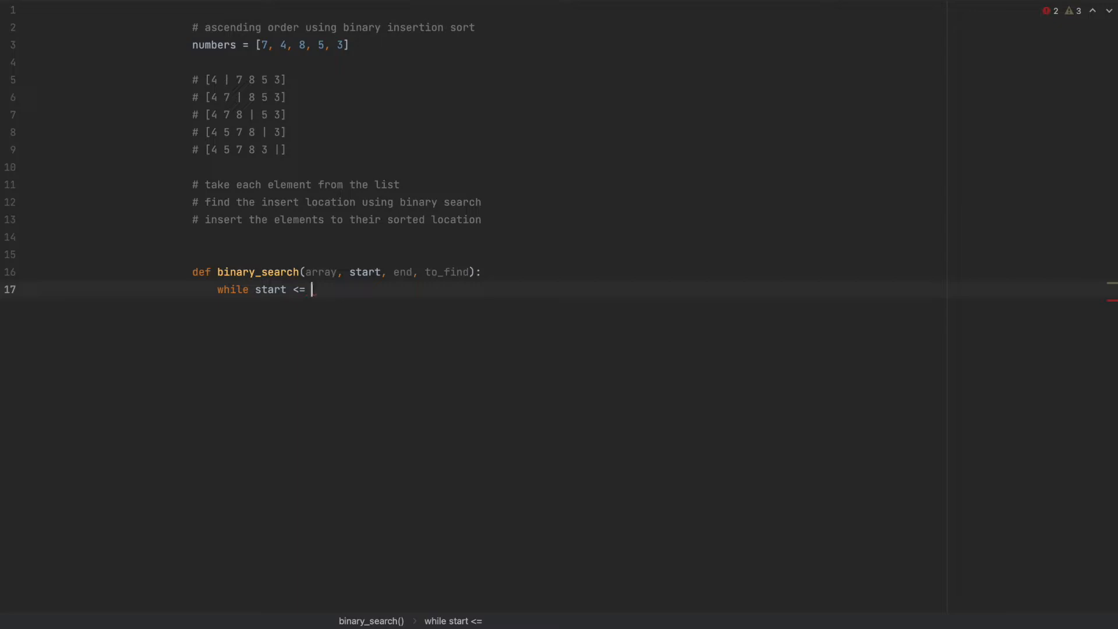
{"action": "type", "text": "end:"}
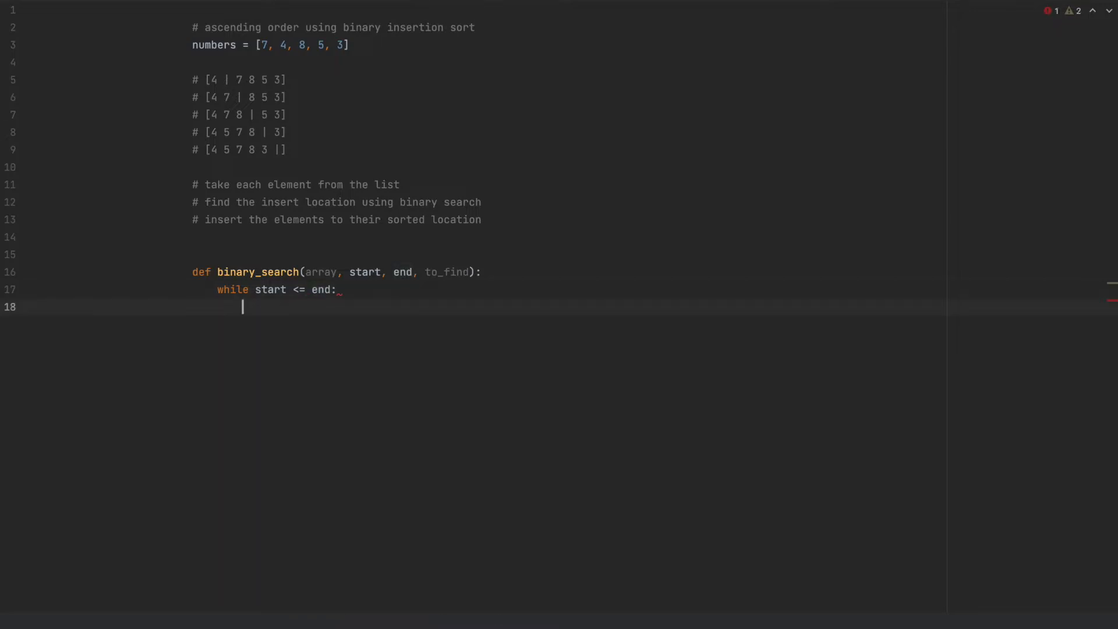
{"action": "type", "text": "middle"}
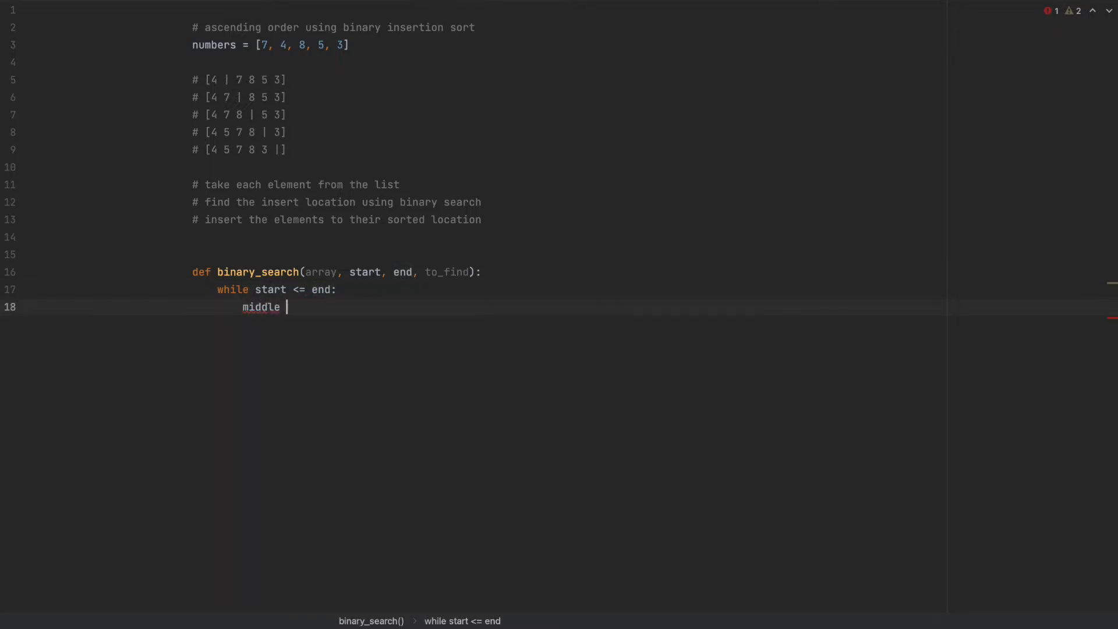
{"action": "type", "text": "= (start)"}
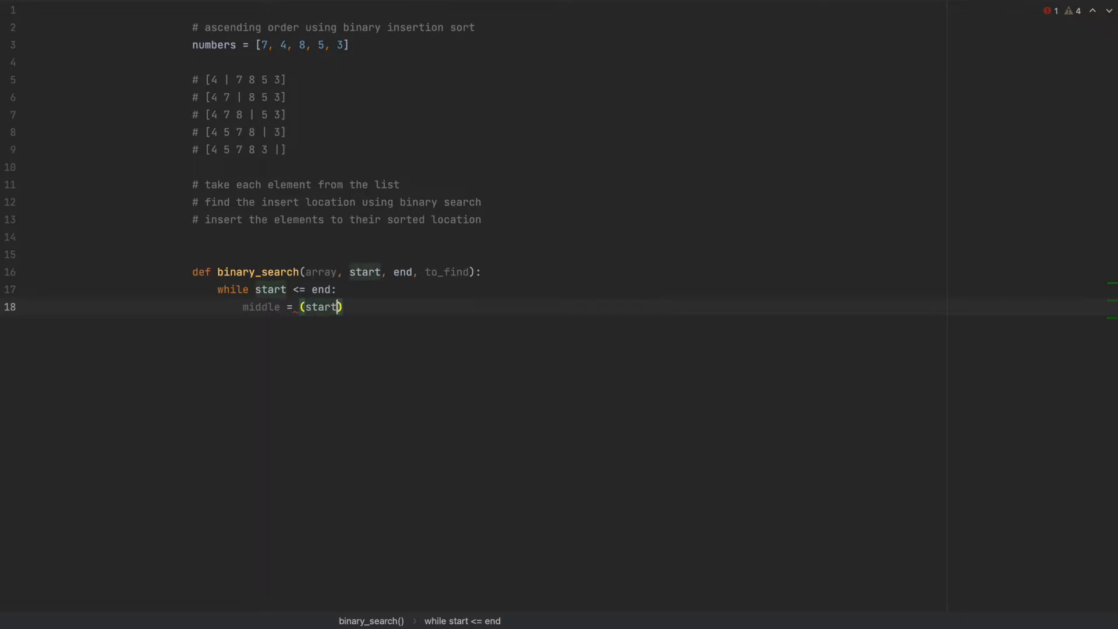
{"action": "type", "text": "+ end"}
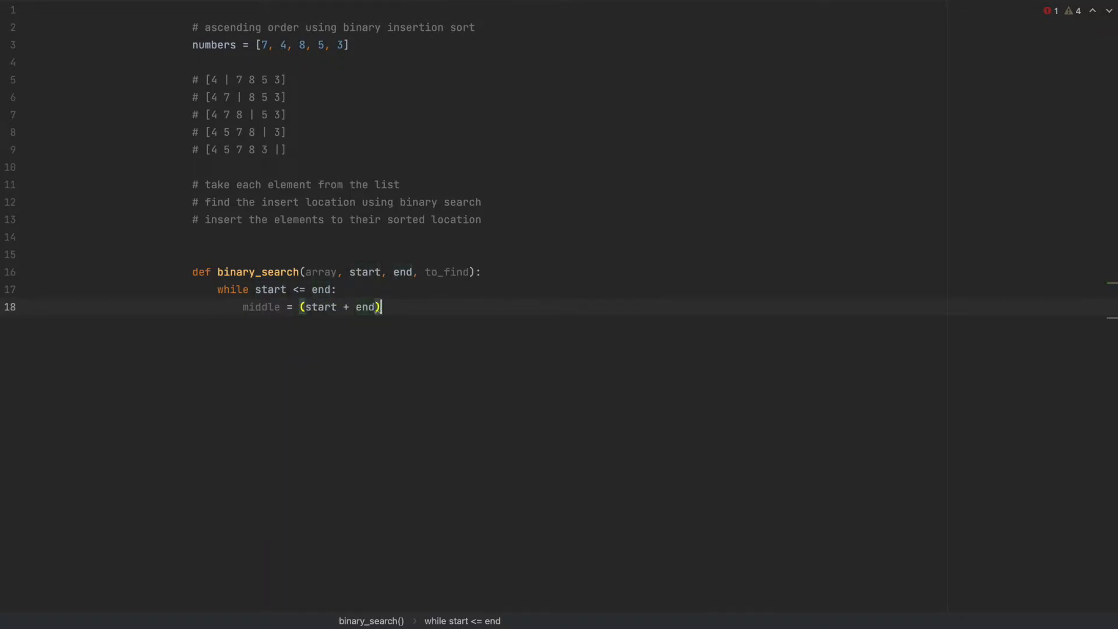
{"action": "type", "text": "// 2"}
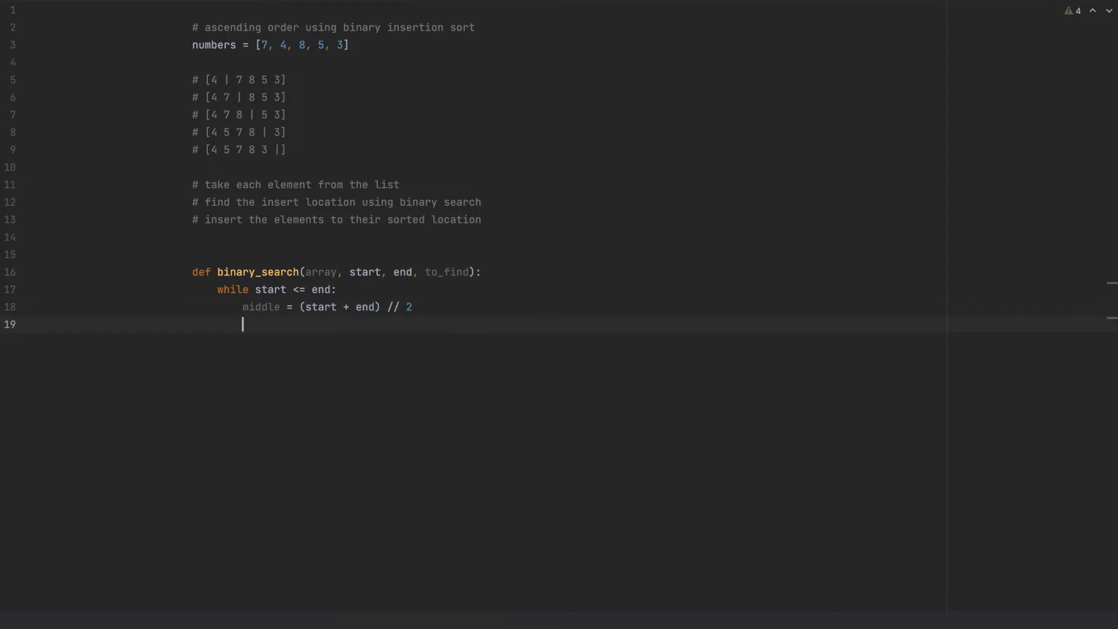
Add an if array[middle] > to_find: branch whose body sets end = middle - 1
{"action": "type", "text": "if"}
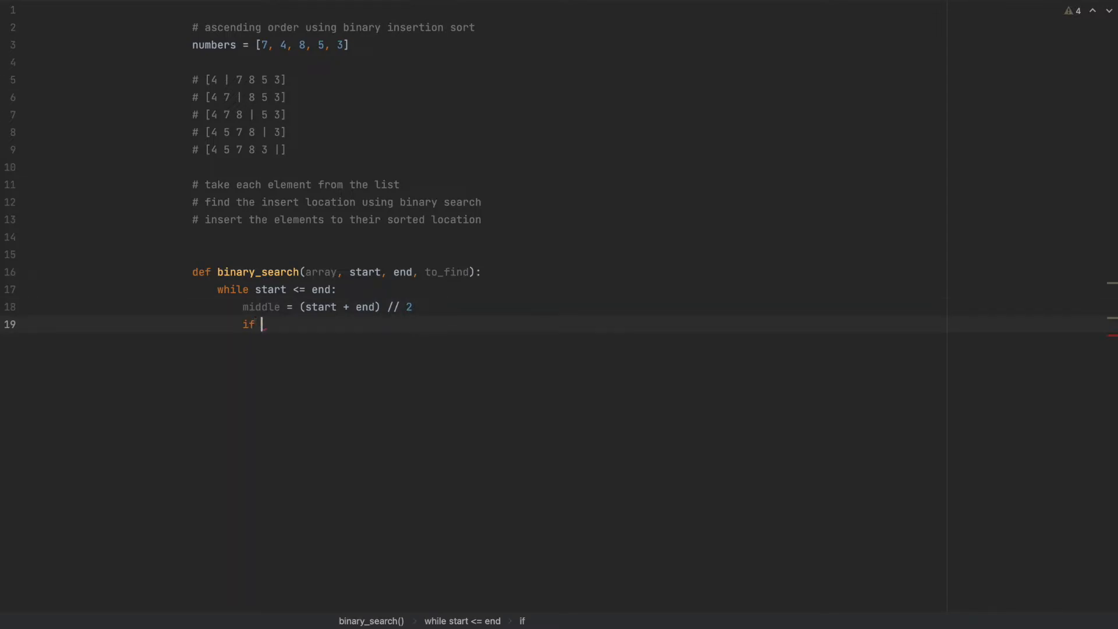
{"action": "type", "text": "array"}
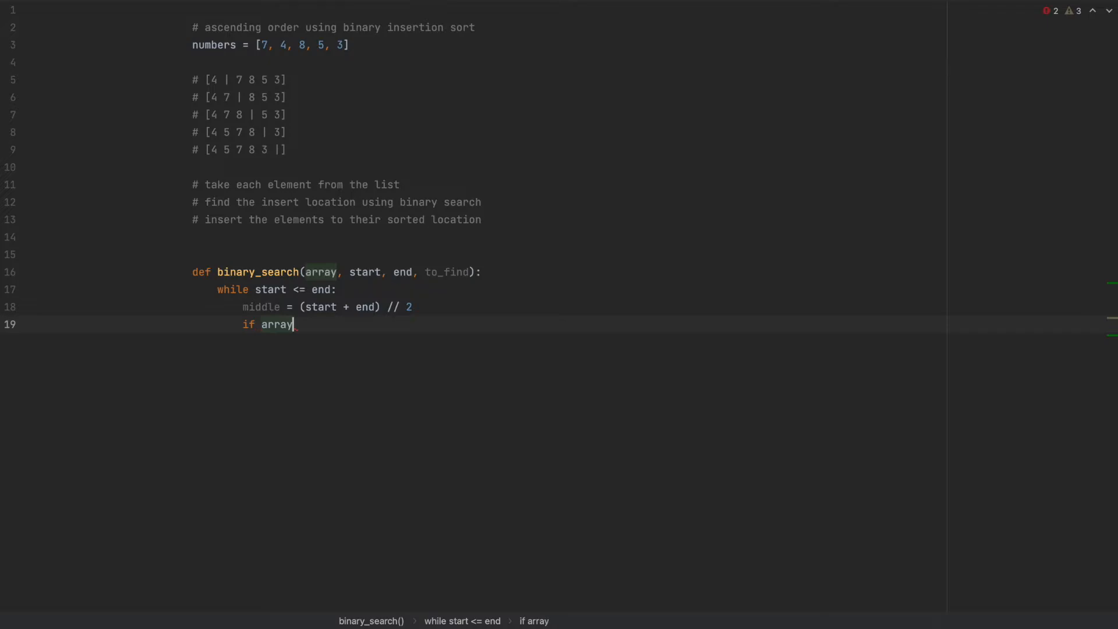
{"action": "type", "text": "[middle]"}
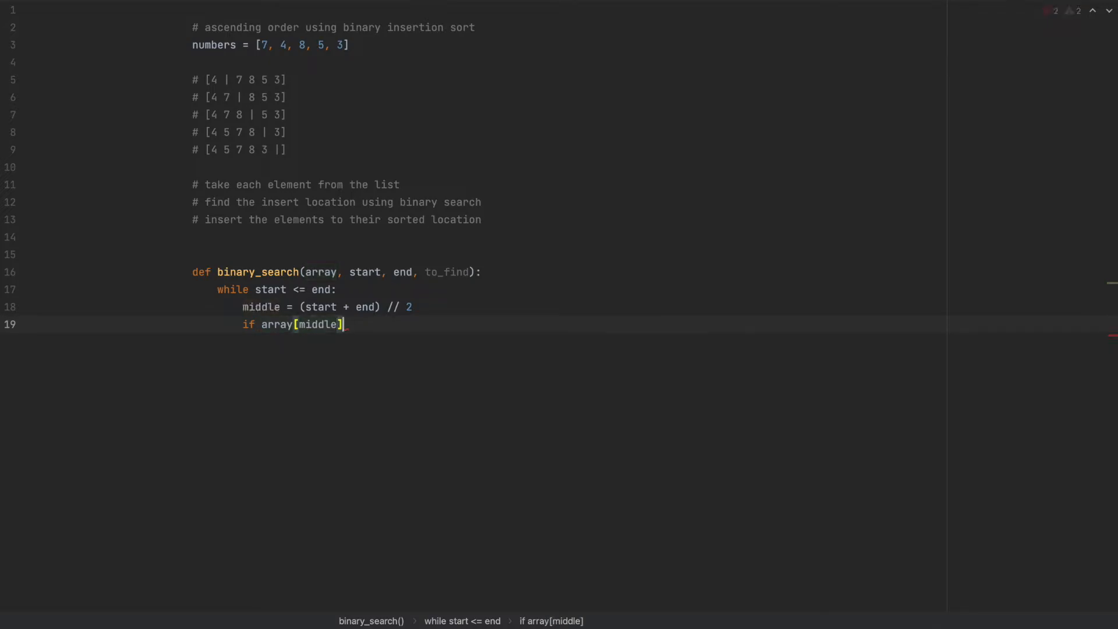
{"action": "type", "text": ">"}
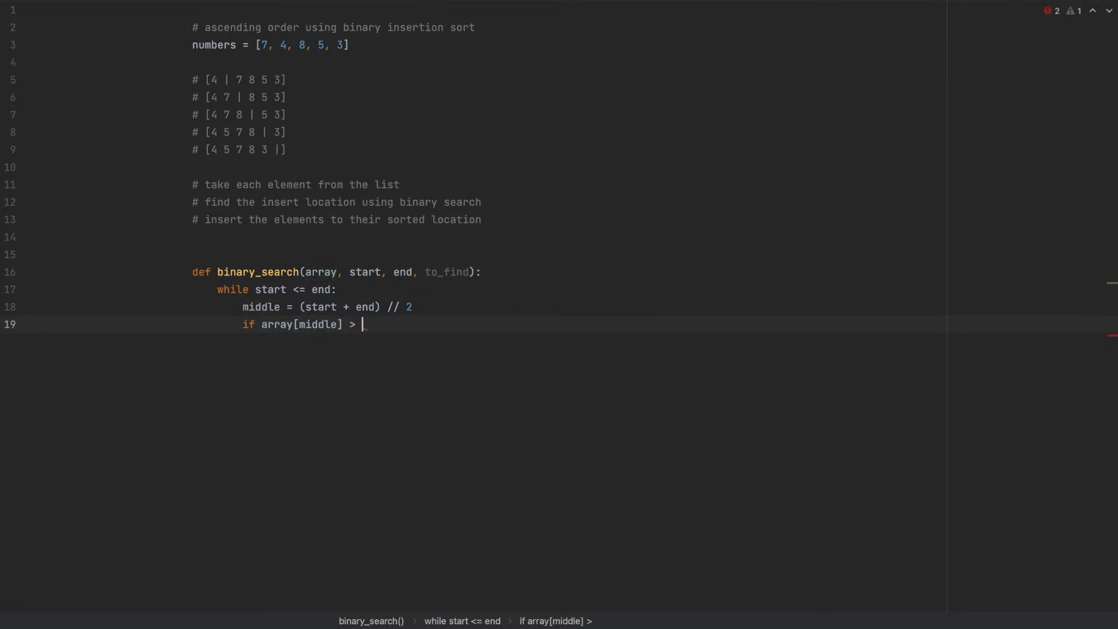
{"action": "type", "text": "to_find:"}
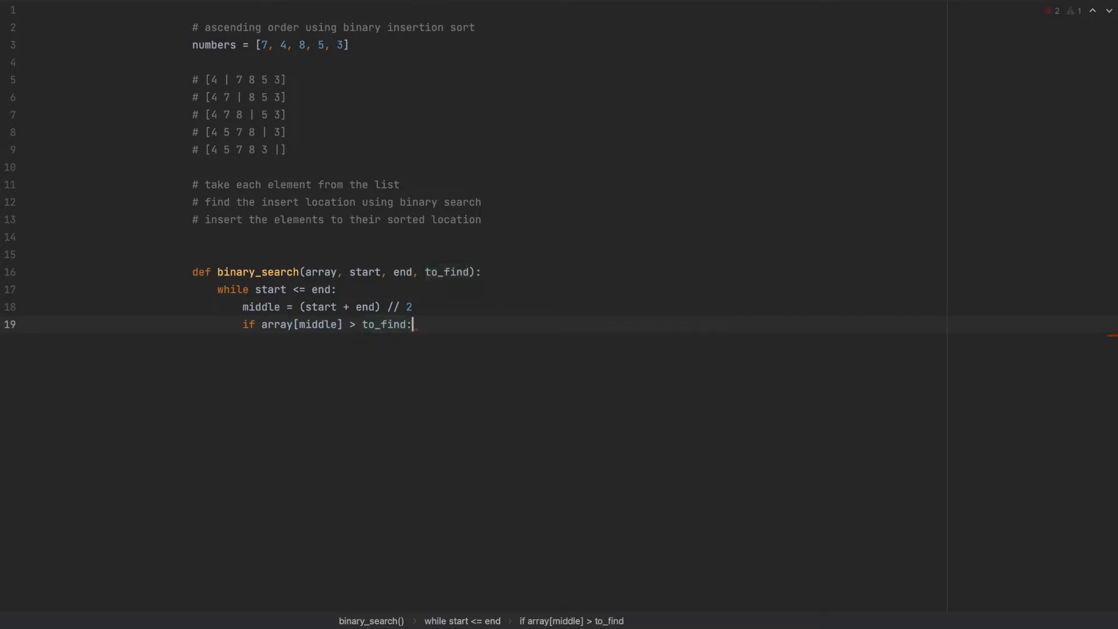
{"action": "key", "text": "enter"}
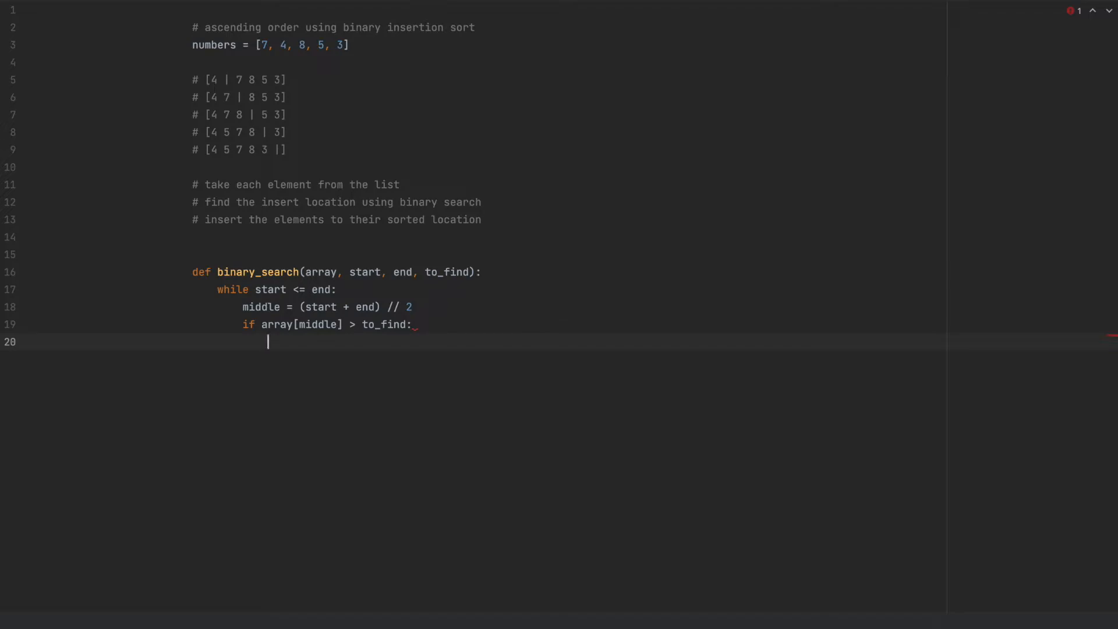
{"action": "type", "text": "end ="}
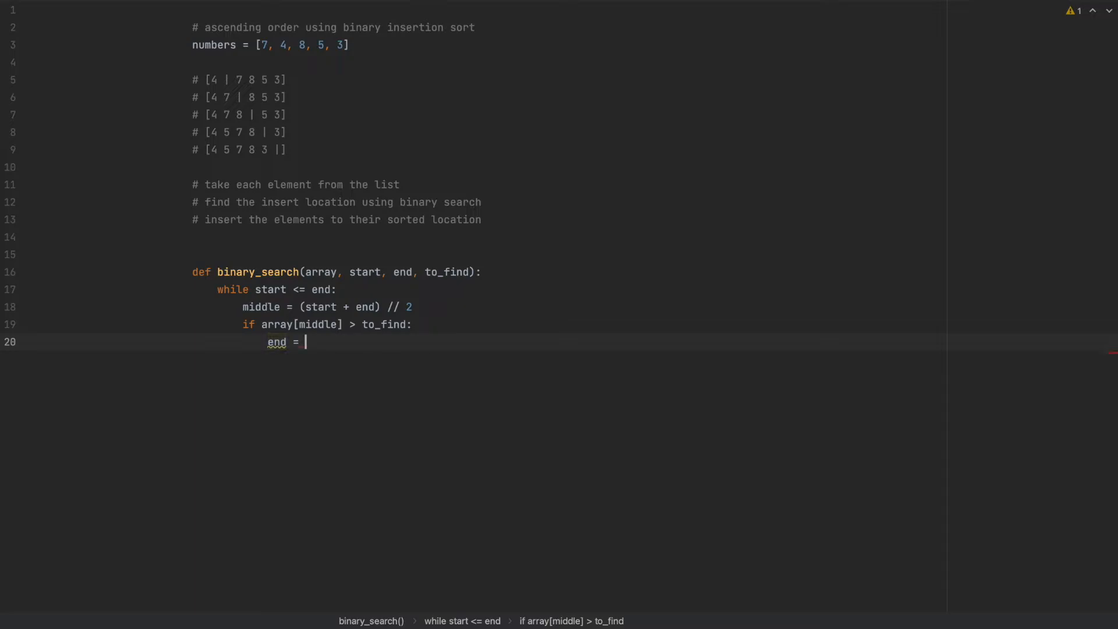
{"action": "type", "text": "middle -"}
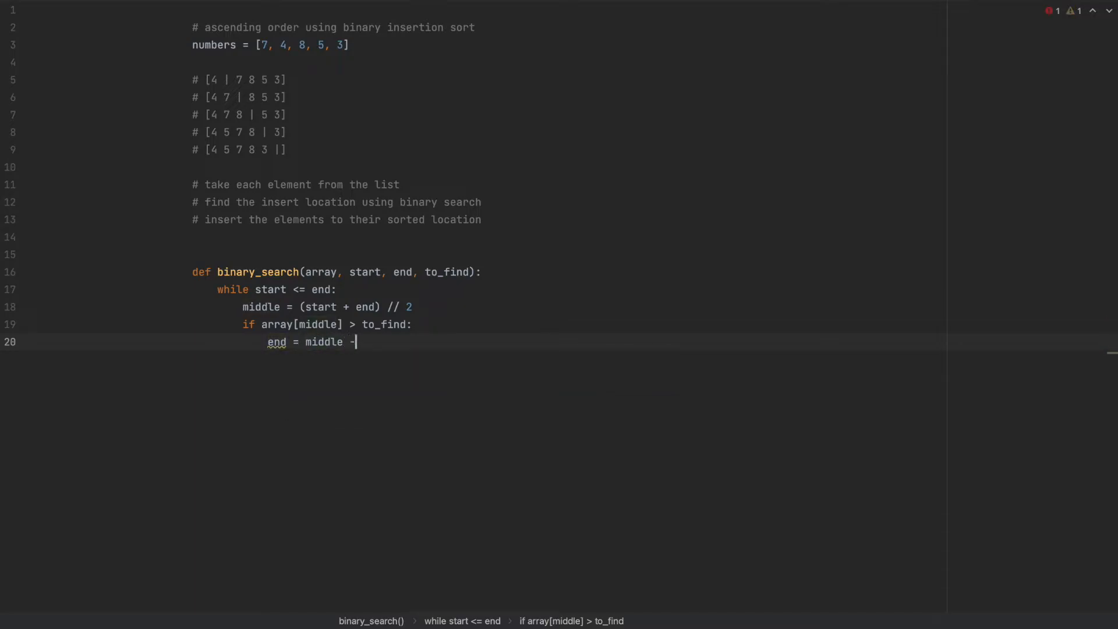
{"action": "type", "text": "1"}
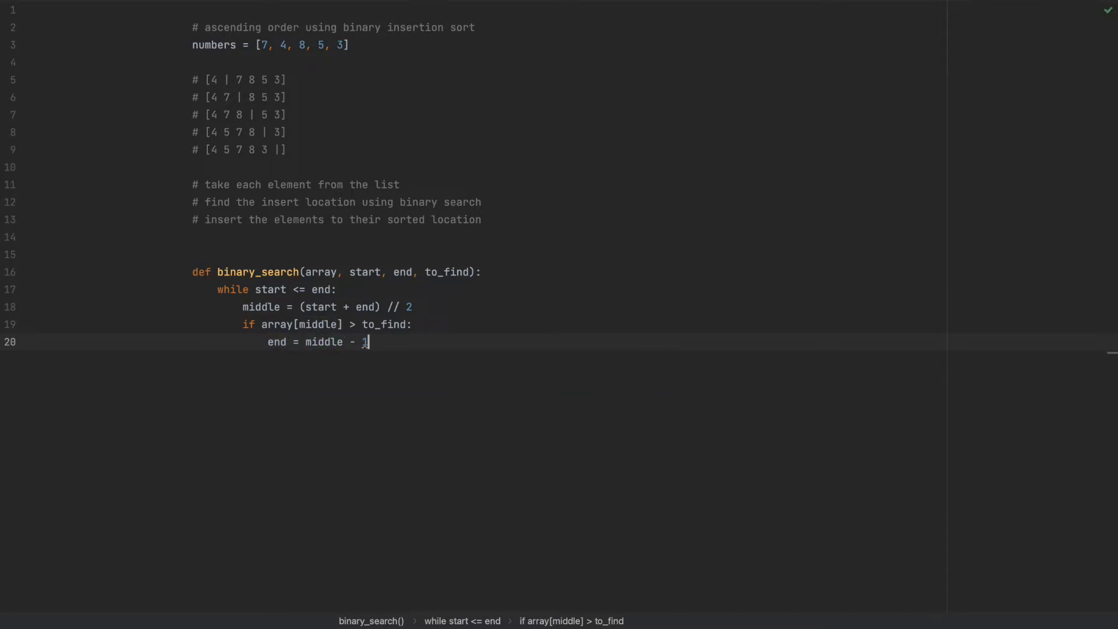
{"action": "type", "text": "e"}
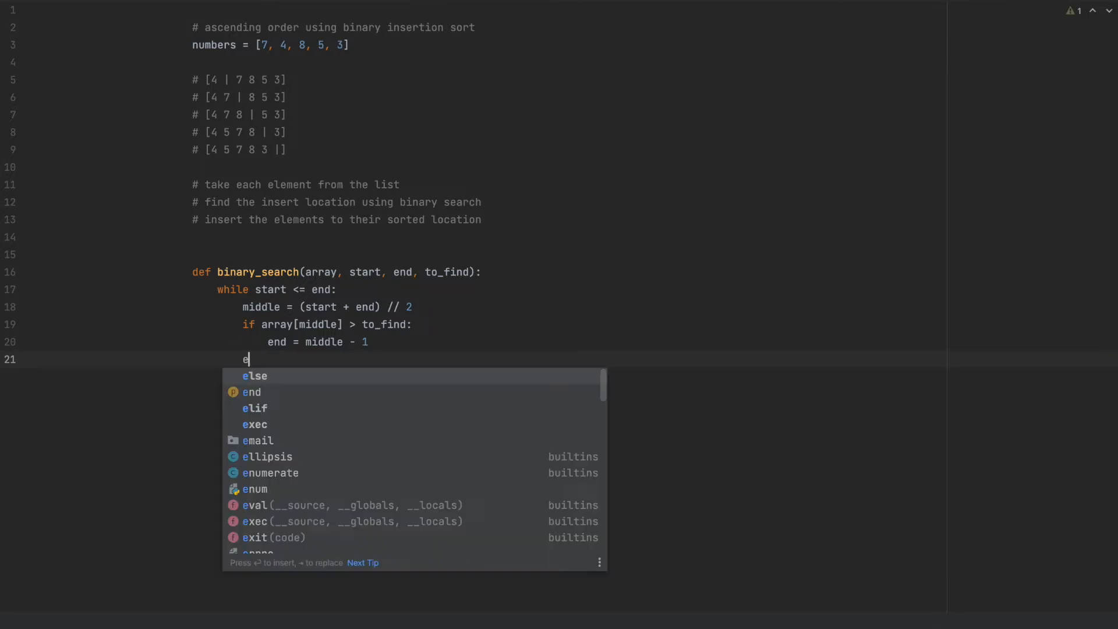
Add an elif array[middle] < to_find: branch setting start = middle + 1
{"action": "type", "text": "lif"}
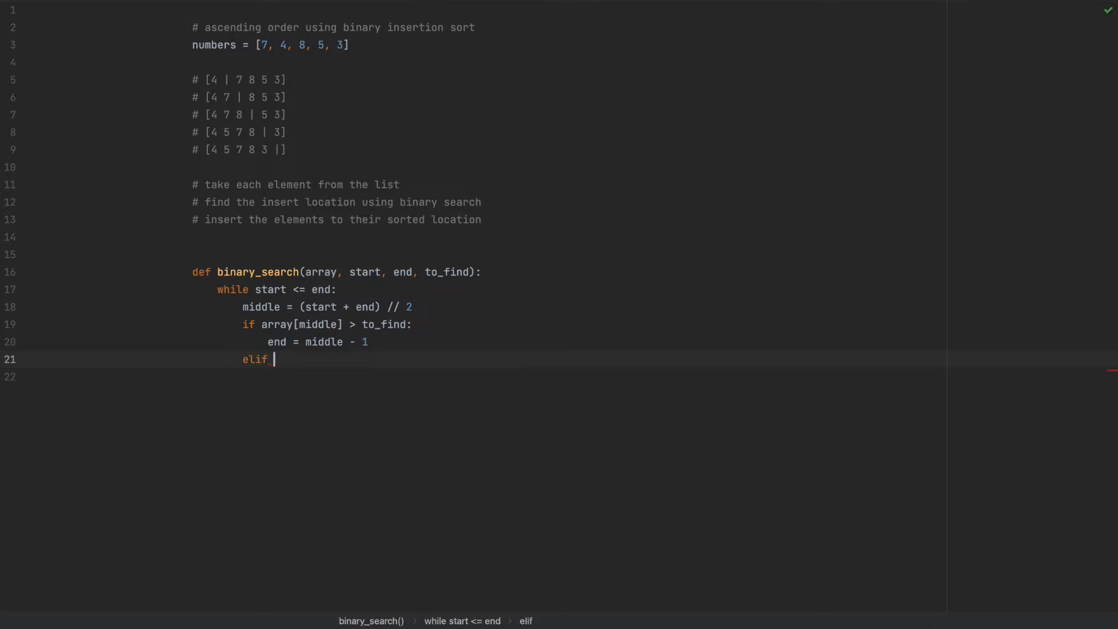
{"action": "type", "text": "array[]"}
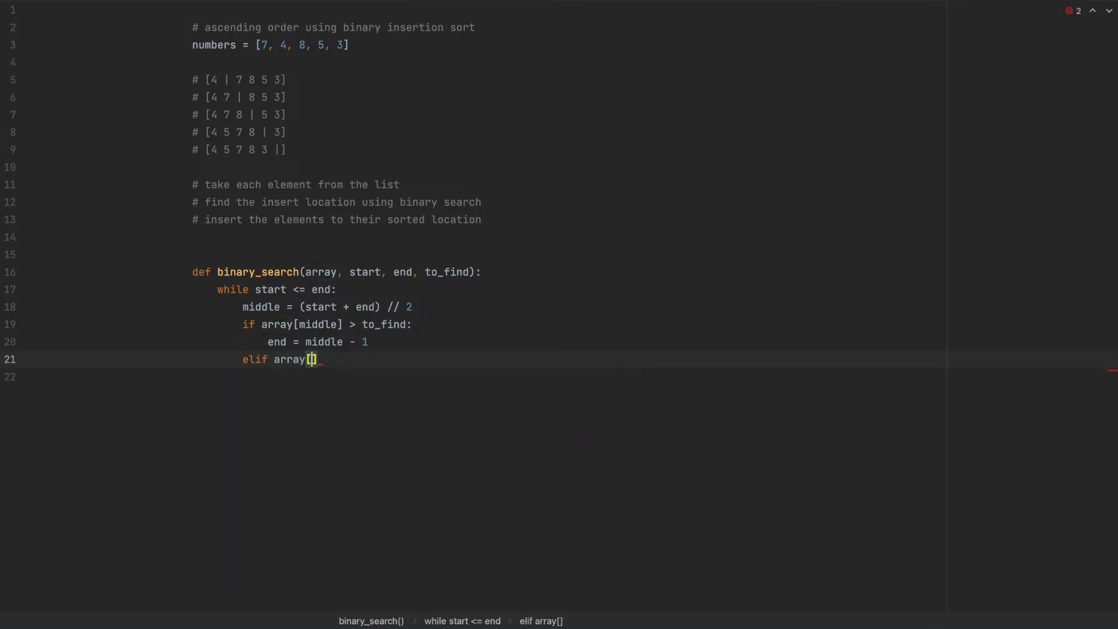
{"action": "type", "text": "middle]"}
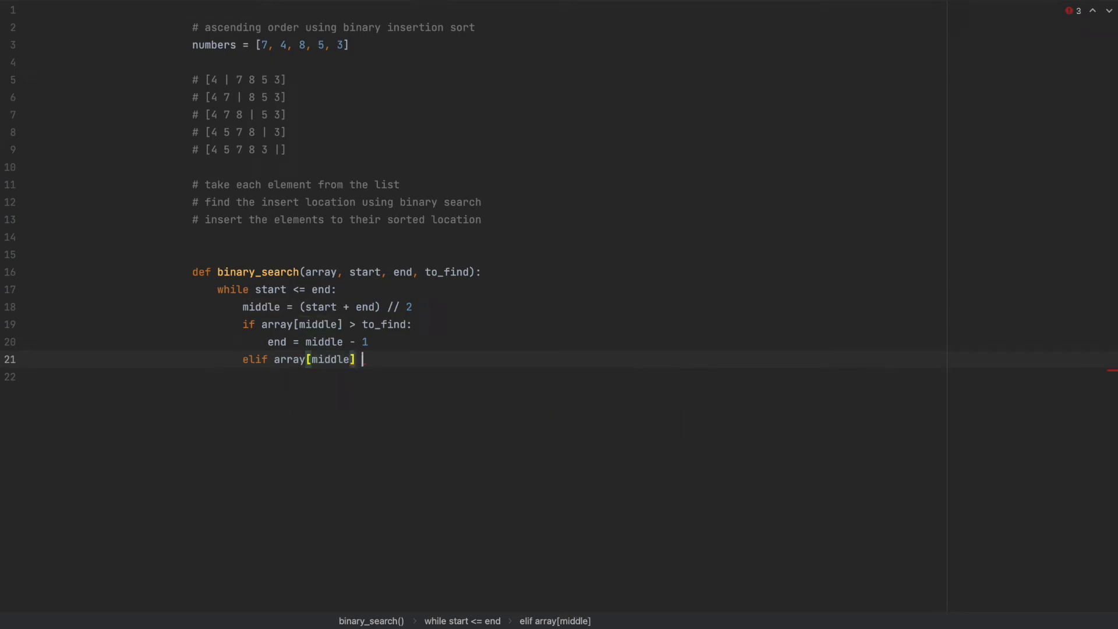
{"action": "type", "text": "< to_find:"}
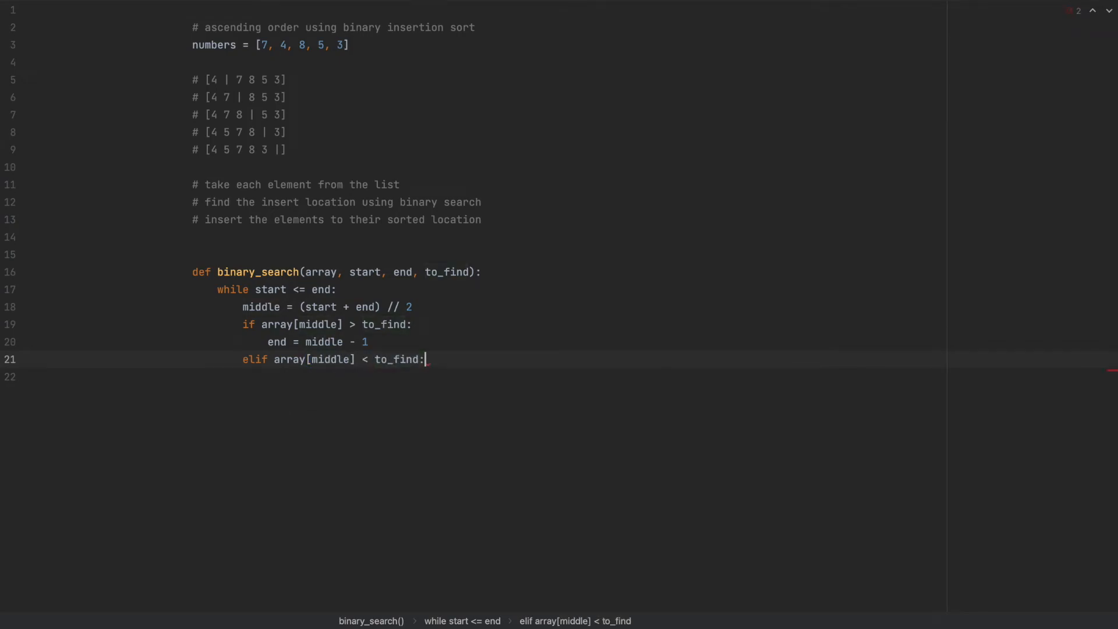
{"action": "key", "text": "enter"}
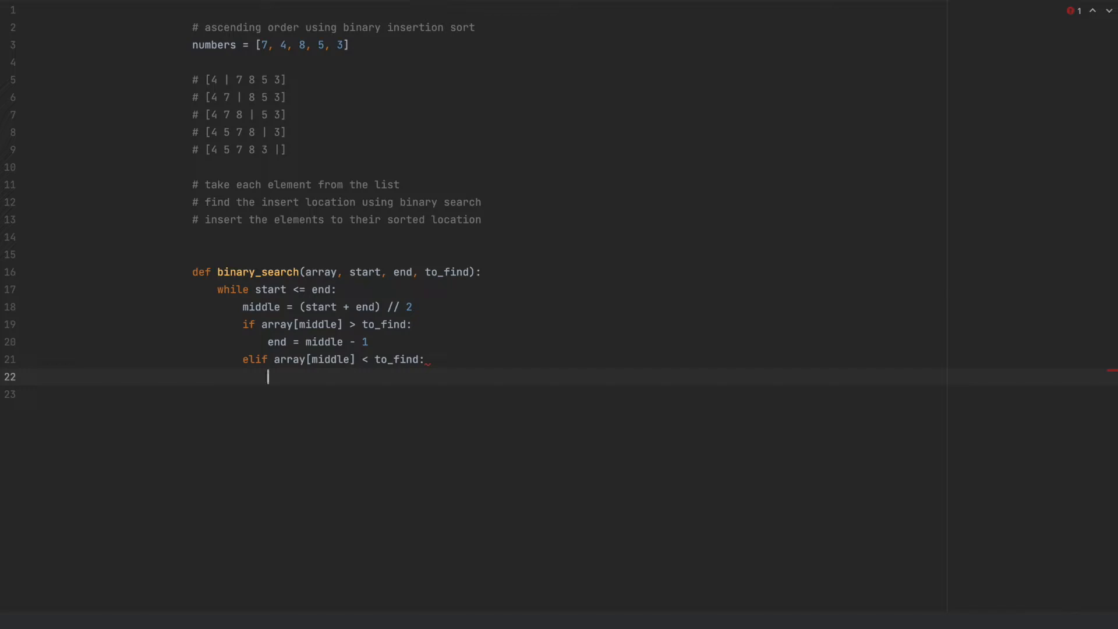
{"action": "type", "text": "start ="}
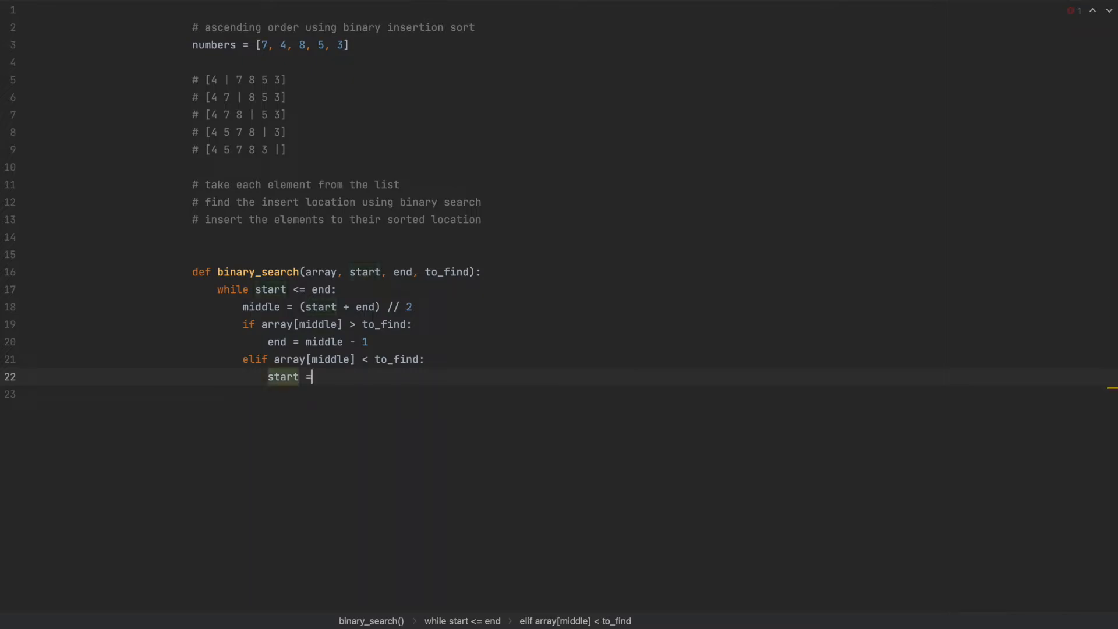
{"action": "type", "text": "middle"}
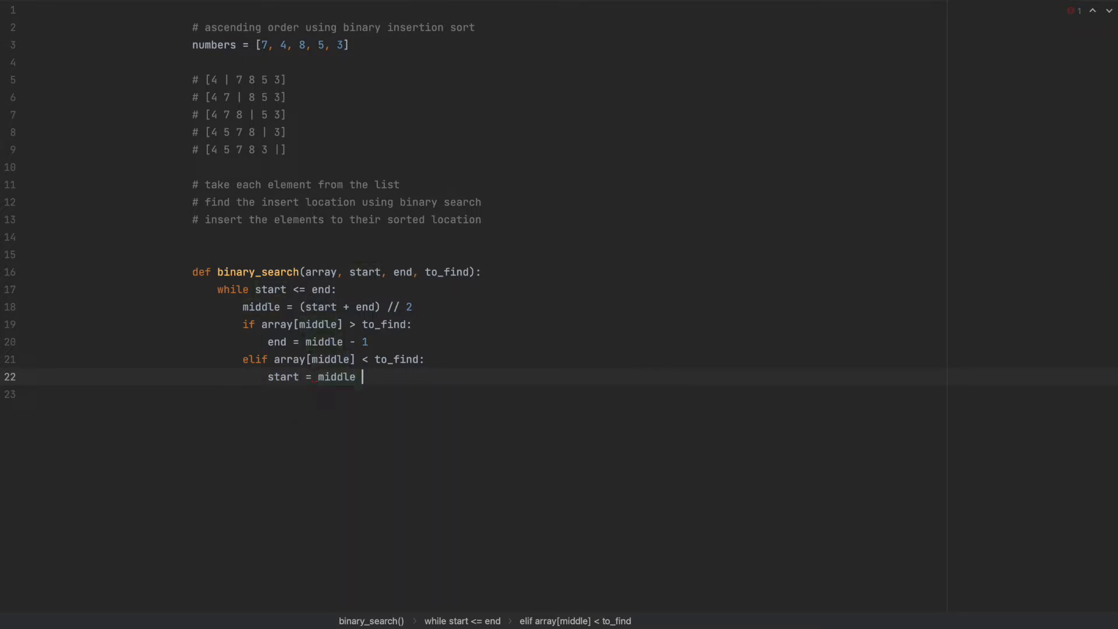
{"action": "type", "text": "+ 1"}
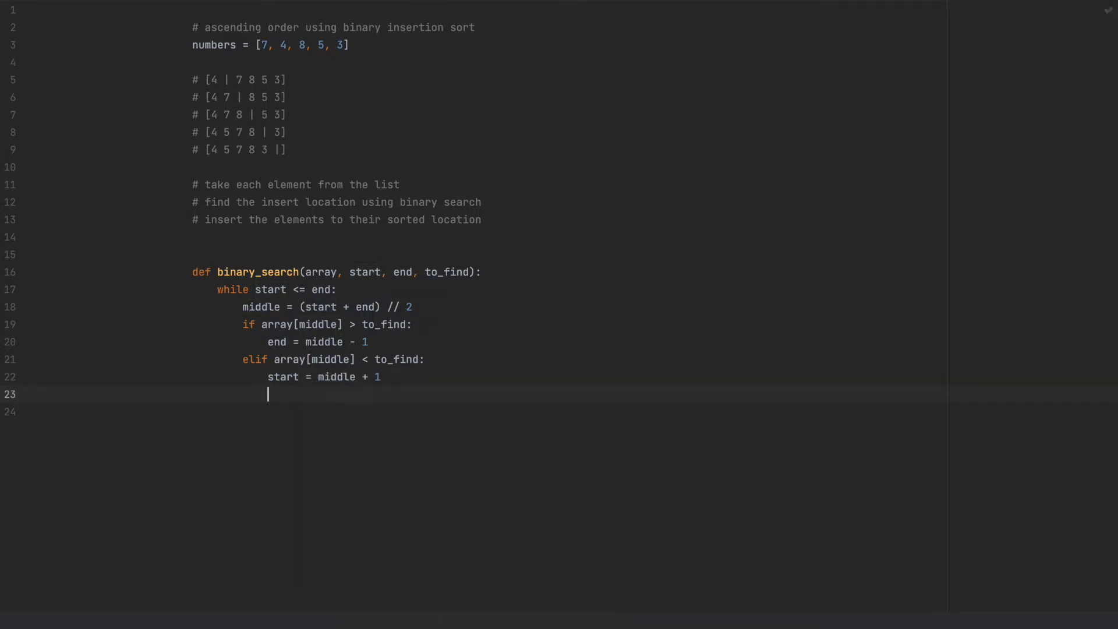
Add the else branch returning middle and return start after the loop
{"action": "type", "text": "else:"}
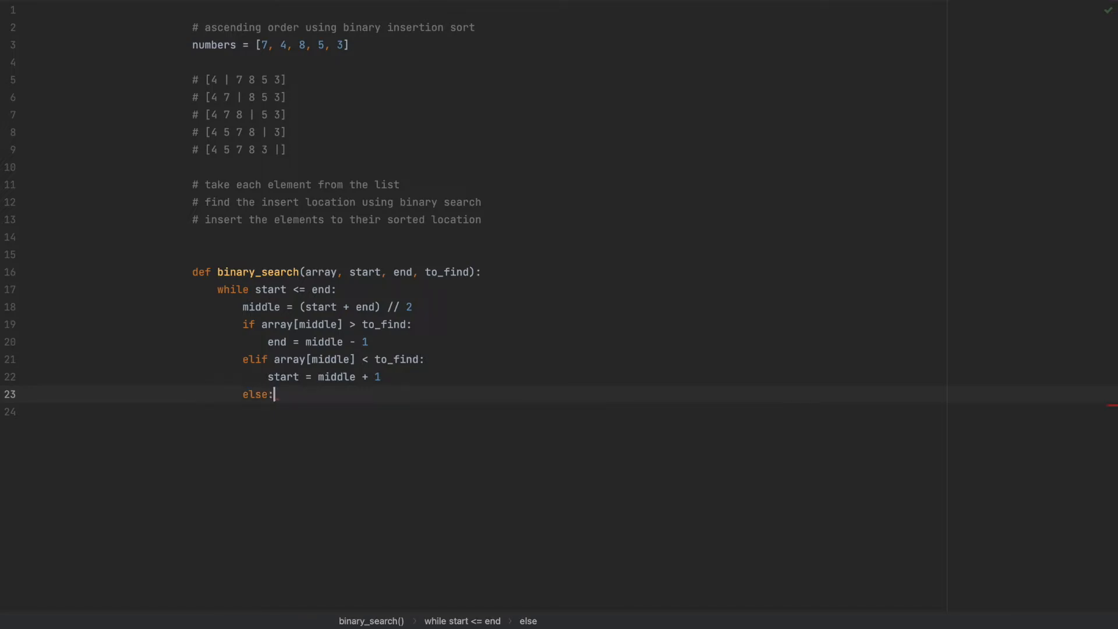
{"action": "key", "text": "enter"}
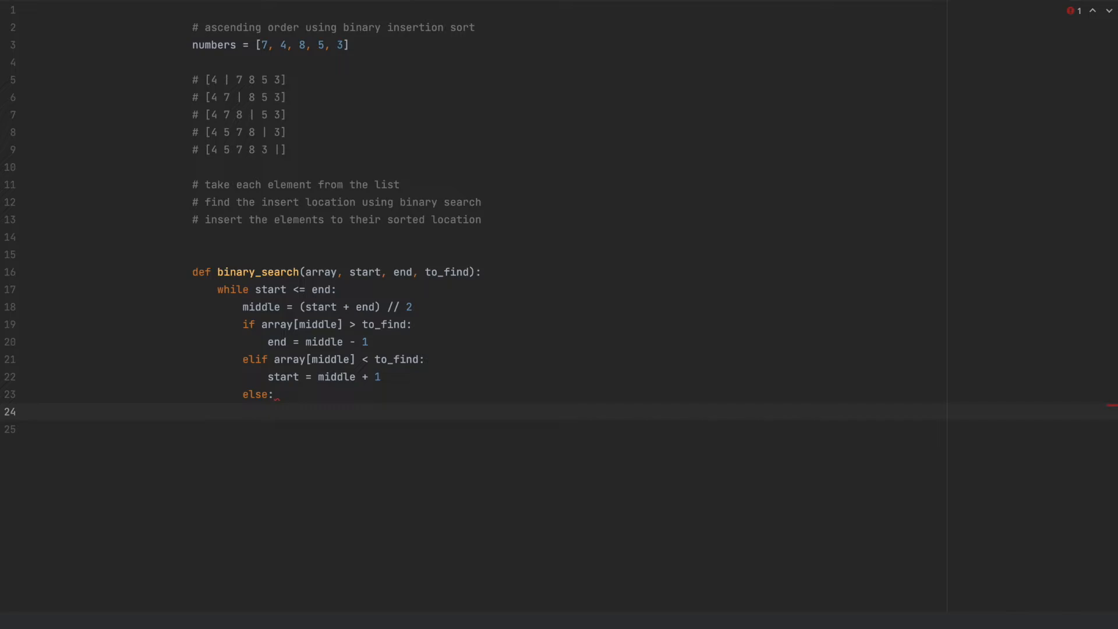
{"action": "type", "text": "re"}
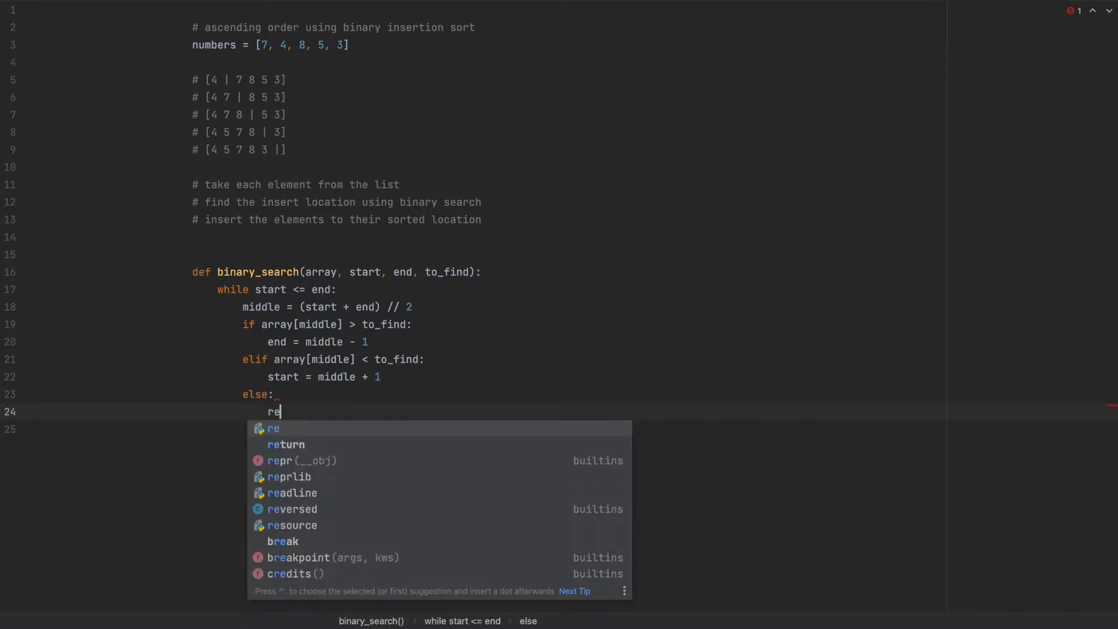
{"action": "type", "text": "turn middle"}
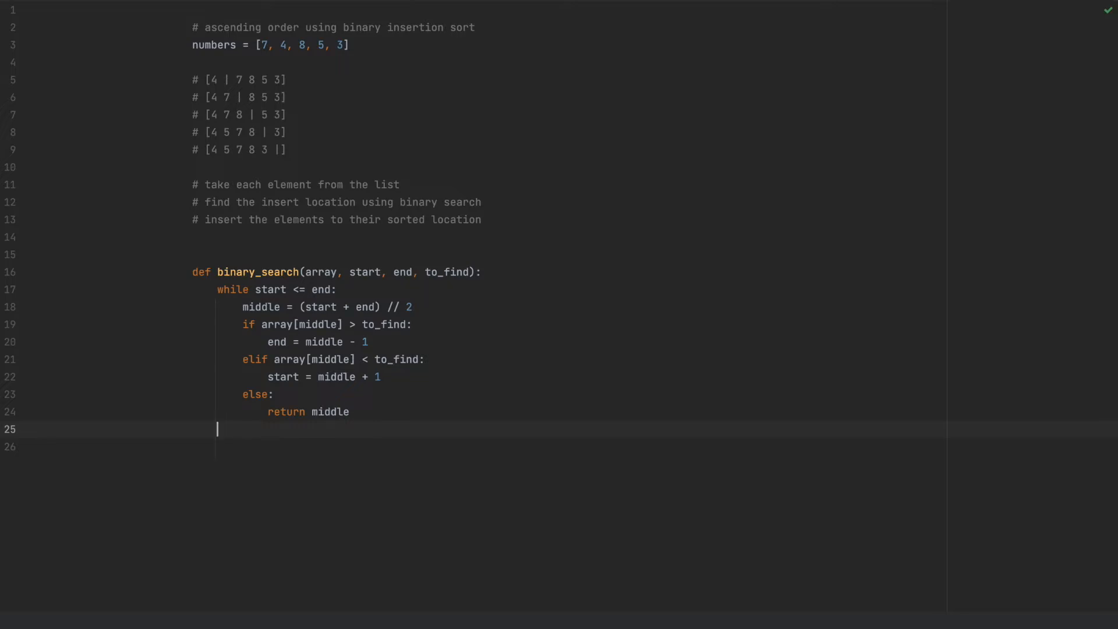
{"action": "type", "text": "r"}
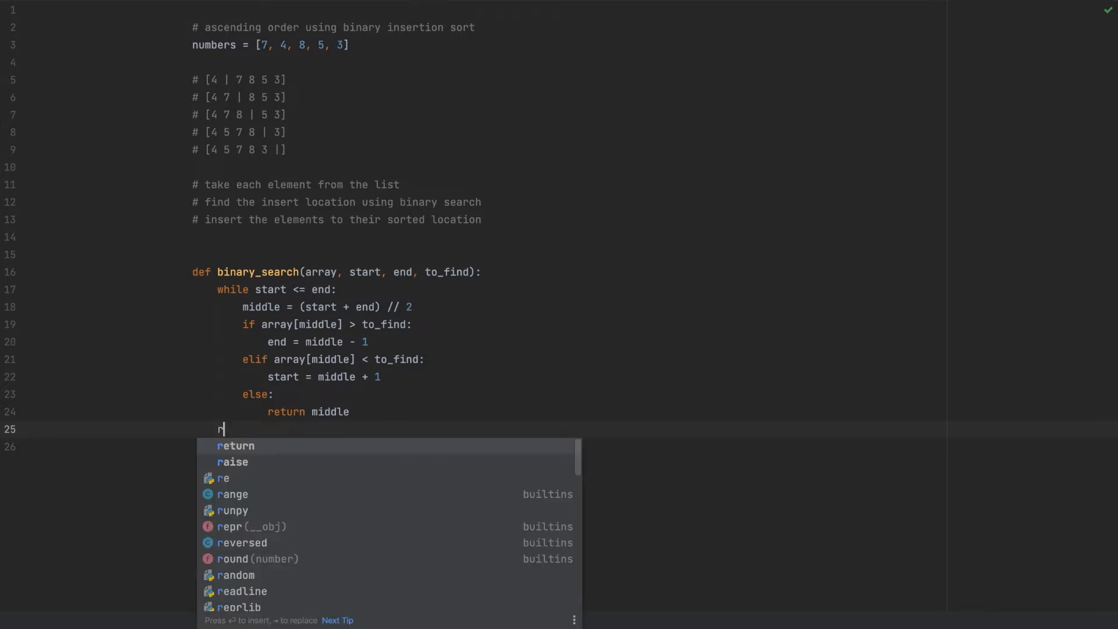
{"action": "key", "text": "enter"}
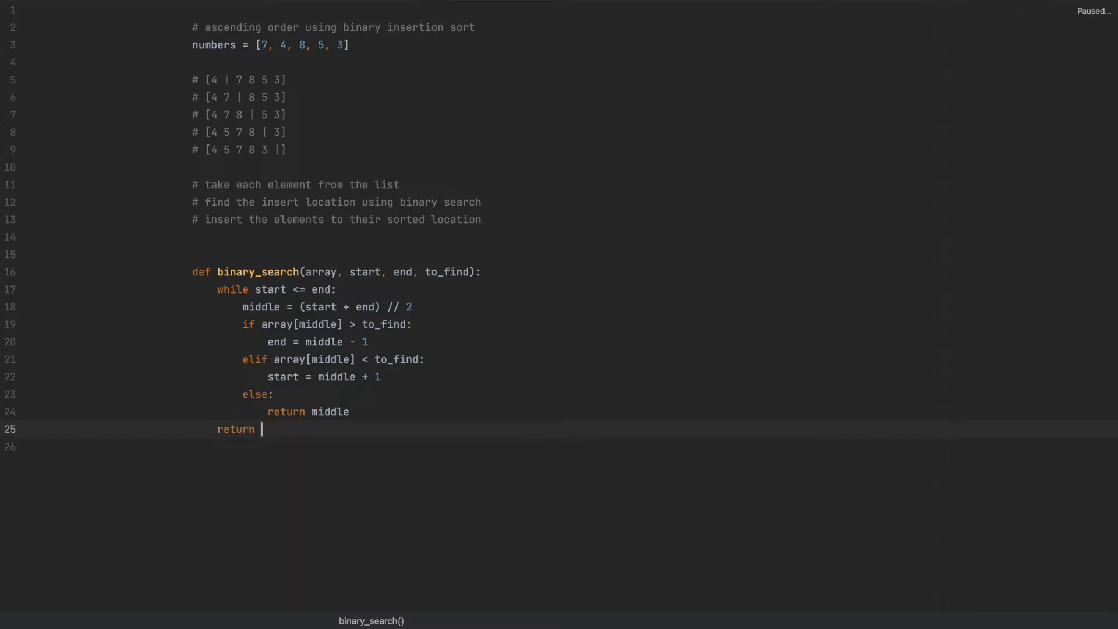
{"action": "type", "text": "st"}
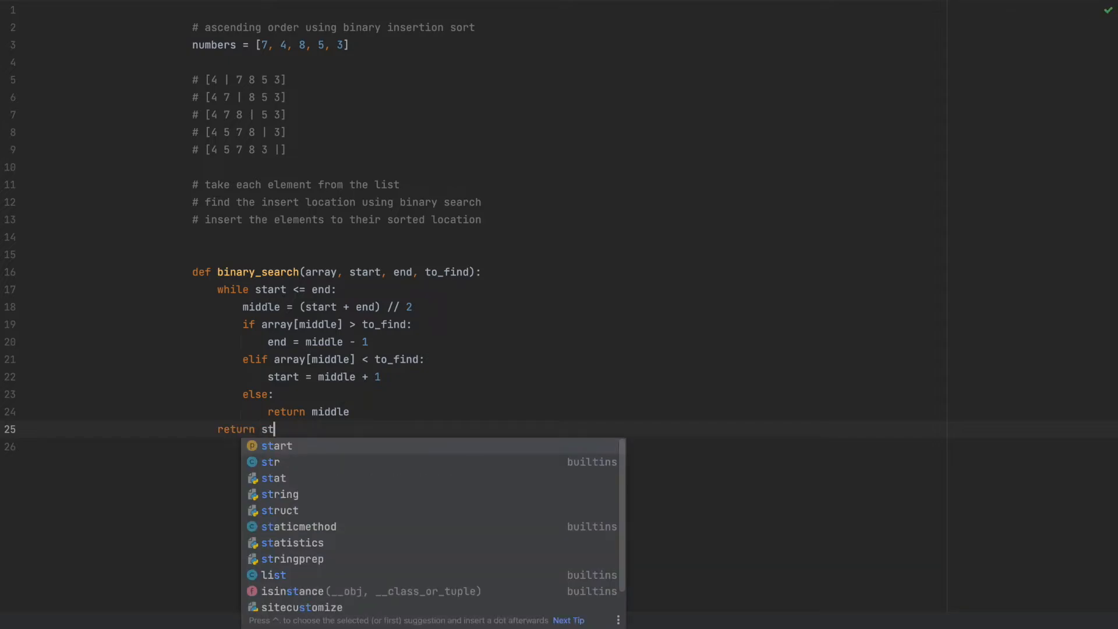
{"action": "left_click", "coordinate": [276, 446]}
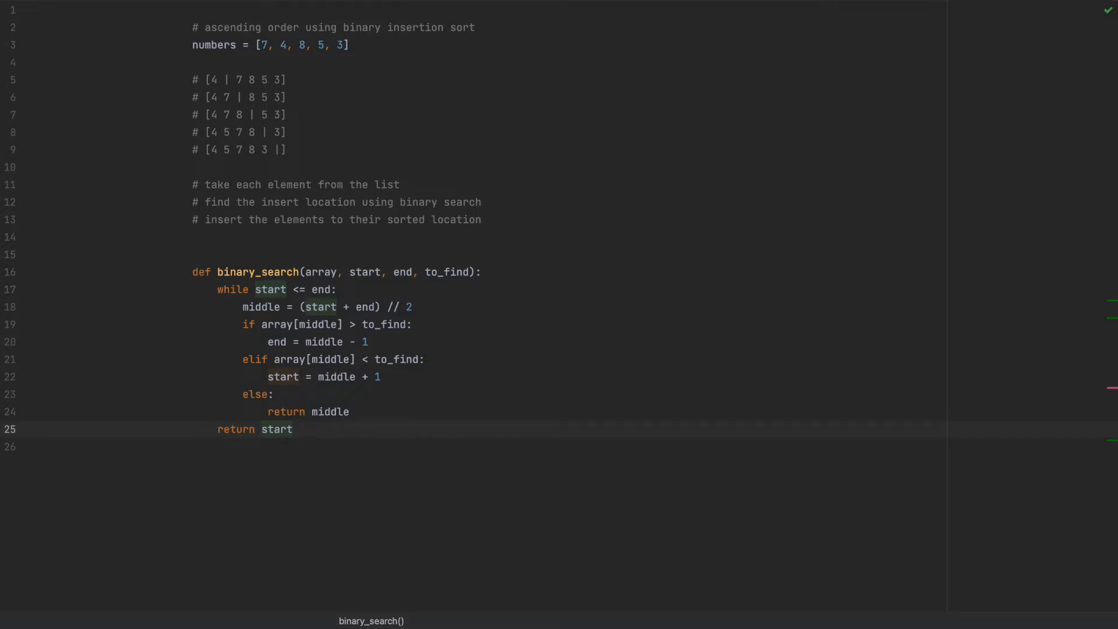
{"action": "key", "text": "enter"}
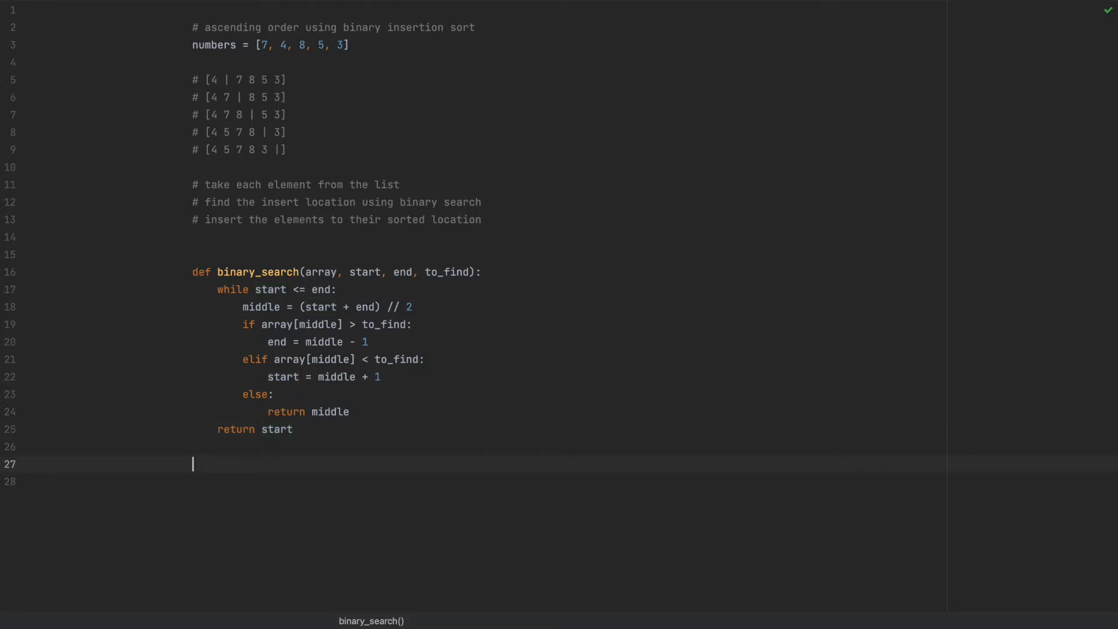
Below the function, add the test line print(binary_search([1, 2, 3], 0, 2, 2))
{"action": "key", "text": "enter"}
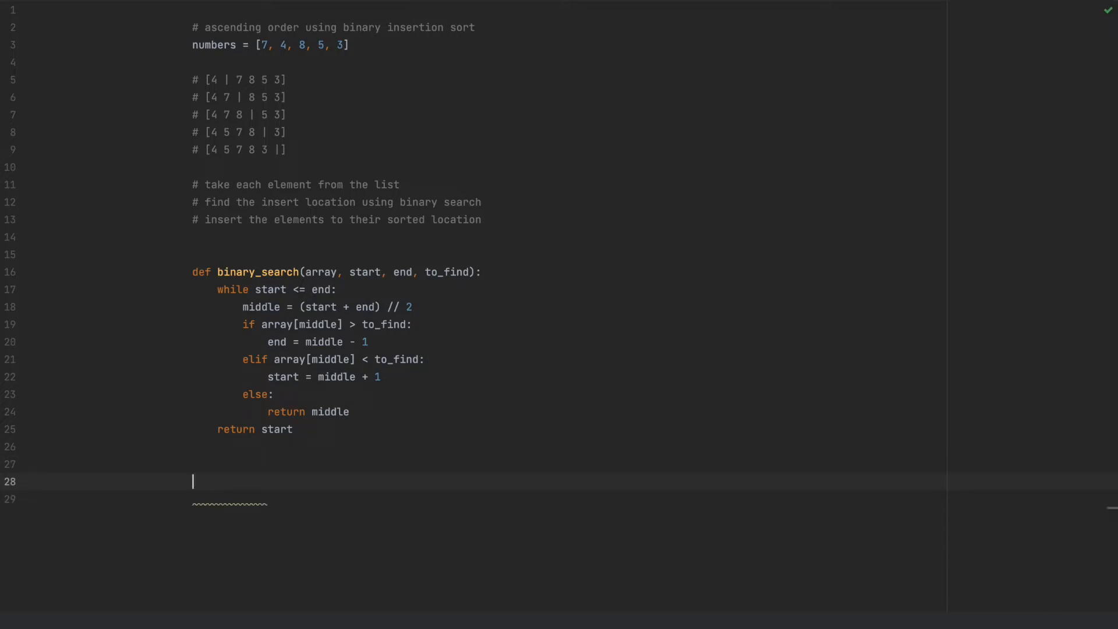
{"action": "type", "text": "print("}
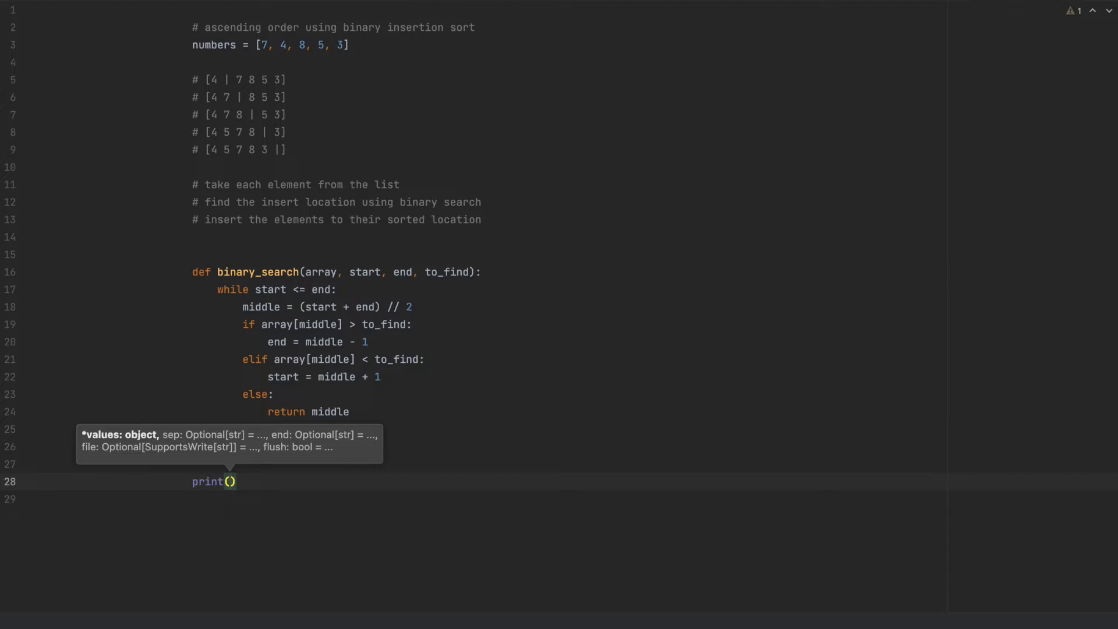
{"action": "type", "text": "binary_search(["}
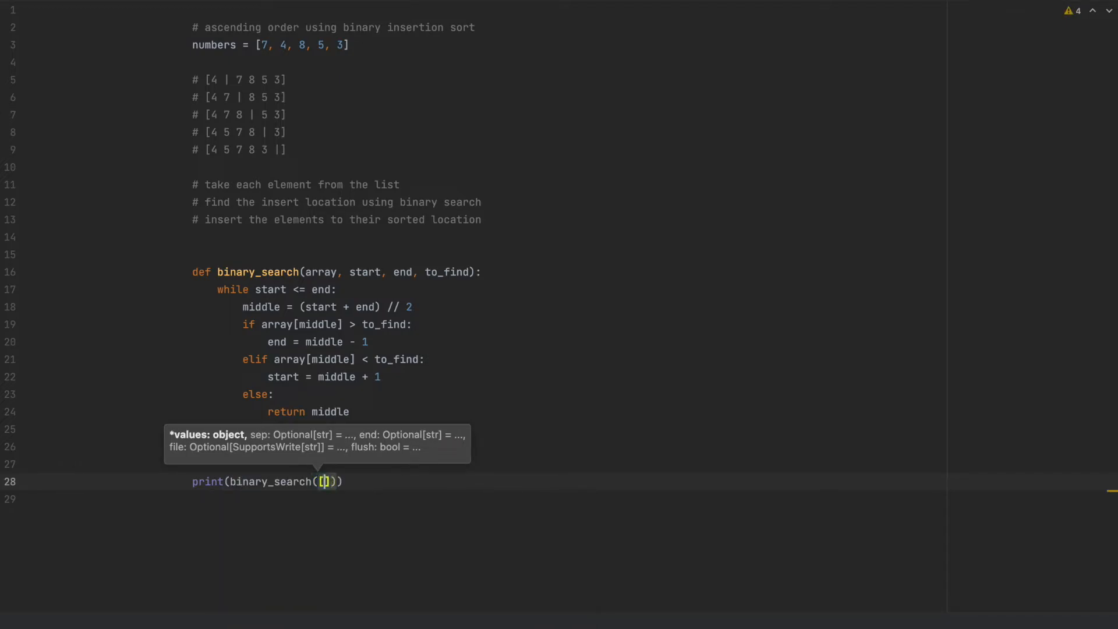
{"action": "type", "text": "1, 2,"}
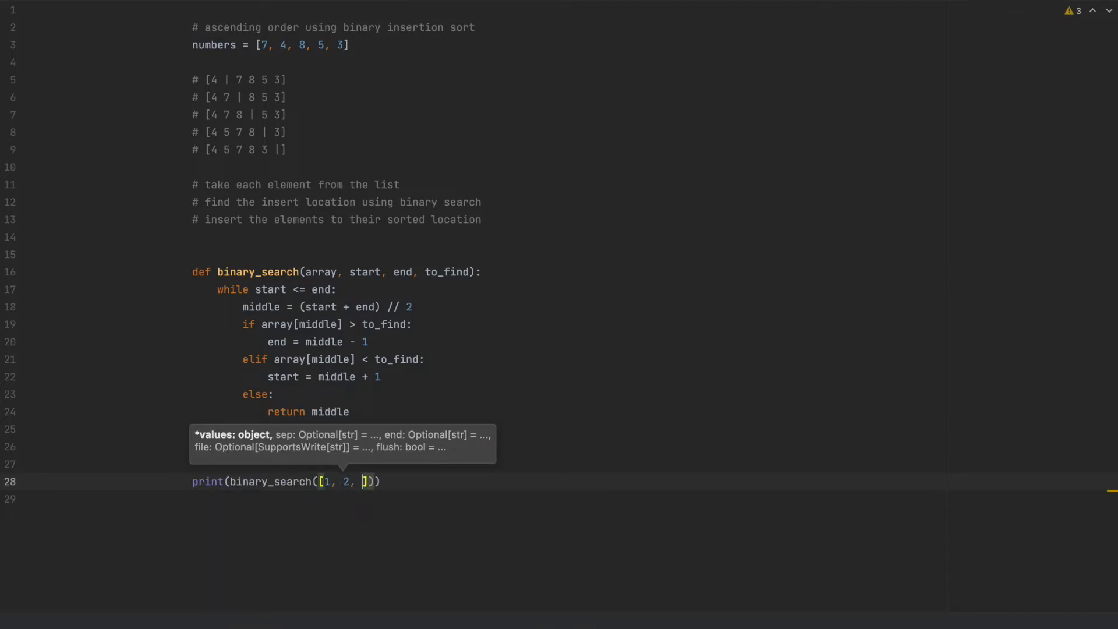
{"action": "type", "text": "3"}
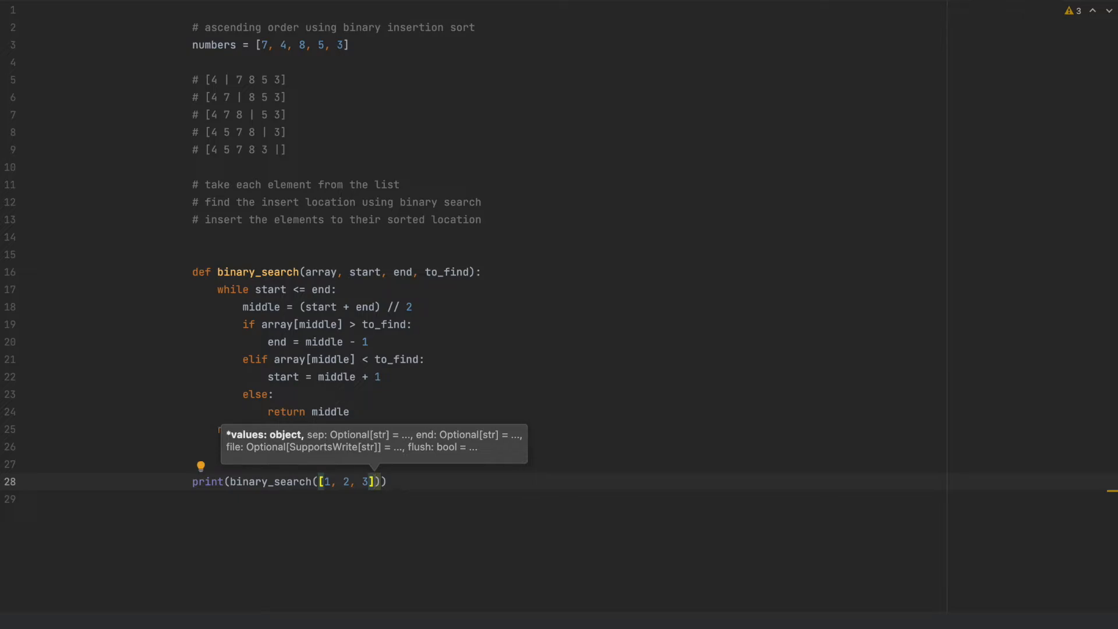
{"action": "type", "text": ", 0"}
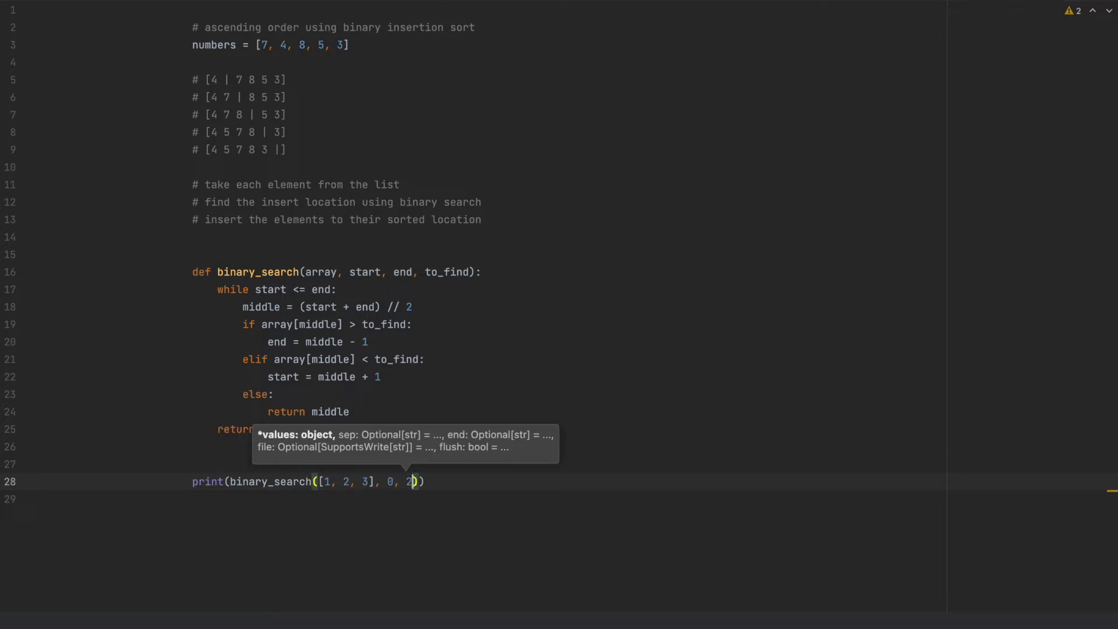
{"action": "type", "text": ", 2"}
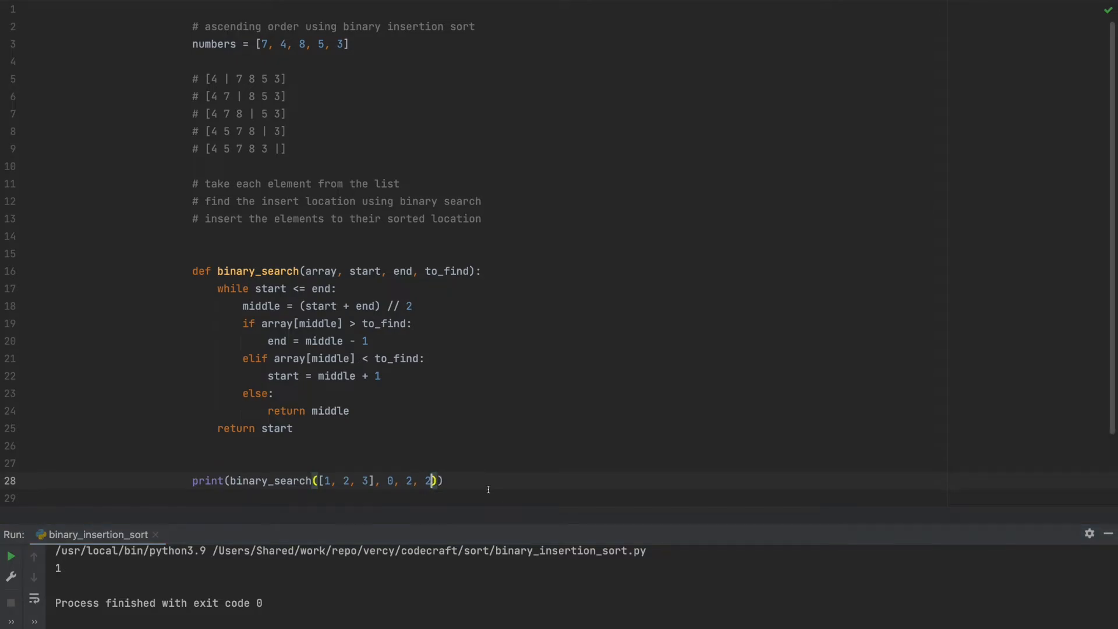
Run the test with target -1, getting 0, then change the target to 8
{"action": "type", "text": "-1"}
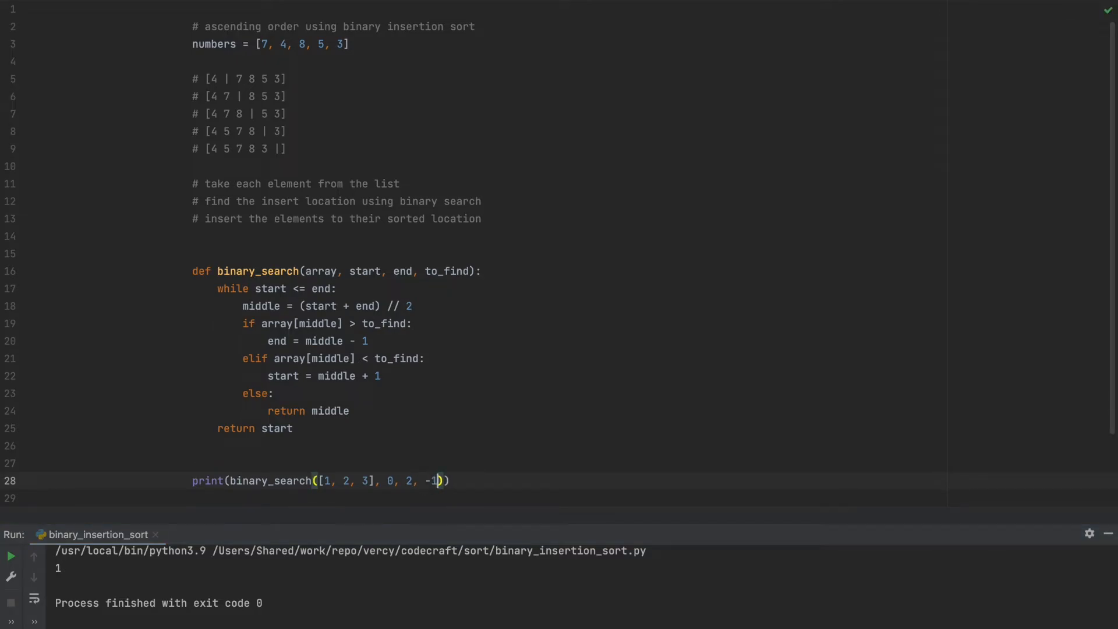
{"action": "left_click", "coordinate": [11, 556]}
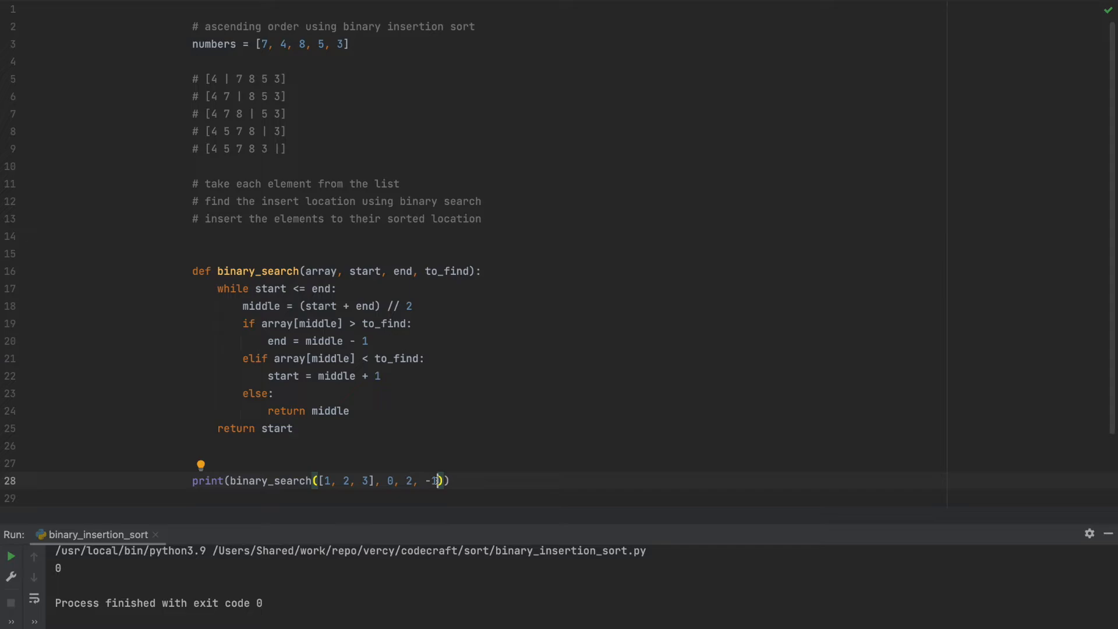
{"action": "key", "text": "Backspace"}
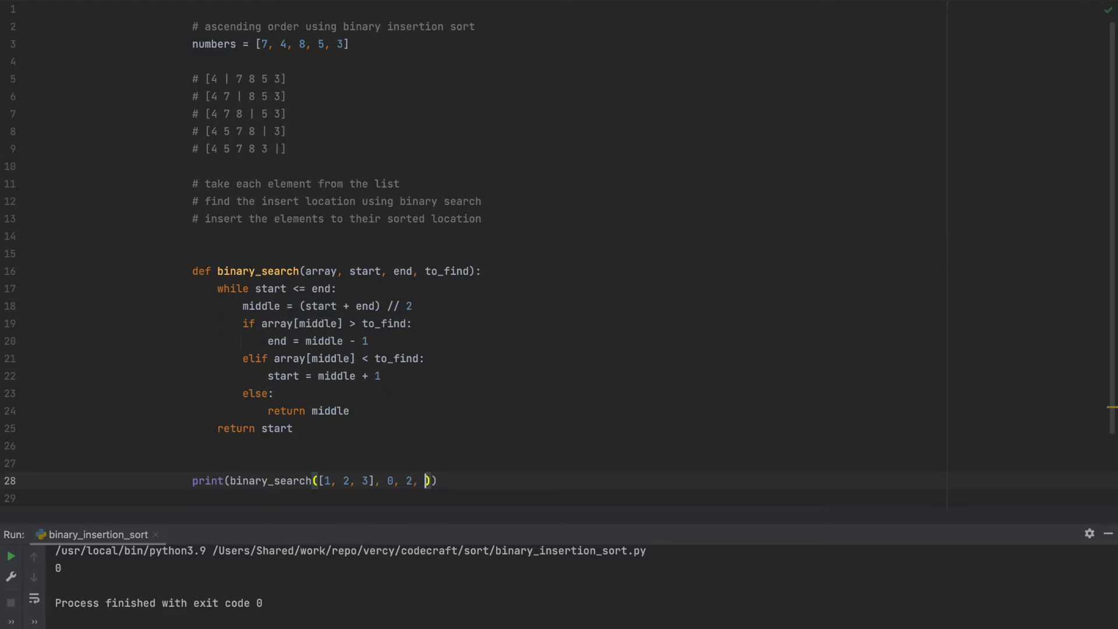
{"action": "type", "text": "8"}
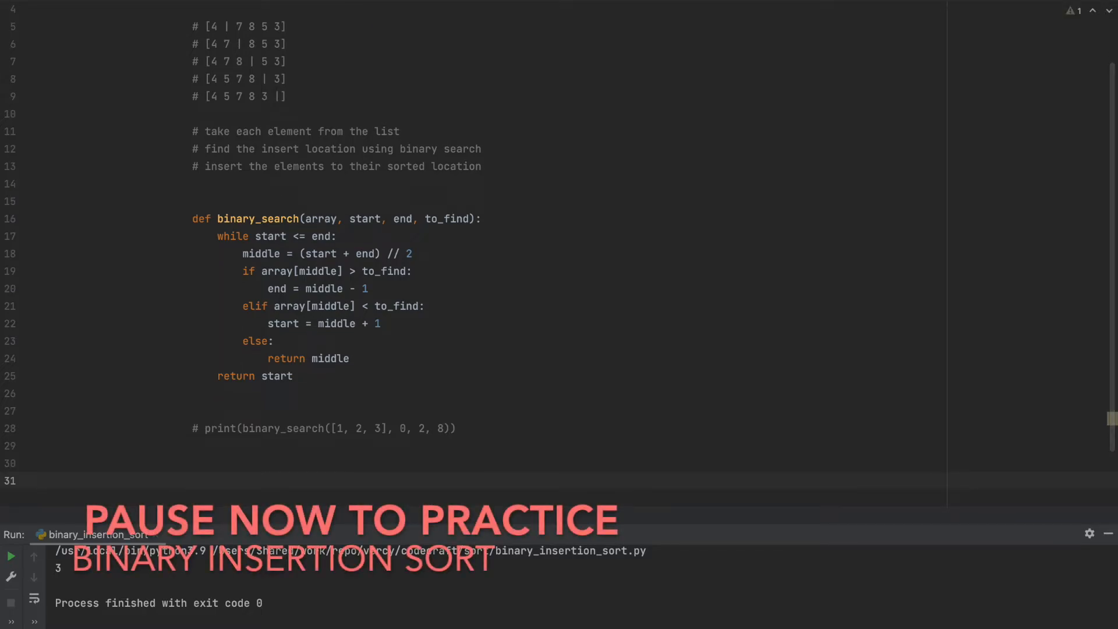
Define binary_insertion_sort(array) with a for loop over range(1, len(array))
{"action": "type", "text": "def b"}
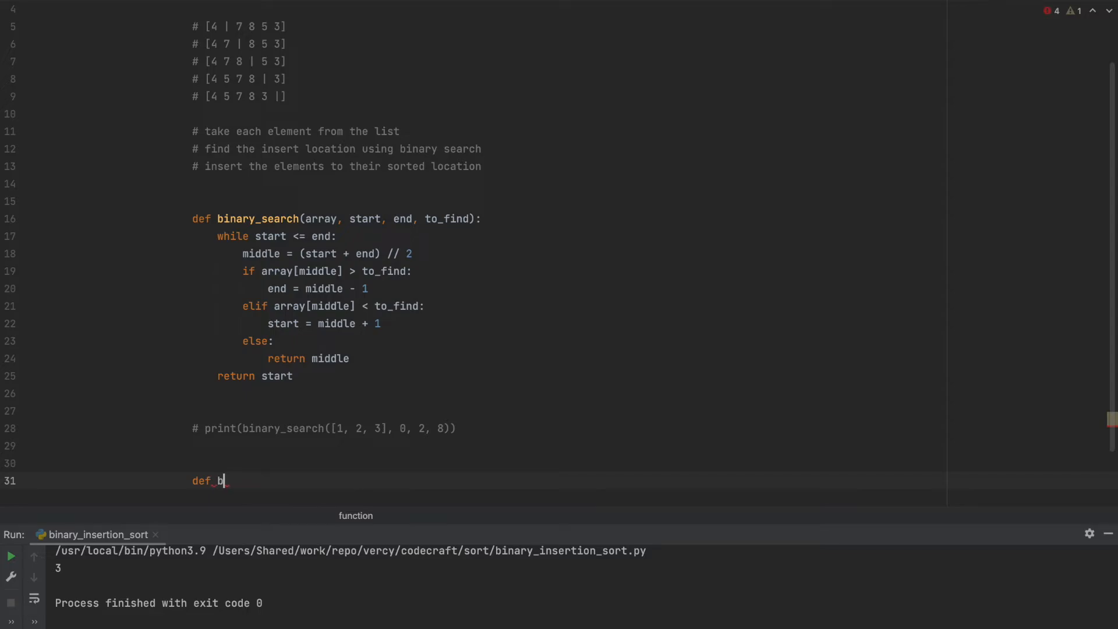
{"action": "type", "text": "inary_"}
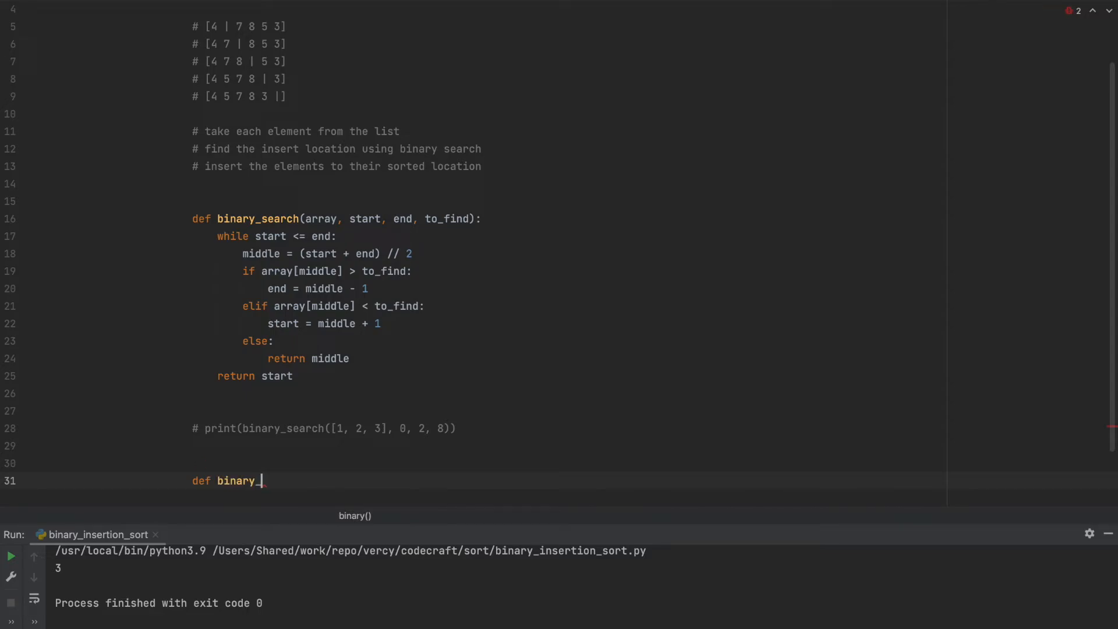
{"action": "type", "text": "insertion_so"}
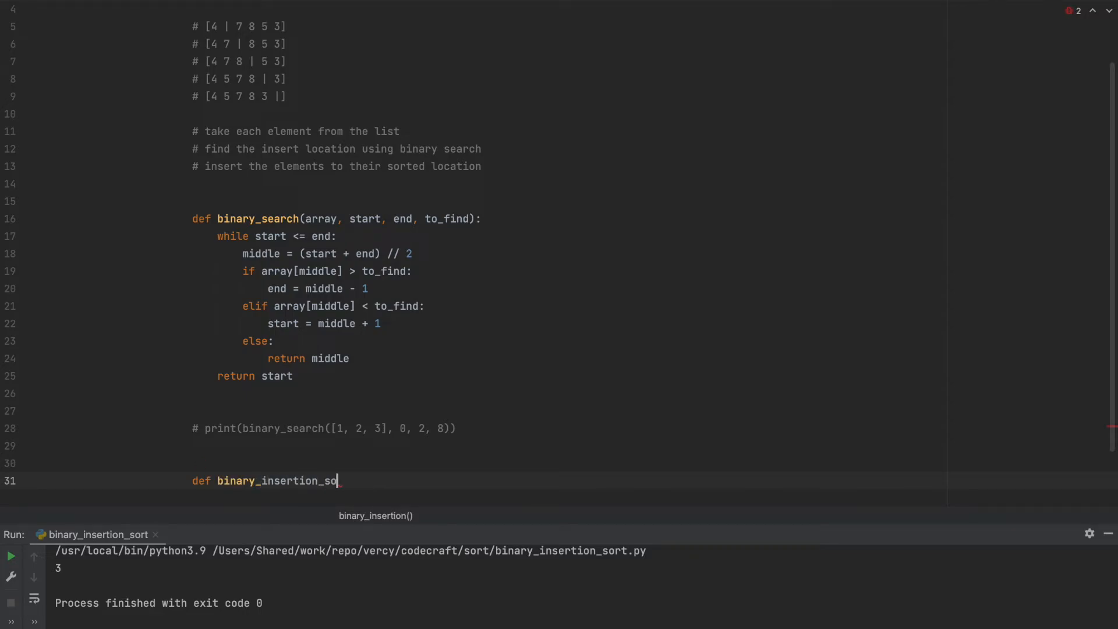
{"action": "type", "text": "rt()"}
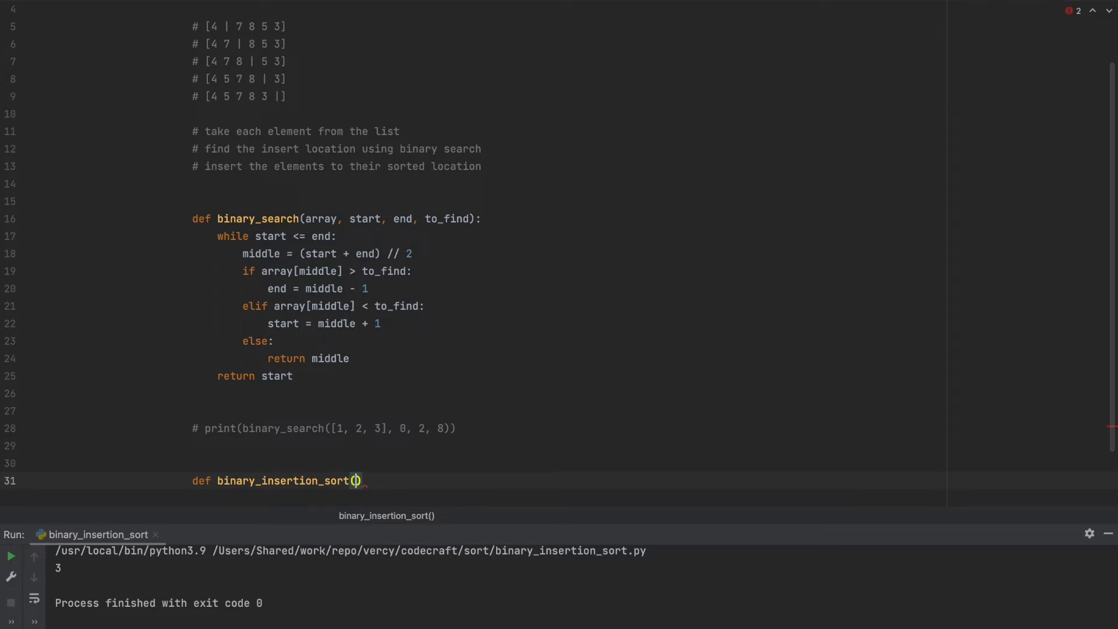
{"action": "type", "text": "array"}
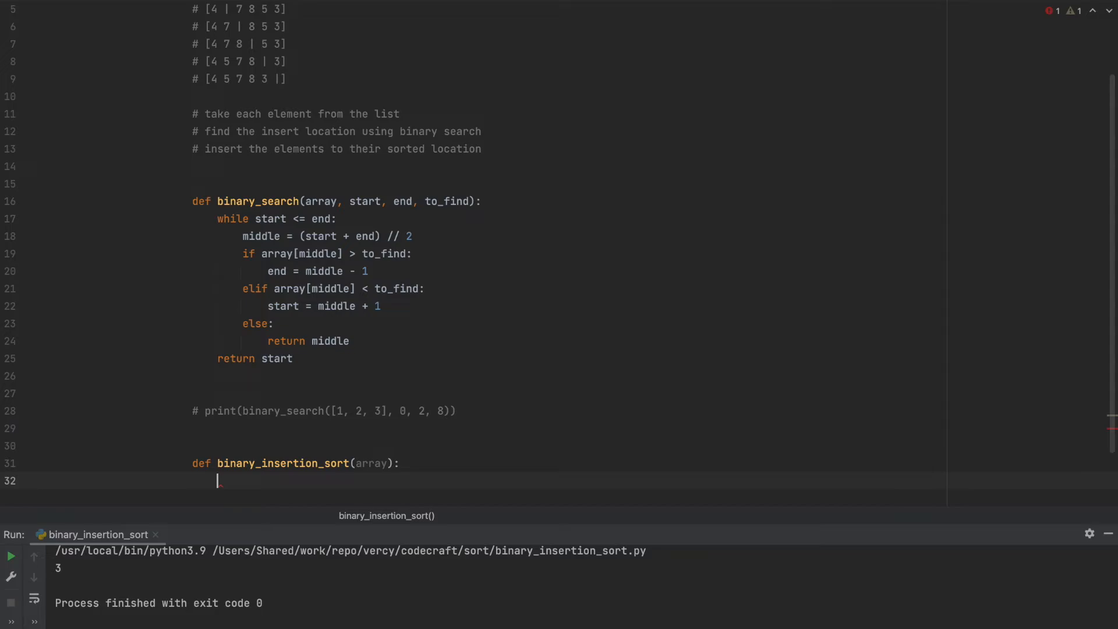
{"action": "type", "text": "for"}
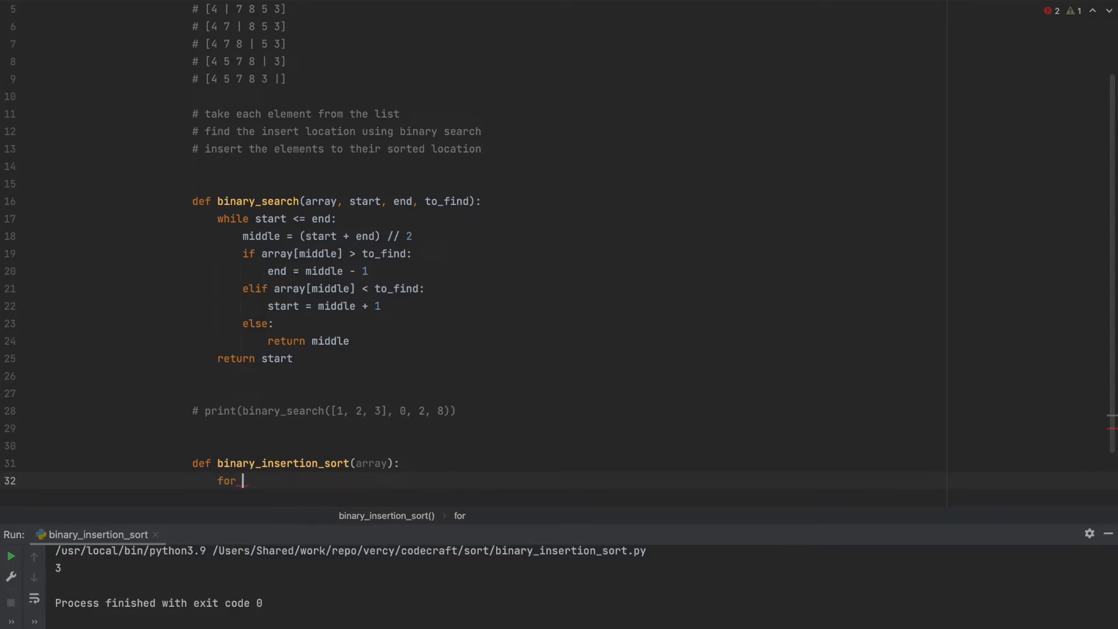
{"action": "type", "text": "i"}
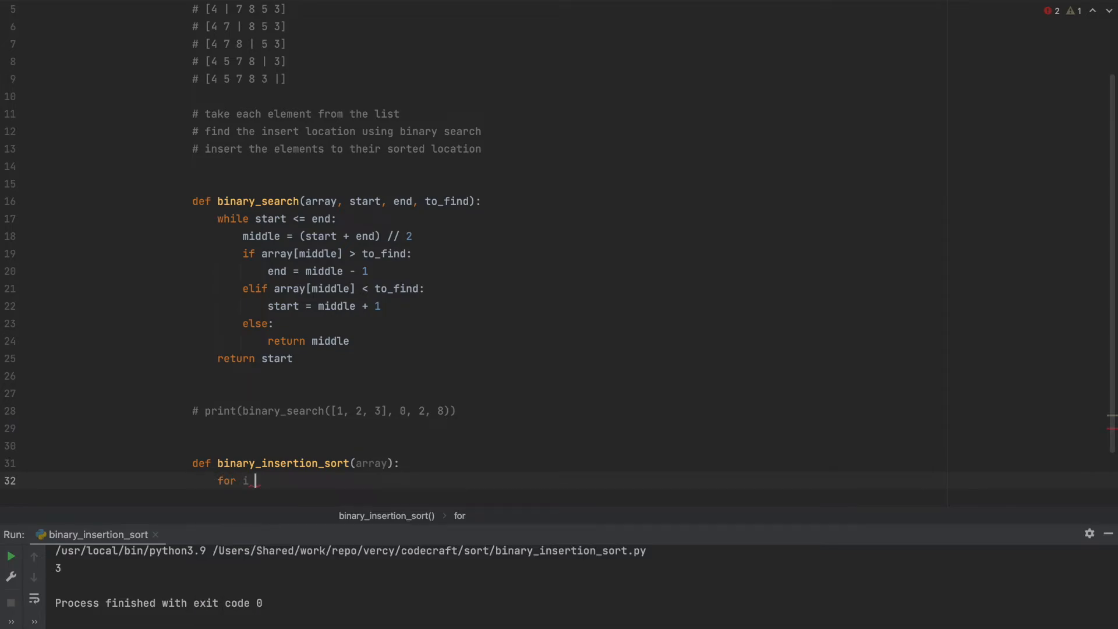
{"action": "type", "text": "in range(1,"}
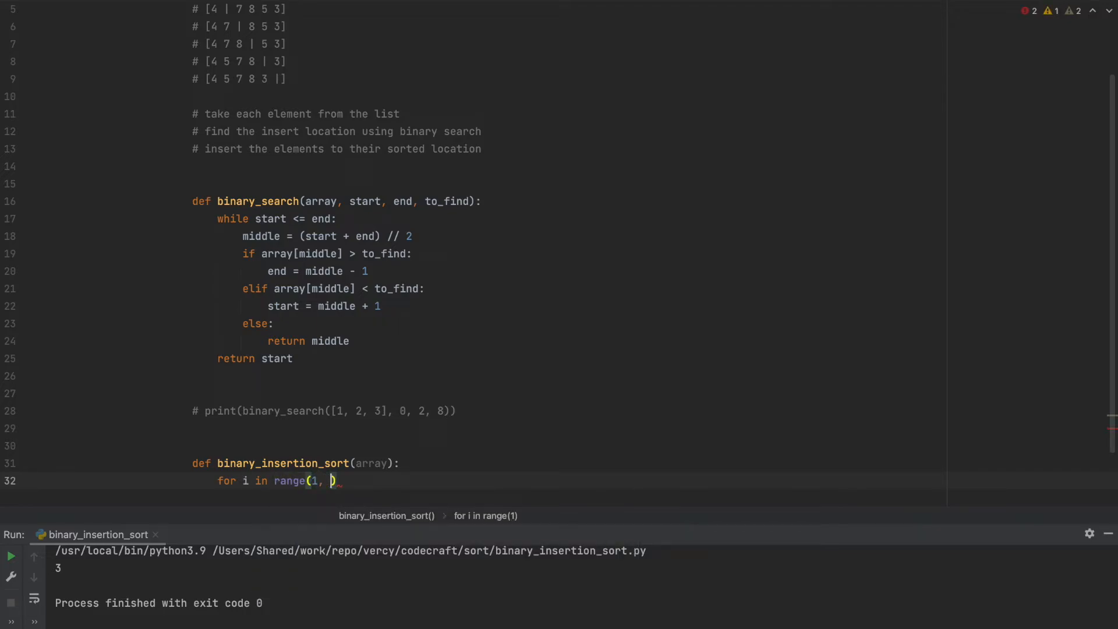
{"action": "type", "text": "len"}
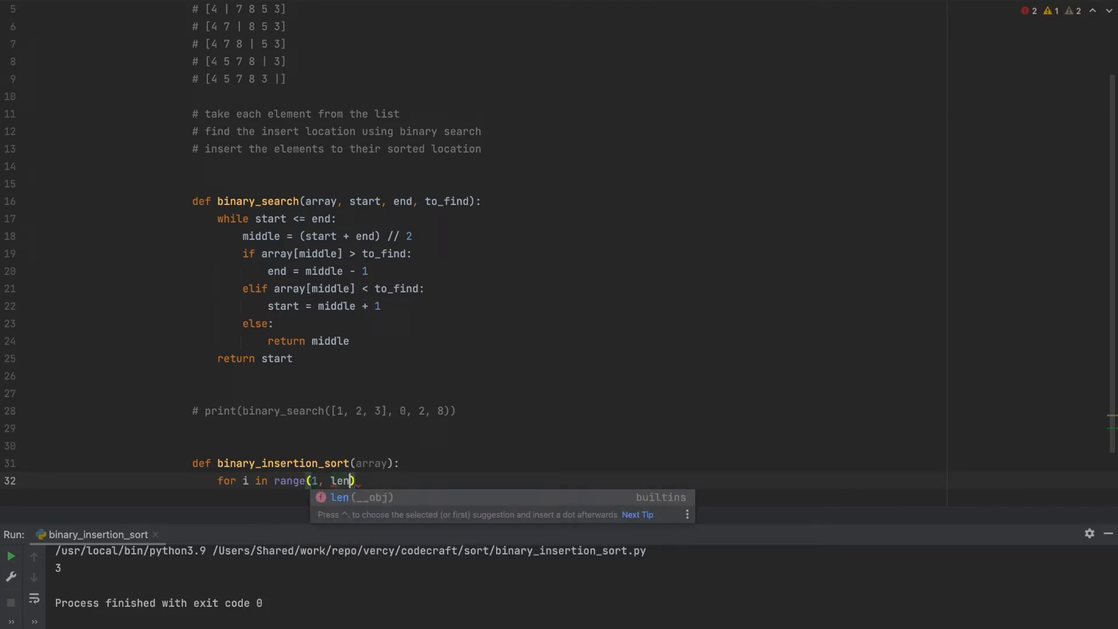
{"action": "type", "text": "rray"}
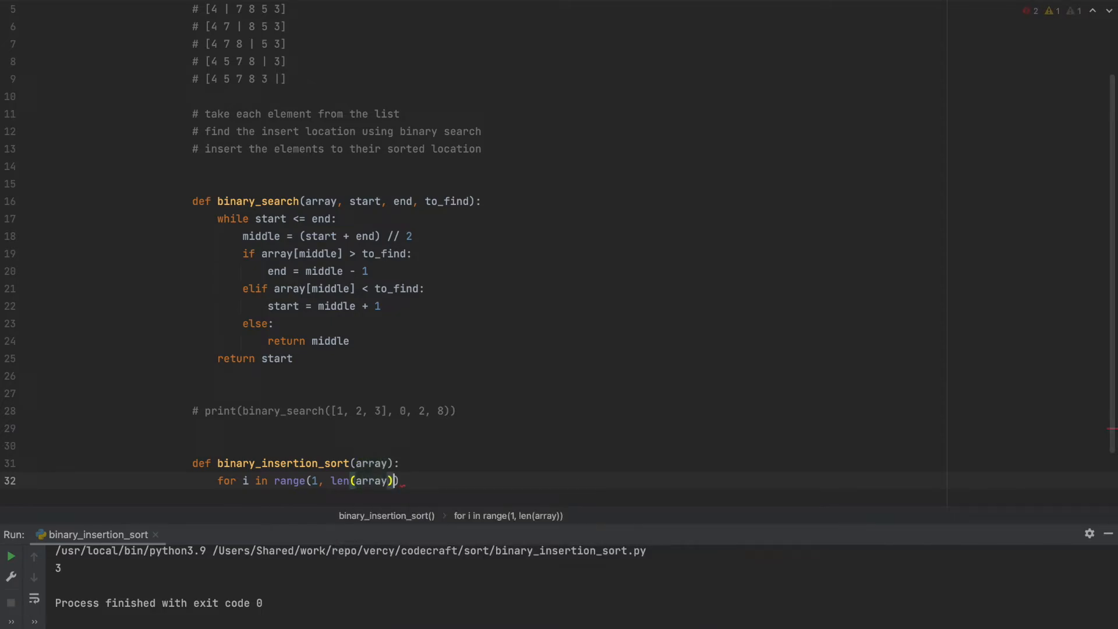
{"action": "type", "text": ":"}
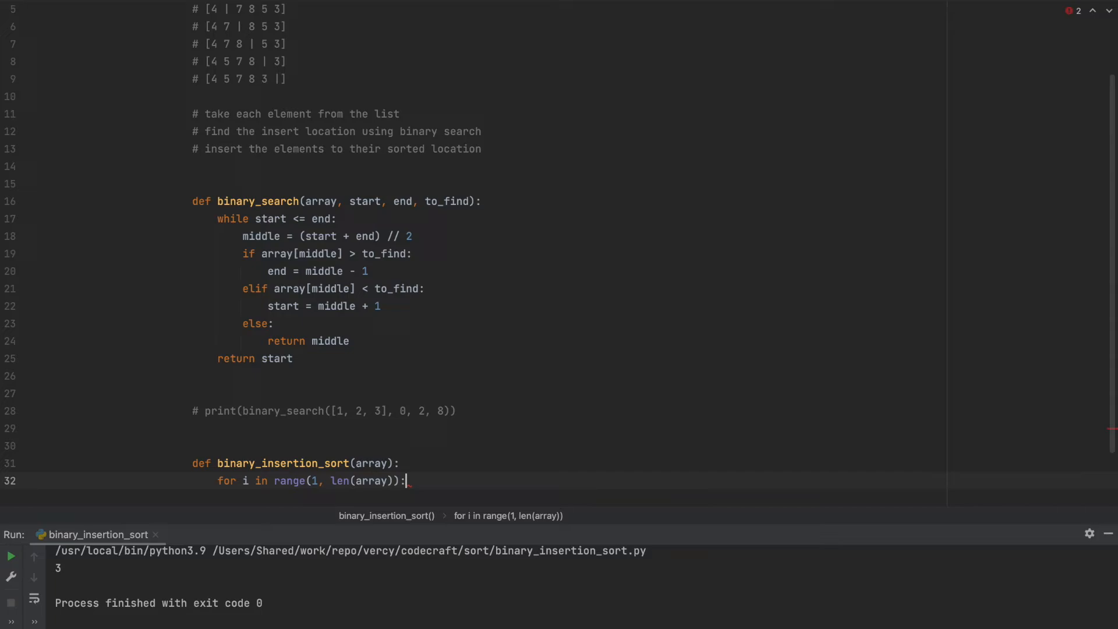
{"action": "key", "text": "enter"}
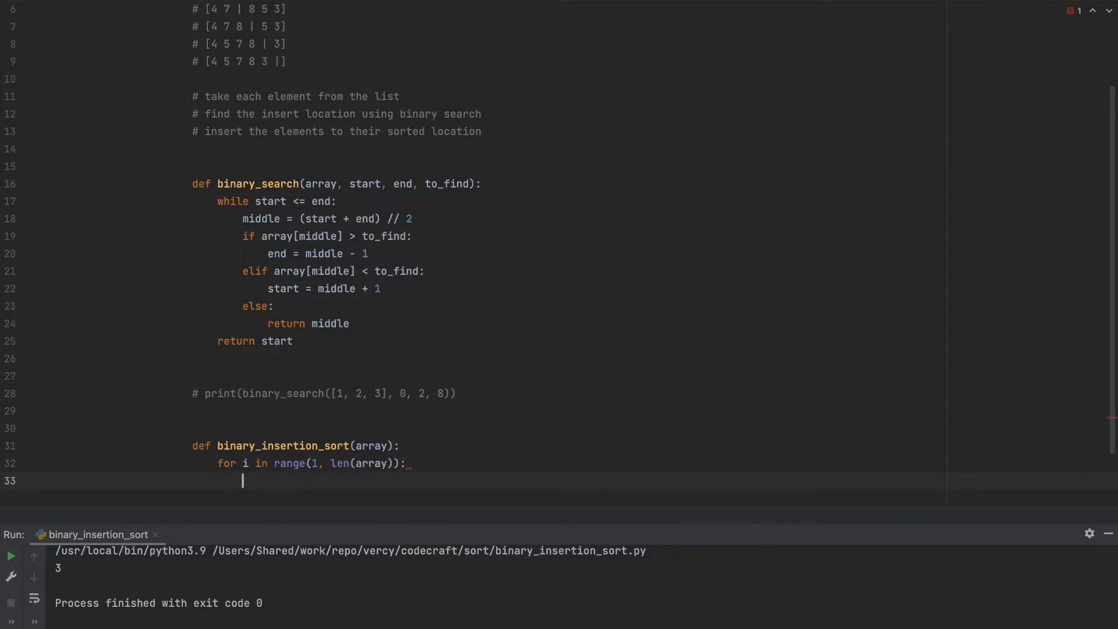
In the loop body, compute to_insert_index = binary_search(array, 0, i - 1, to_insert)
{"action": "type", "text": "to_insert = array[i"}
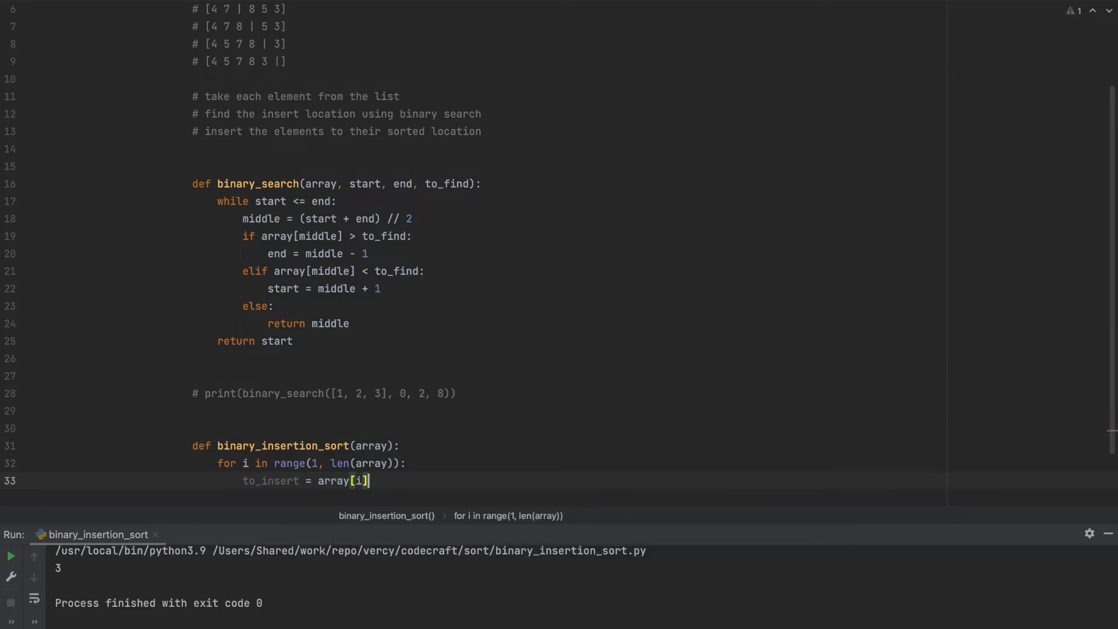
{"action": "type", "text": "t"}
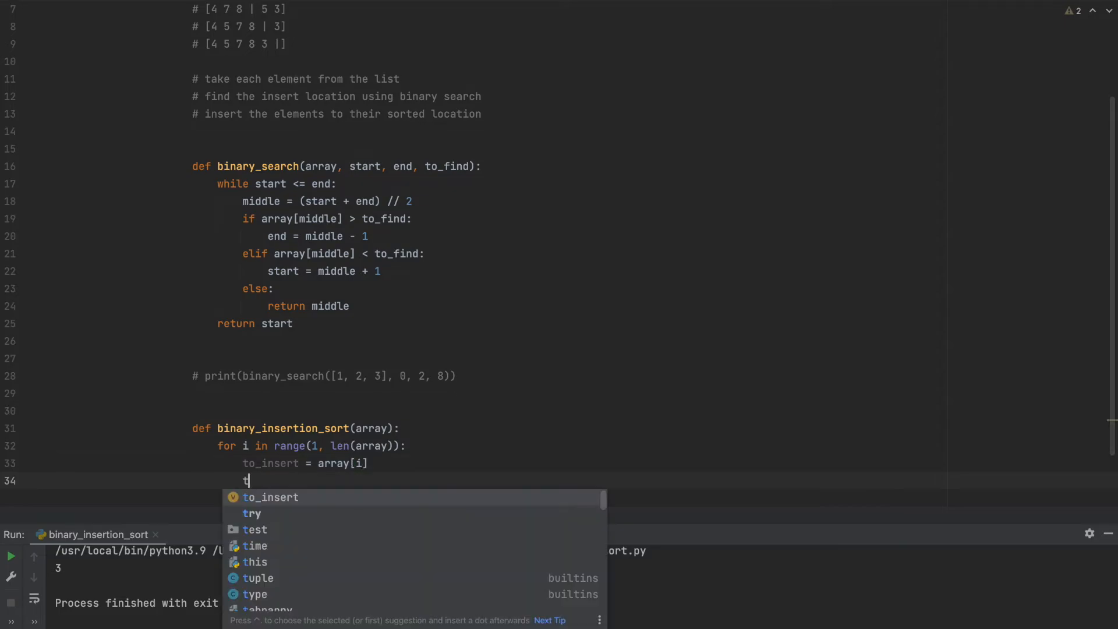
{"action": "type", "text": "o_"}
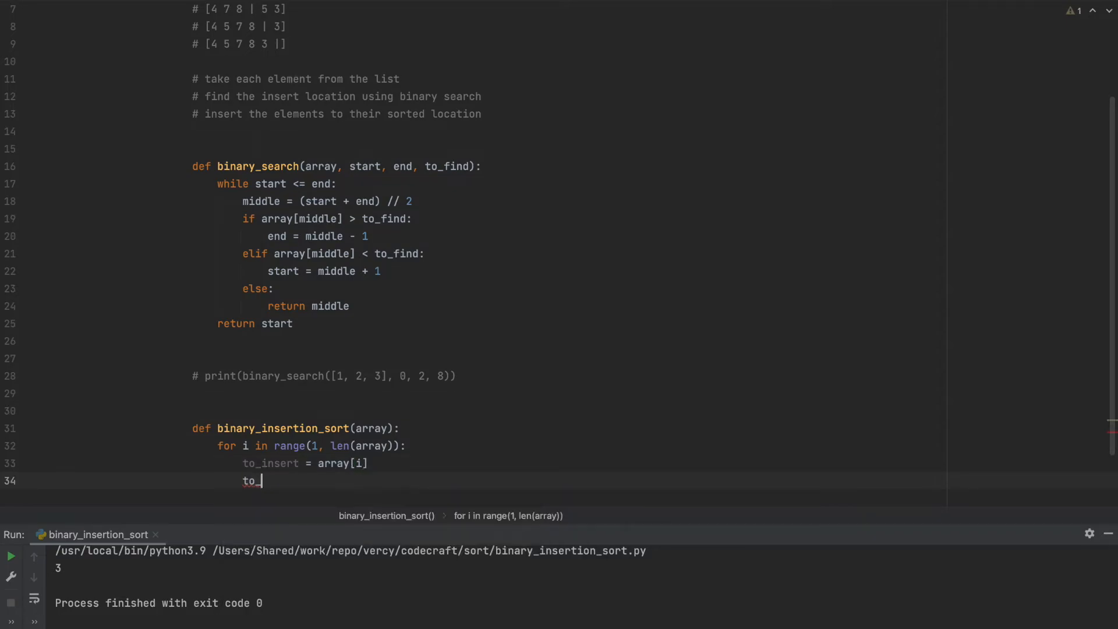
{"action": "type", "text": "insert"}
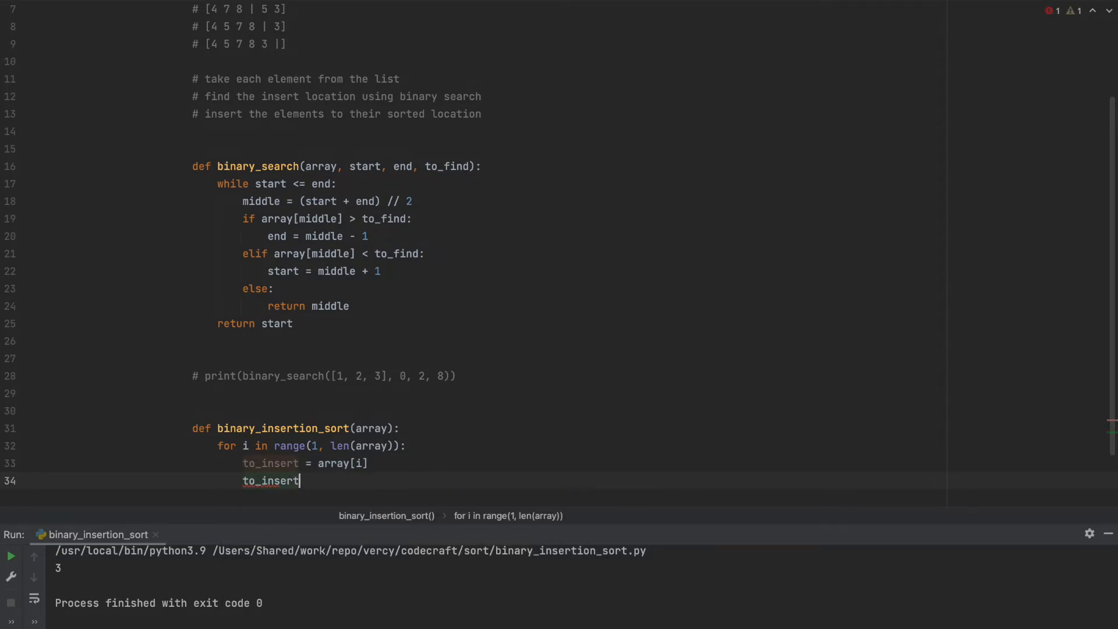
{"action": "type", "text": "_index"}
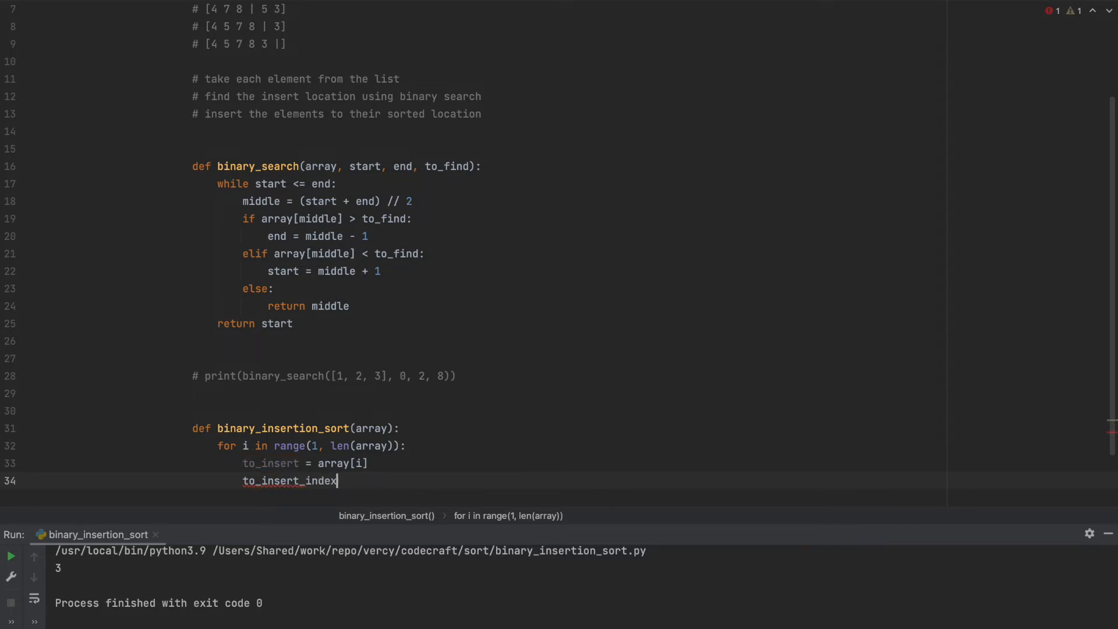
{"action": "type", "text": "= binary_search()"}
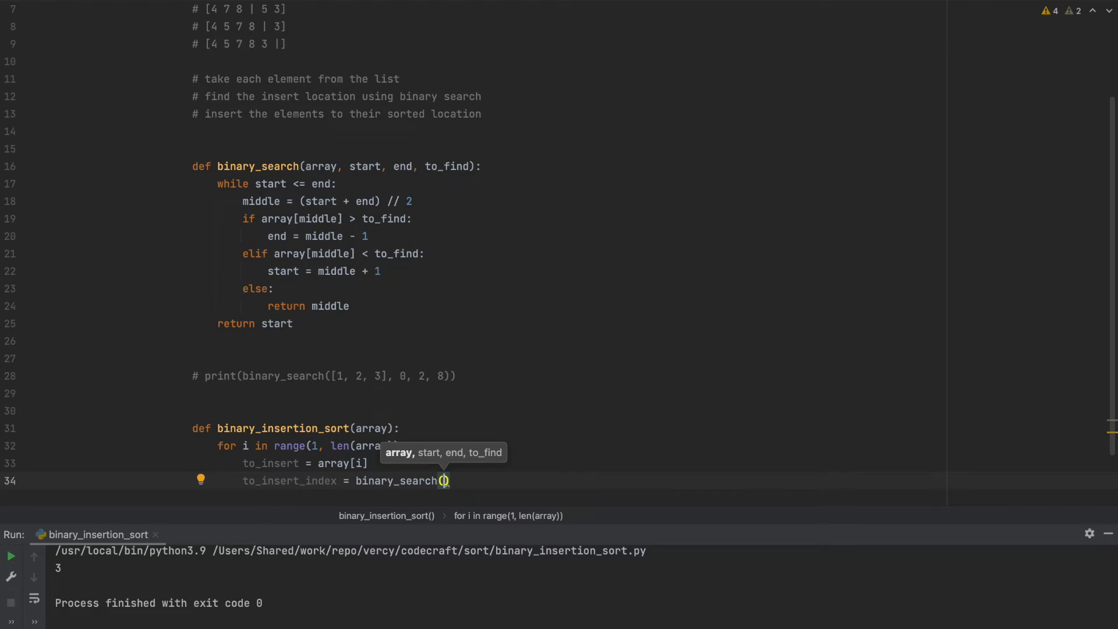
{"action": "type", "text": "array"}
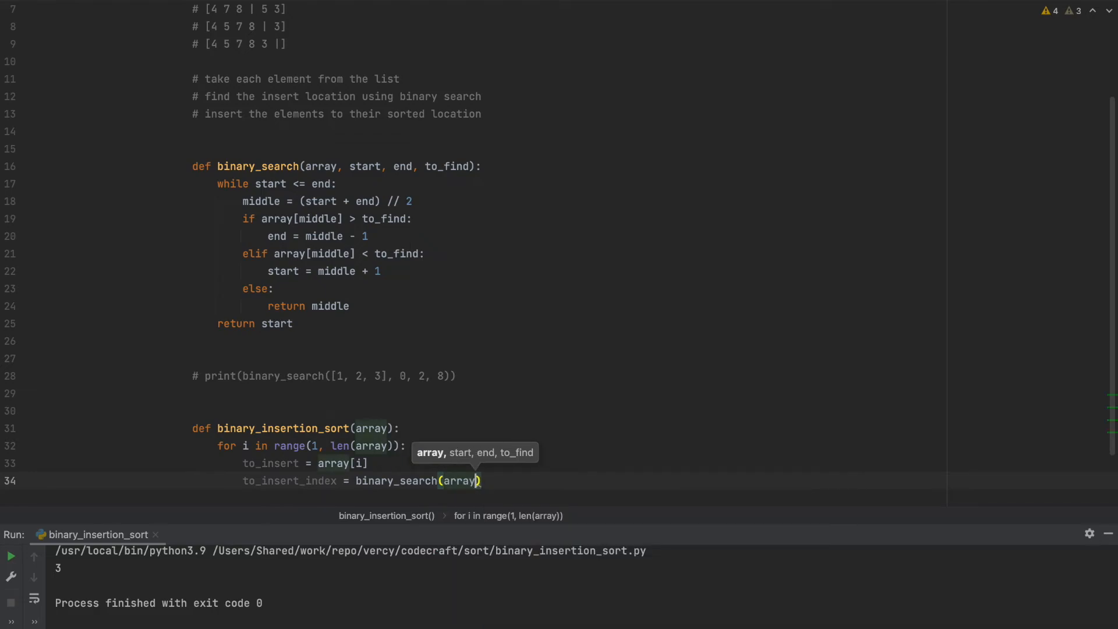
{"action": "type", "text": ", 0,"}
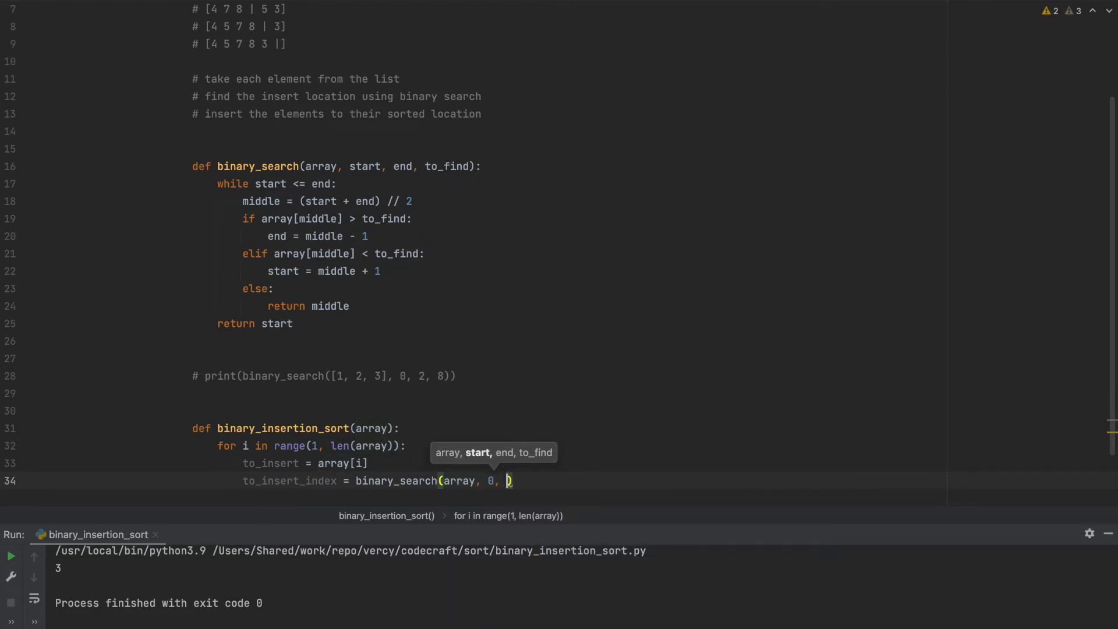
{"action": "type", "text": "i"}
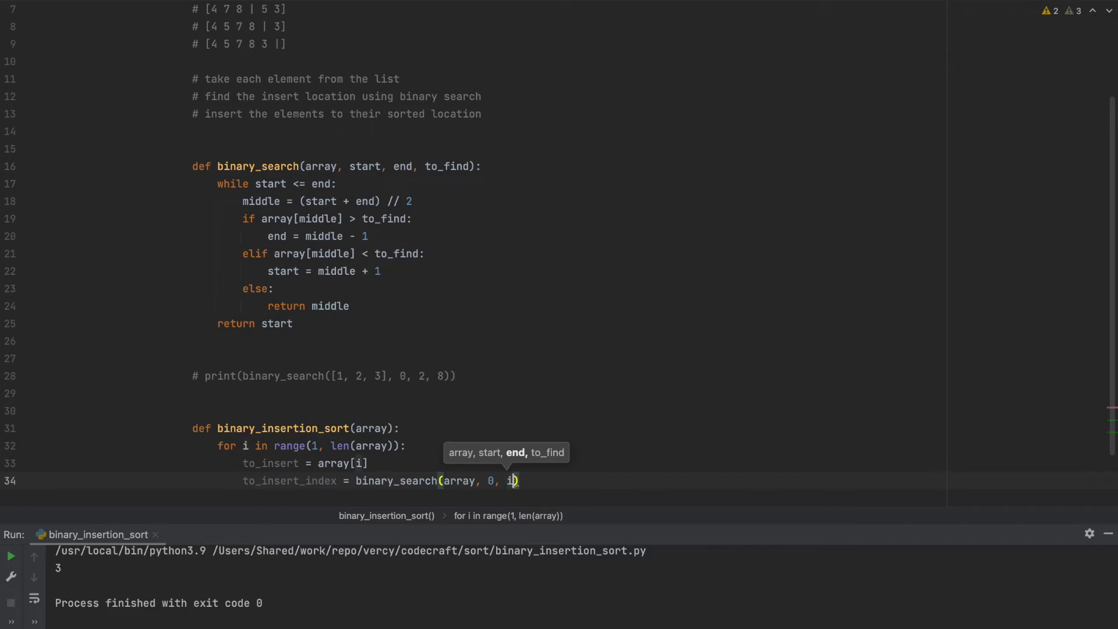
{"action": "type", "text": "- 1"}
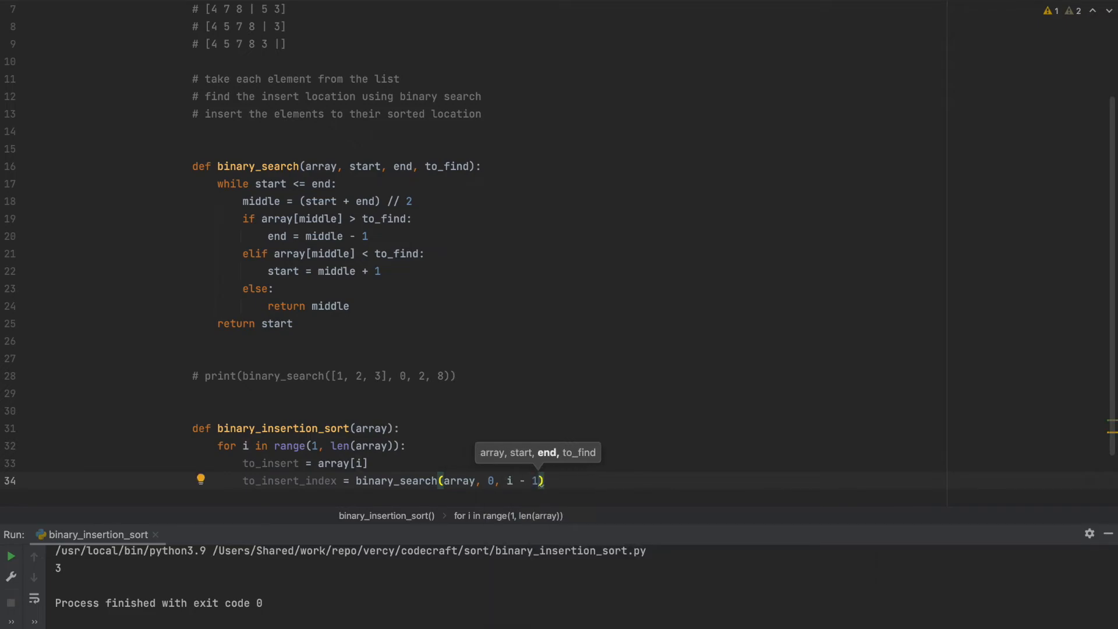
{"action": "type", "text": ", t"}
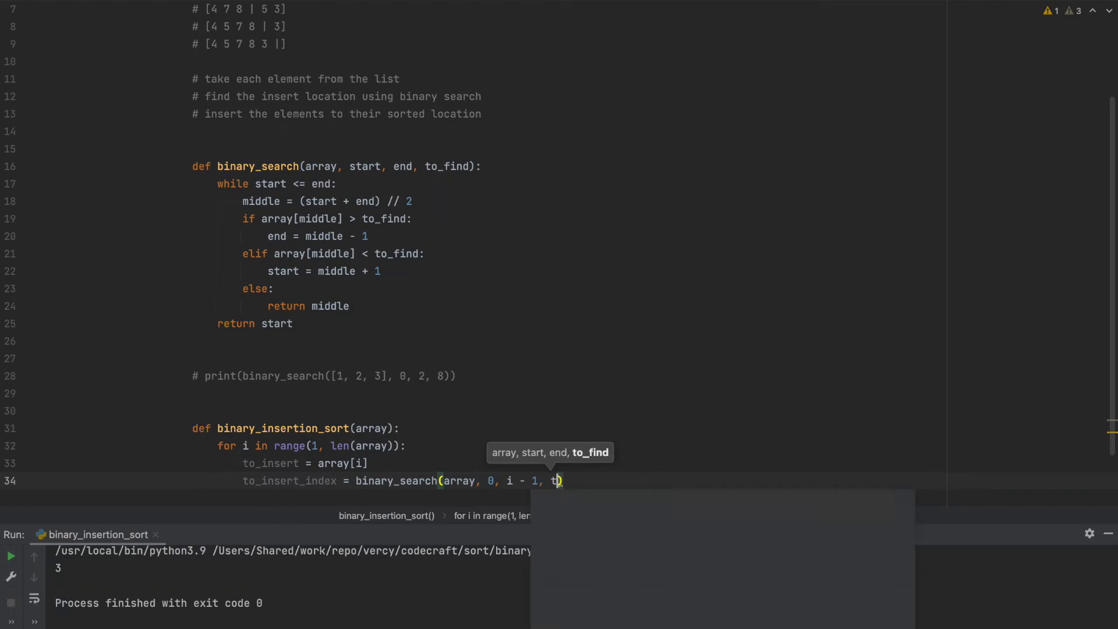
{"action": "type", "text": "o_insert"}
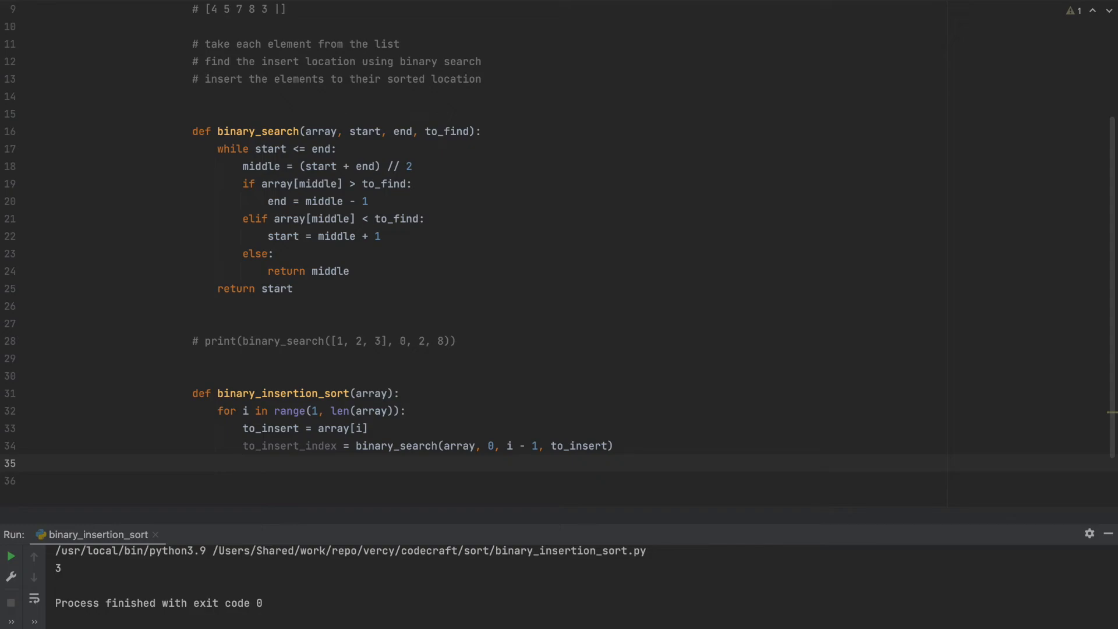
Set copy = i and loop while copy > to_insert_index, shifting array[copy] = array[copy - 1] and decrementing copy
{"action": "type", "text": "copy"}
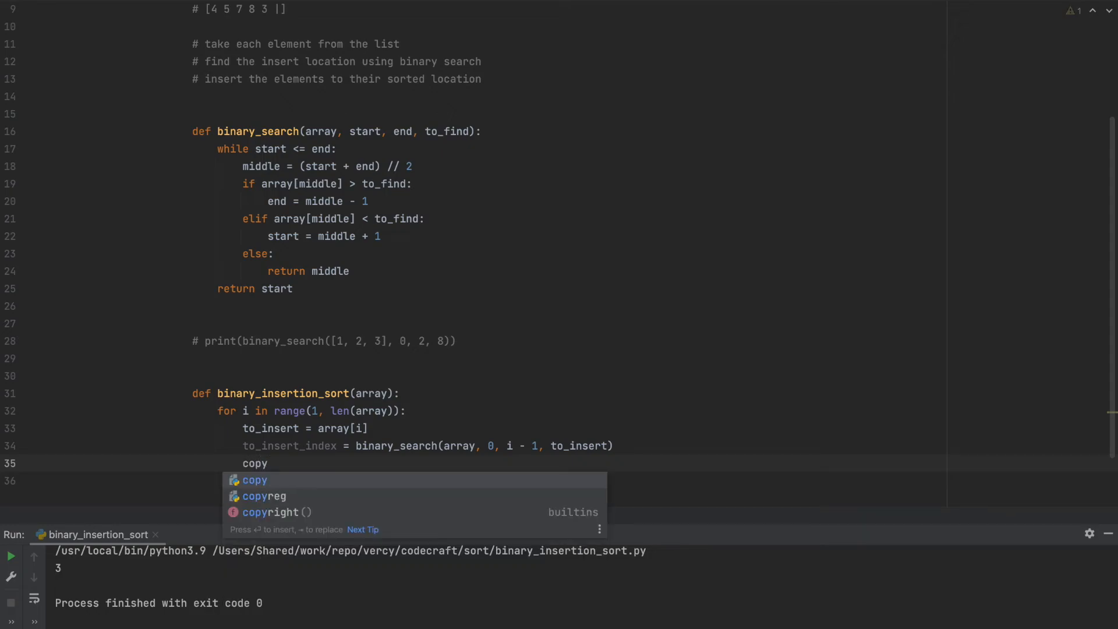
{"action": "type", "text": "= i"}
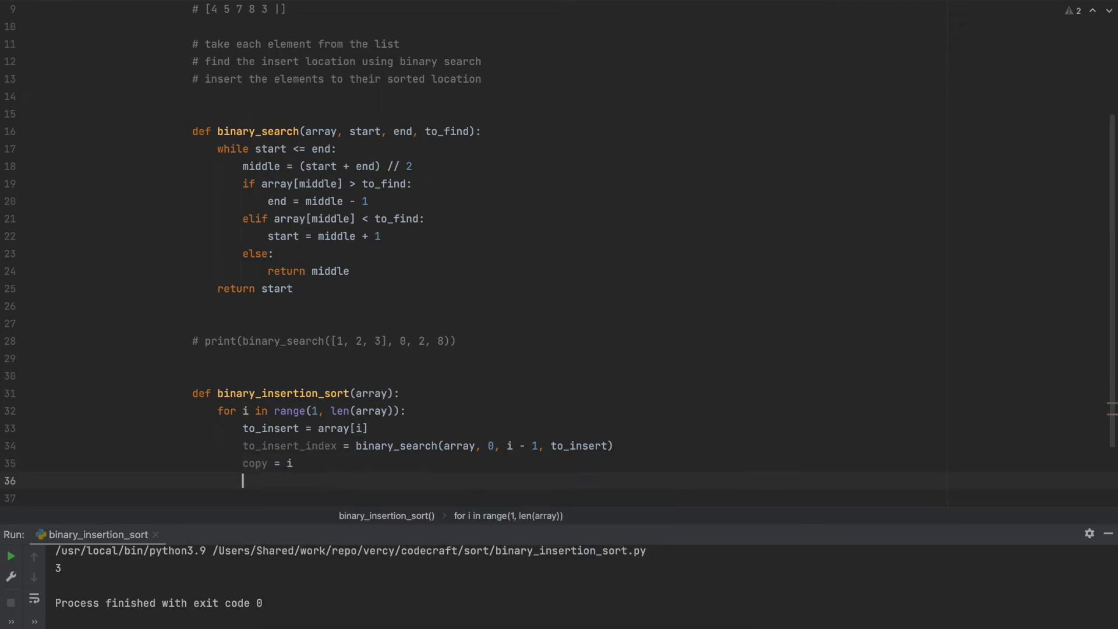
{"action": "type", "text": "while"}
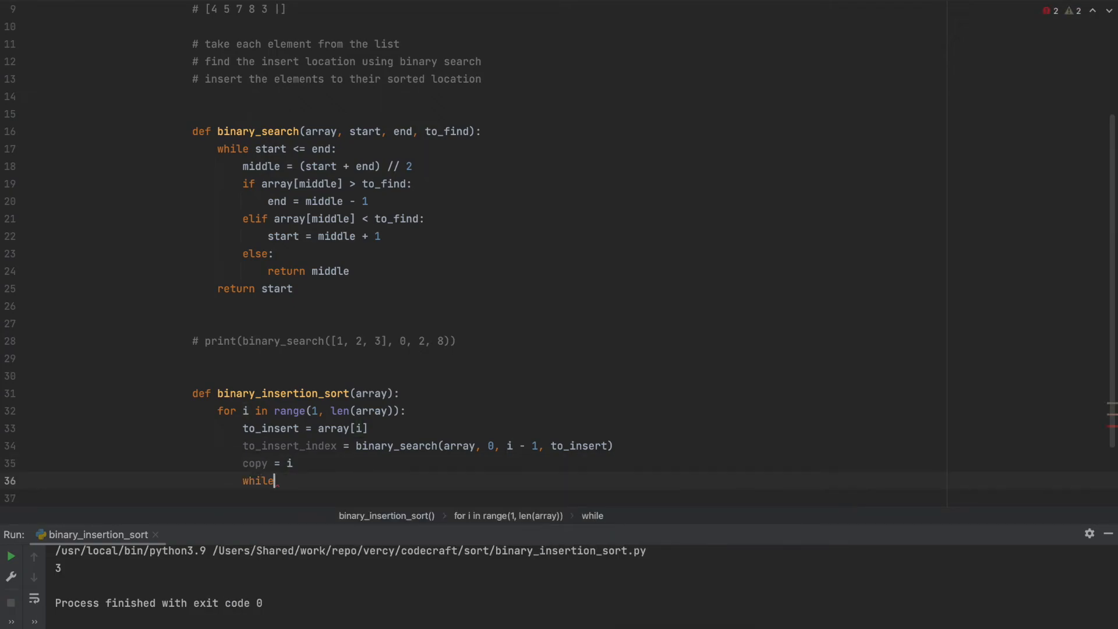
{"action": "type", "text": "copy"}
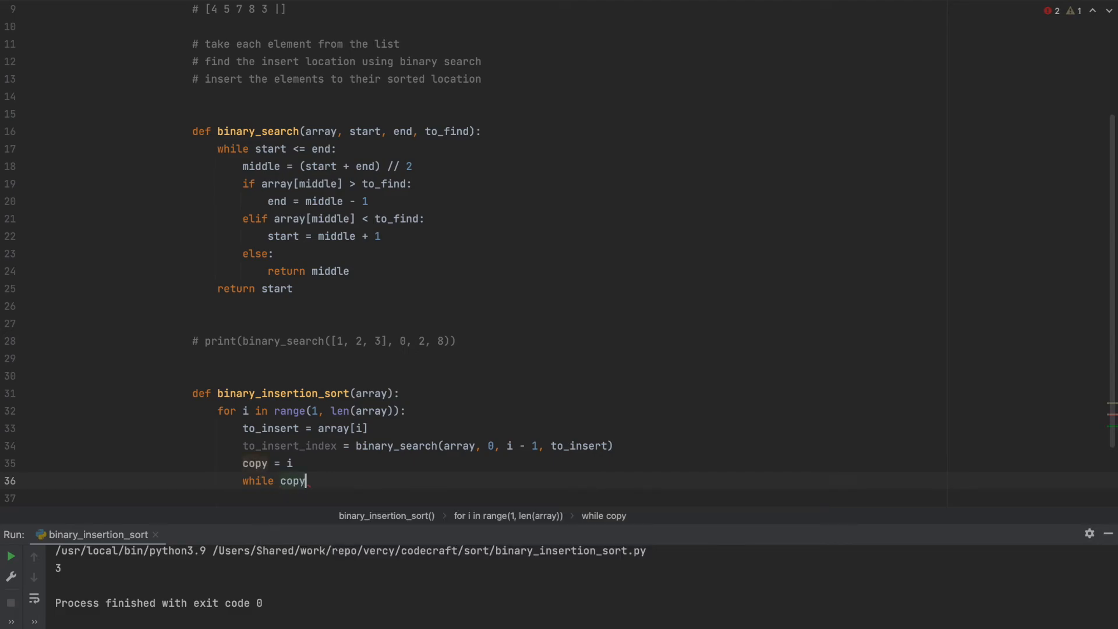
{"action": "type", "text": "> to_insert_index:"}
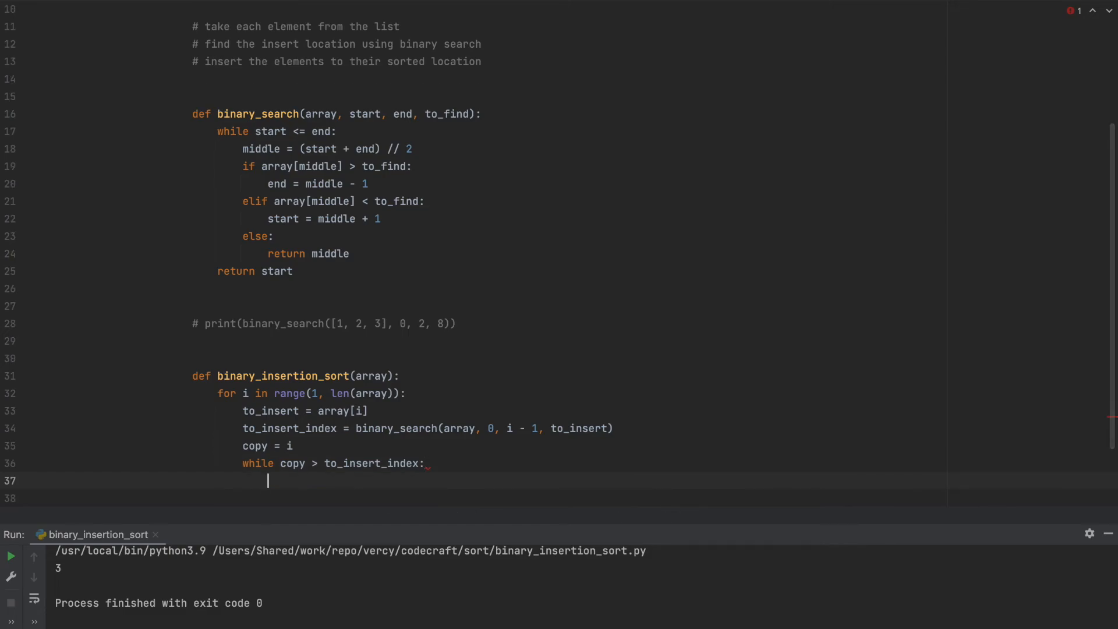
{"action": "type", "text": "array"}
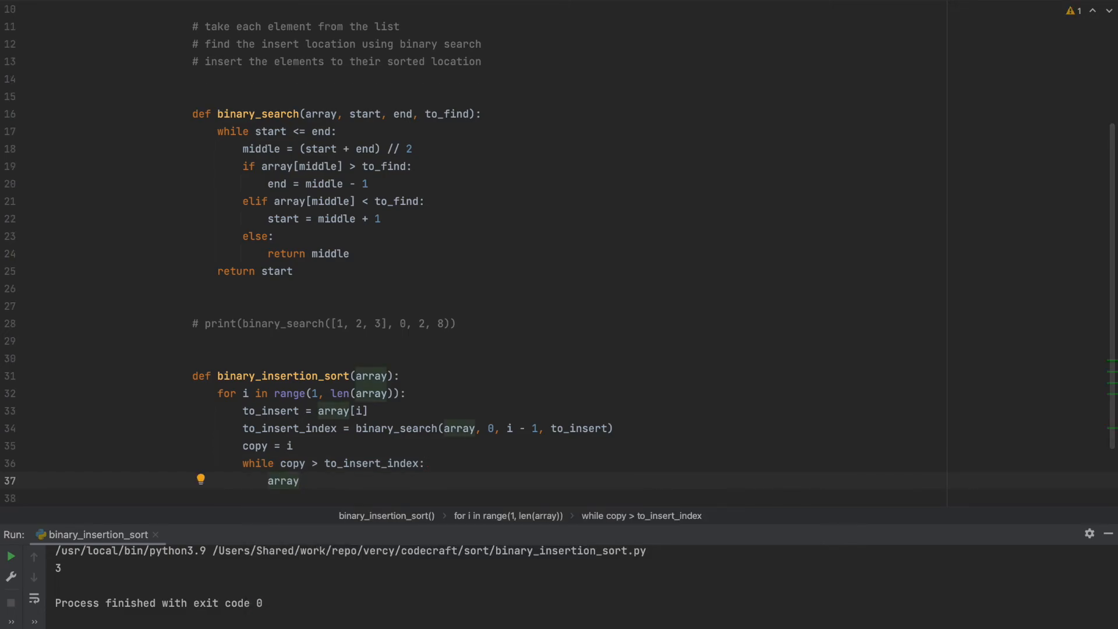
{"action": "type", "text": "[copy] ="}
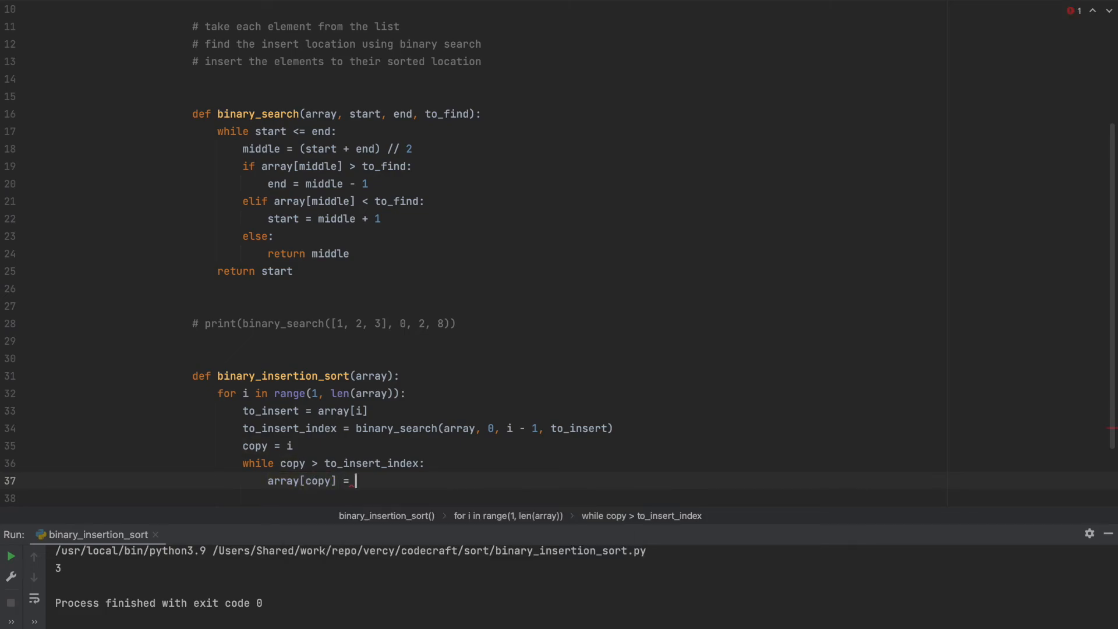
{"action": "type", "text": "array[copy - 1"}
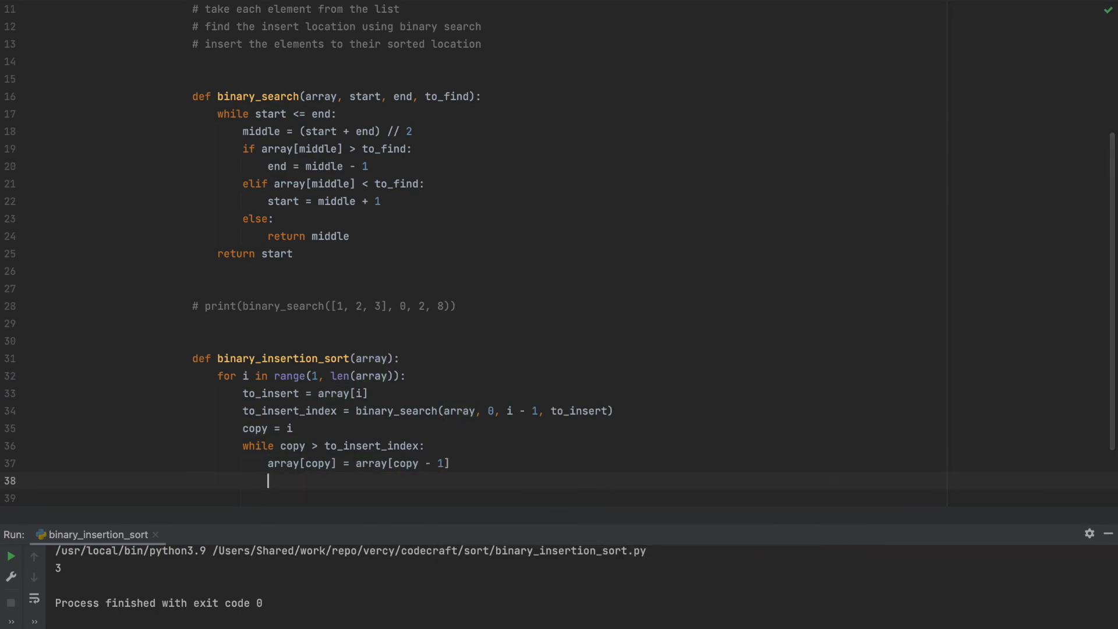
{"action": "type", "text": "copy"}
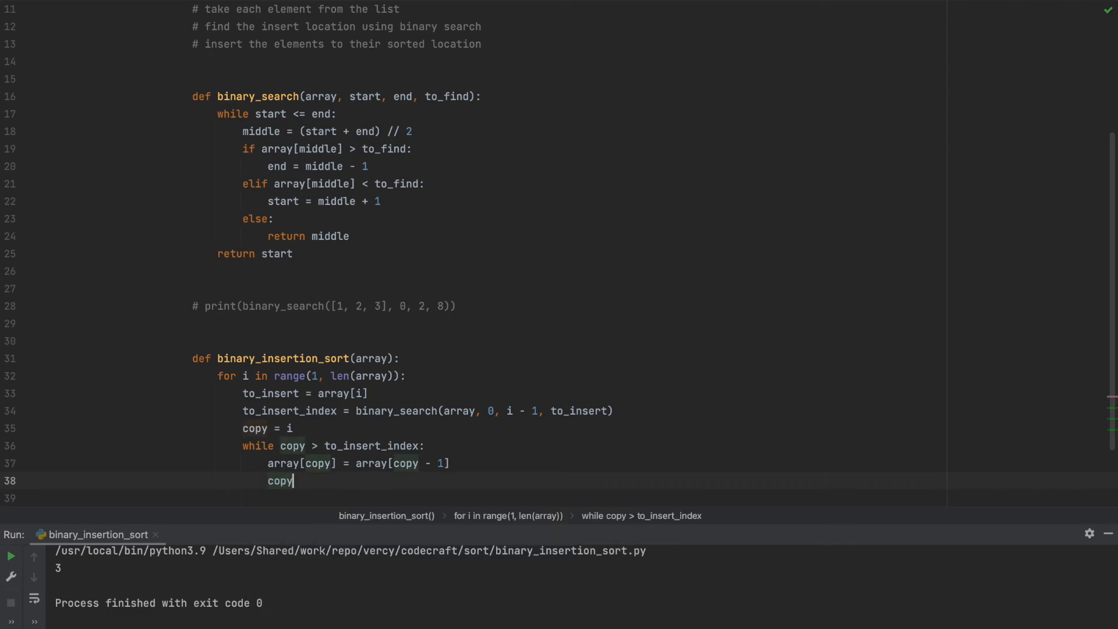
{"action": "type", "text": "-= 1"}
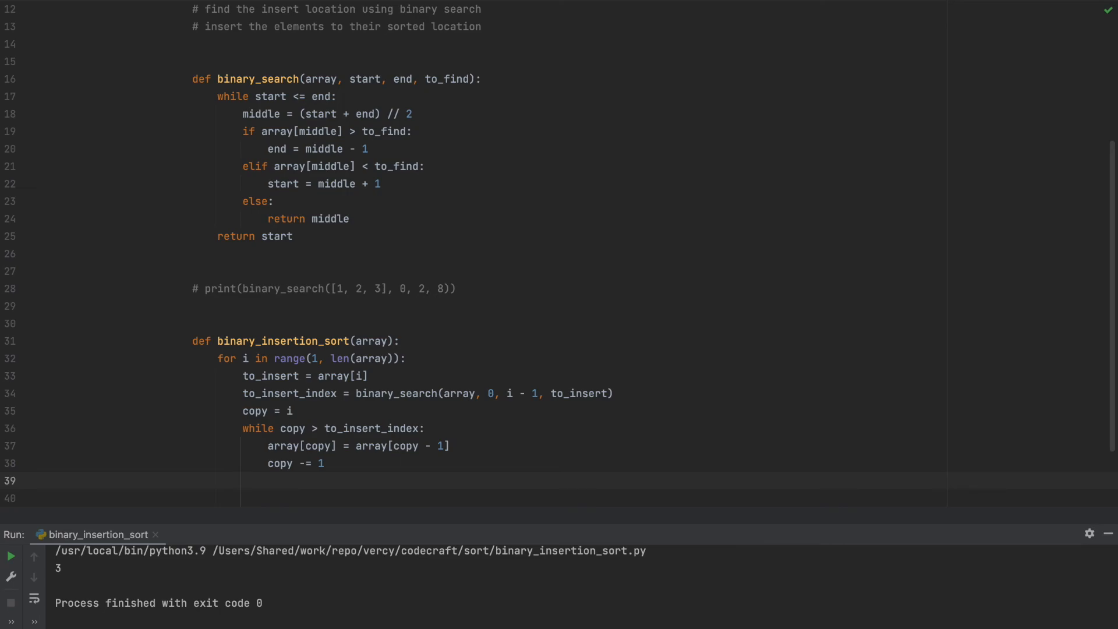
After the shift loop, place the element with array[copy] = to_insert
{"action": "type", "text": "ar"}
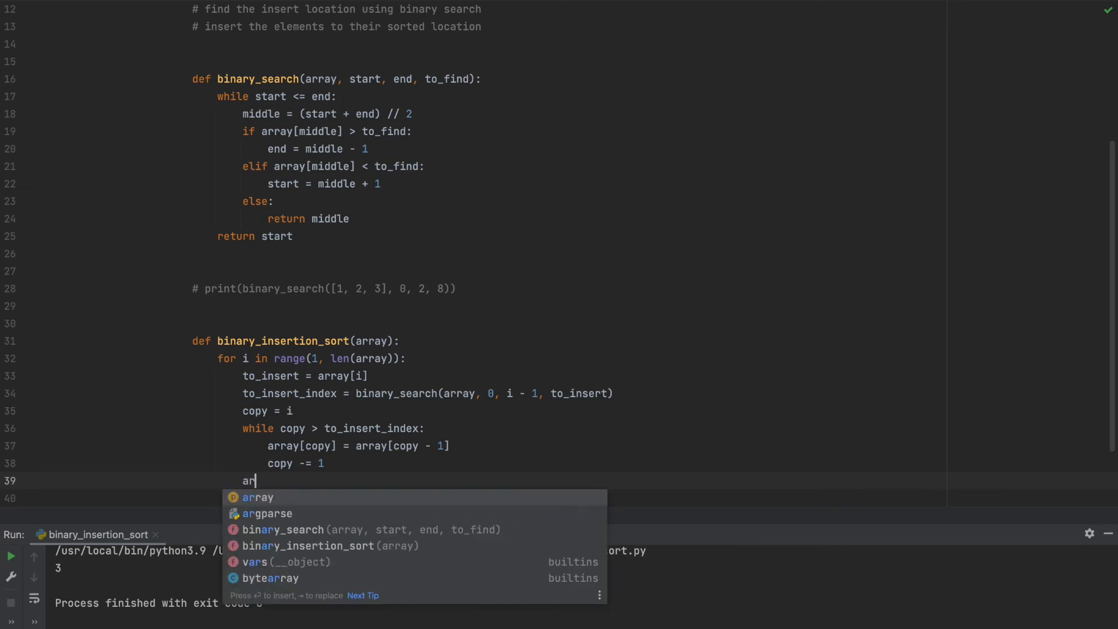
{"action": "type", "text": "ray"}
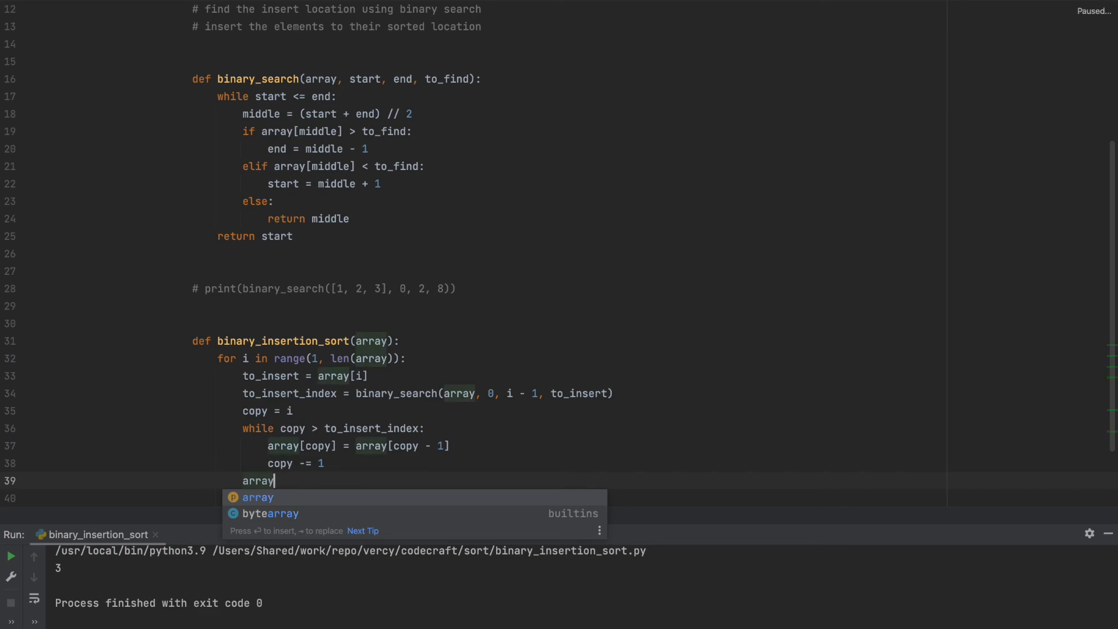
{"action": "type", "text": "[c"}
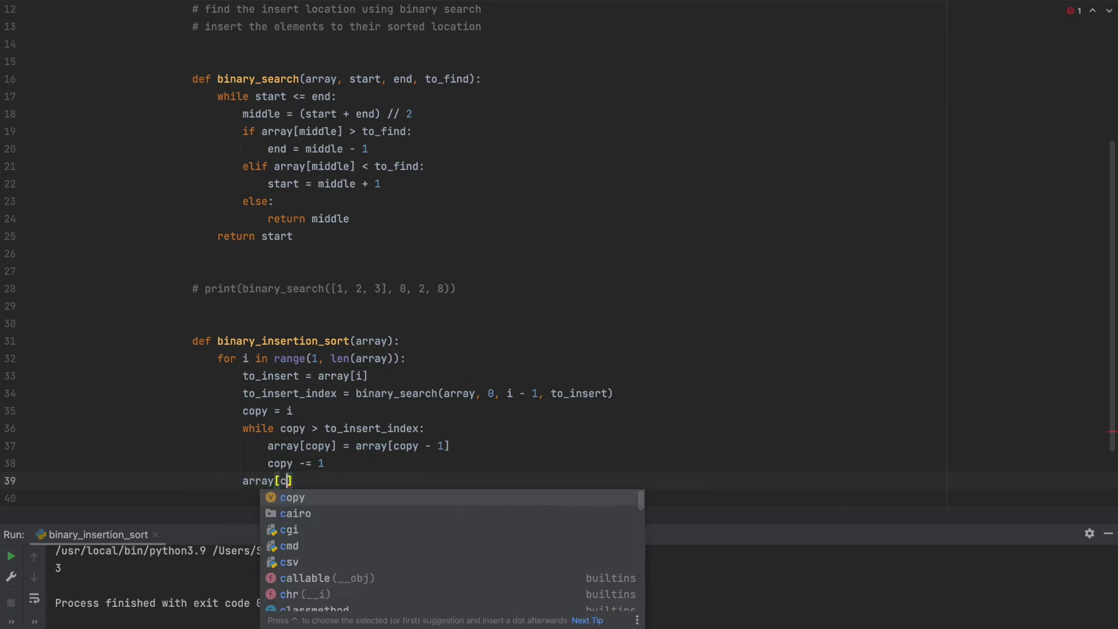
{"action": "key", "text": "Tab"}
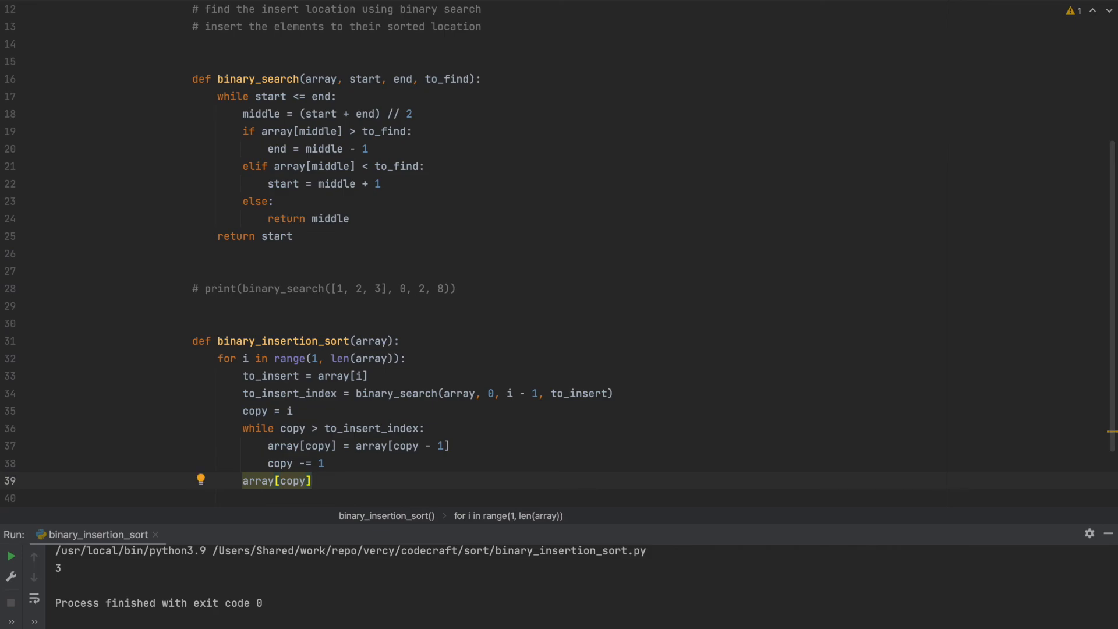
{"action": "type", "text": "="}
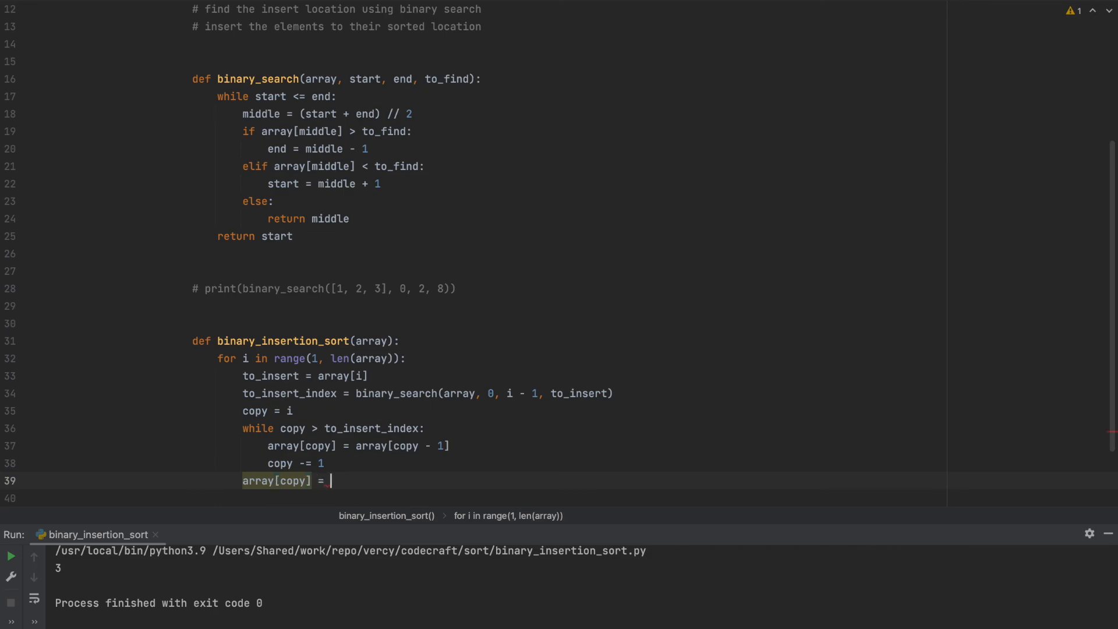
{"action": "type", "text": "to_insert"}
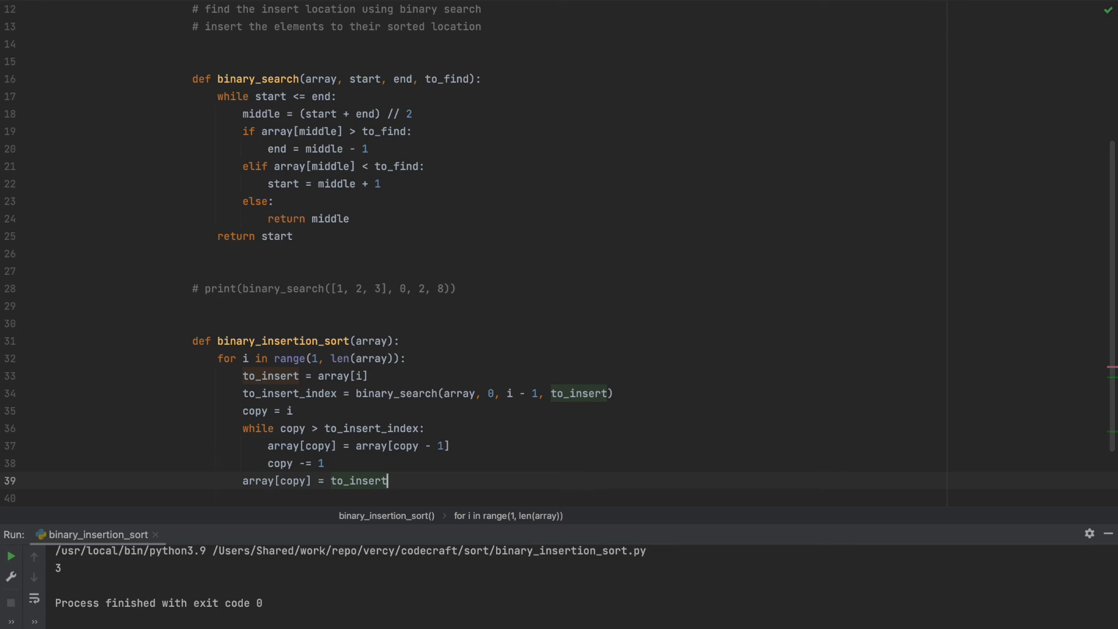
{"action": "key", "text": "enter"}
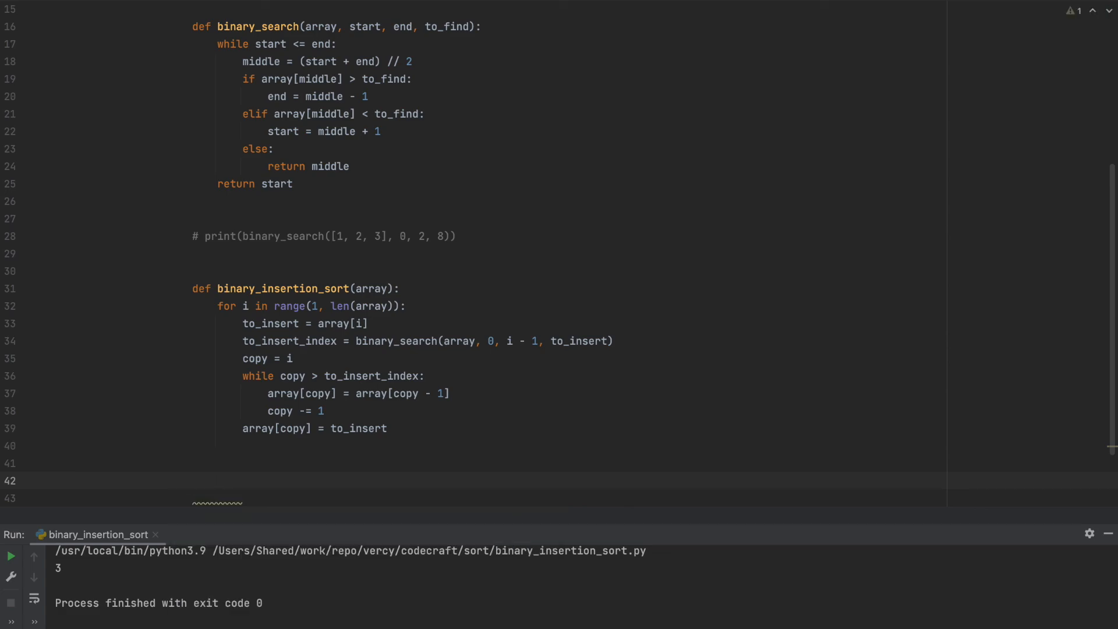
Add the binary_insertion_sort(numbers) call and begin print(f'sorted: {...}')
{"action": "type", "text": "binary_insertion_sort(numbers"}
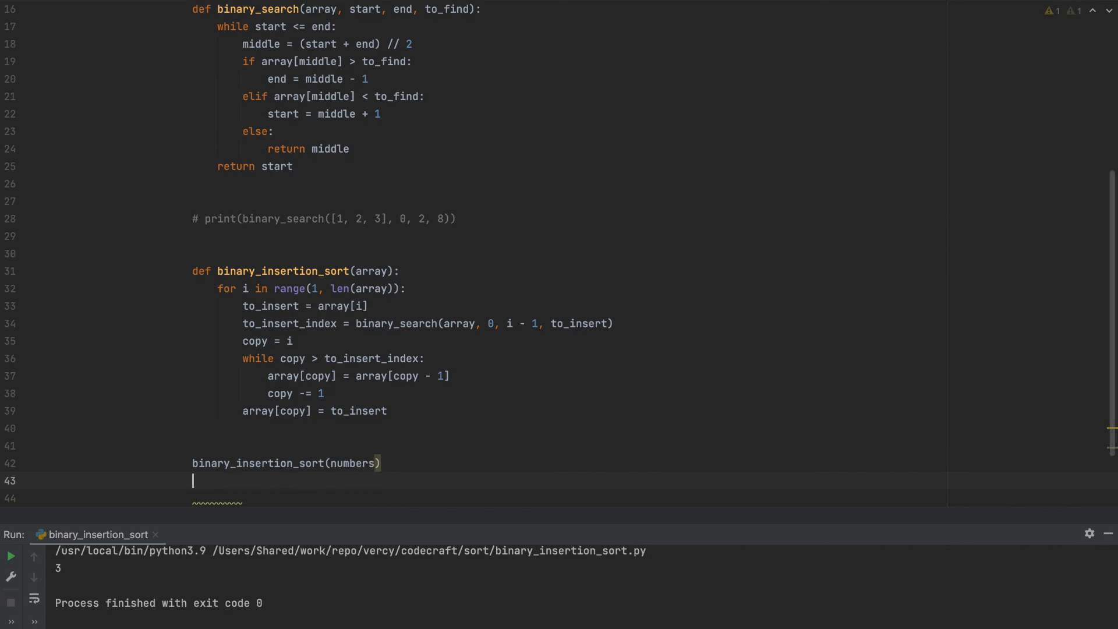
{"action": "type", "text": "print(f'"}
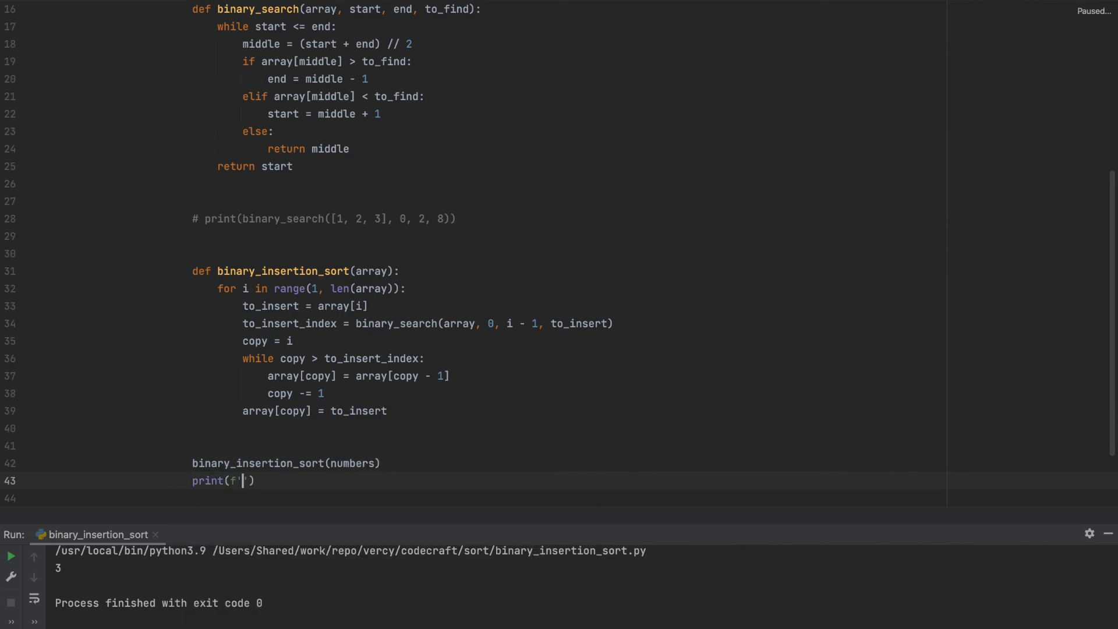
{"action": "type", "text": "sorted"}
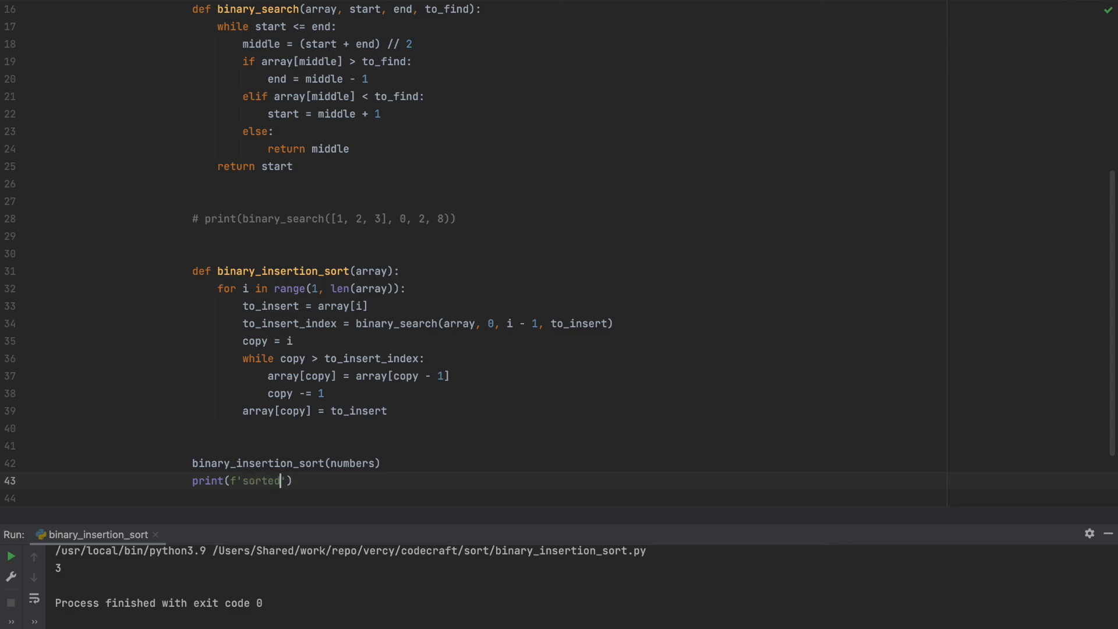
{"action": "type", "text": ": {un"}
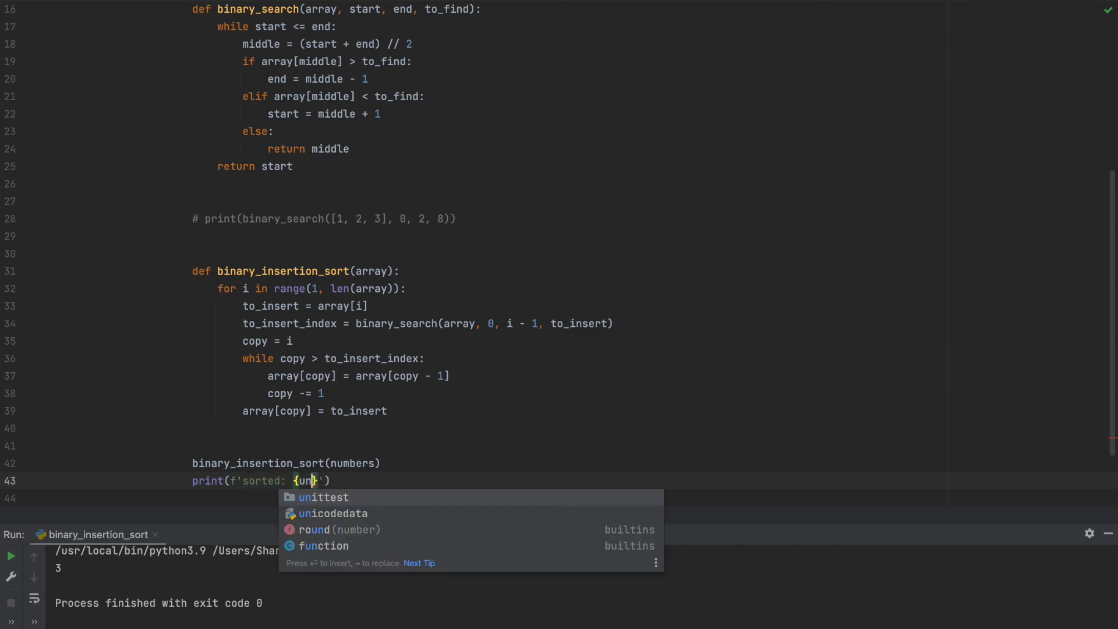